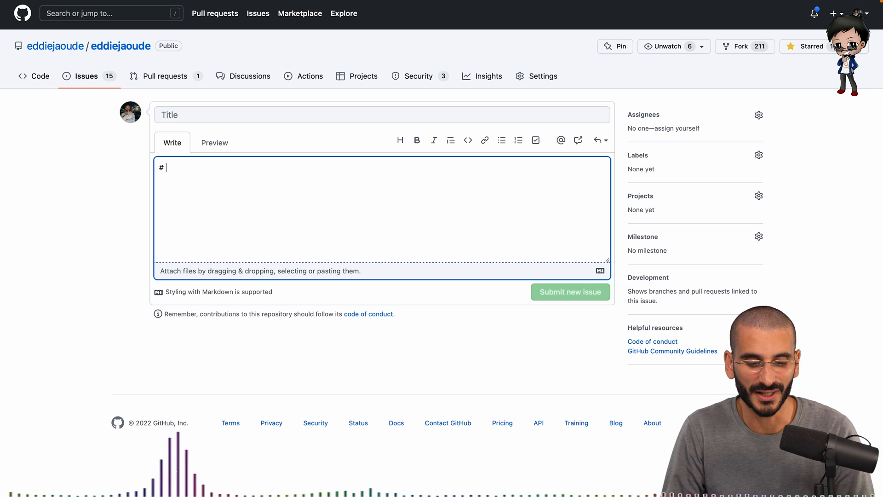
Step: Write '# heading 1', '## heading 2' and '###### heading 6' and preview them rendered
type("heading")
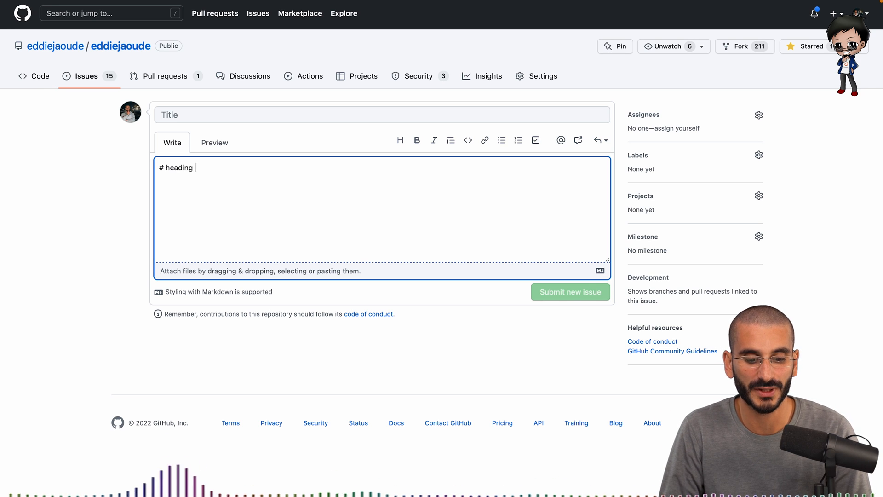
type("1")
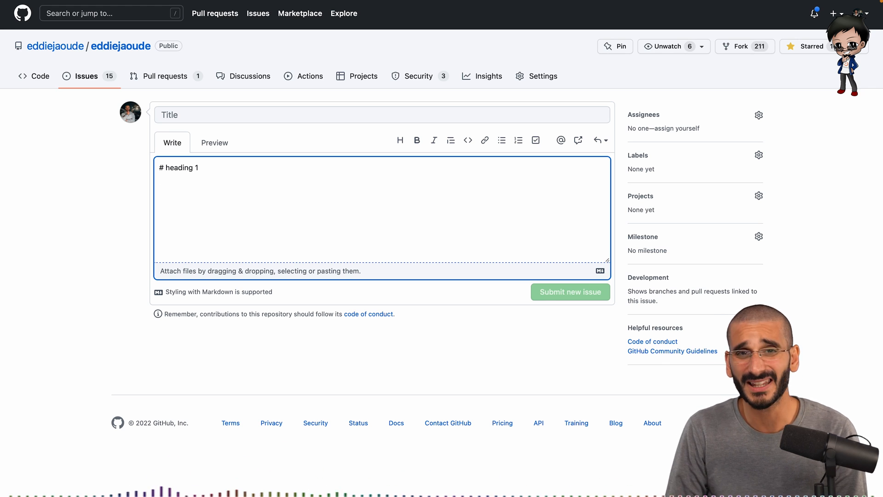
type("## H")
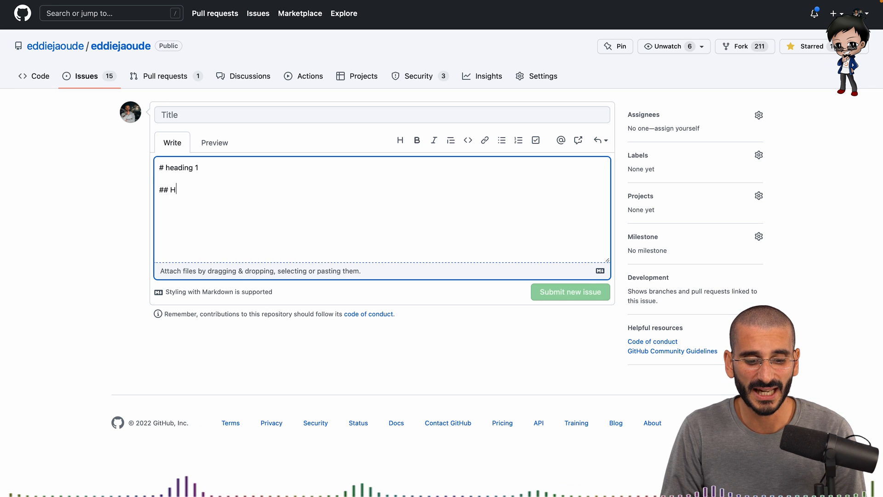
type("eading 2")
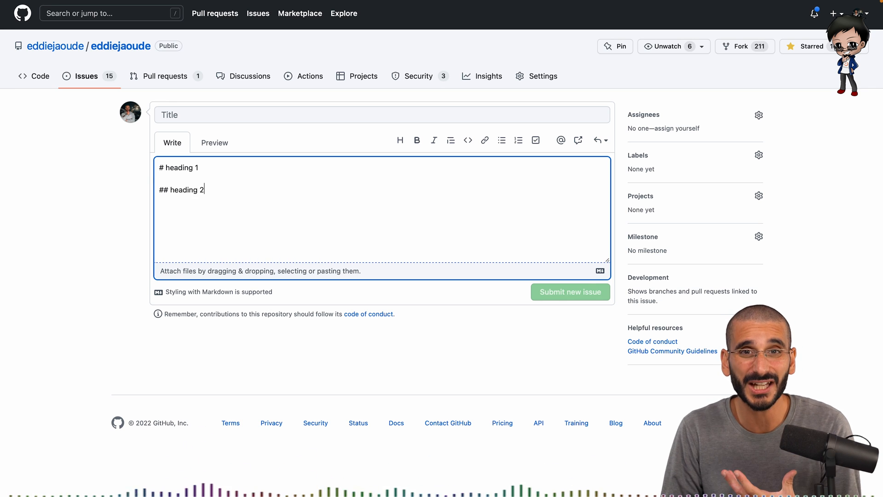
type("###")
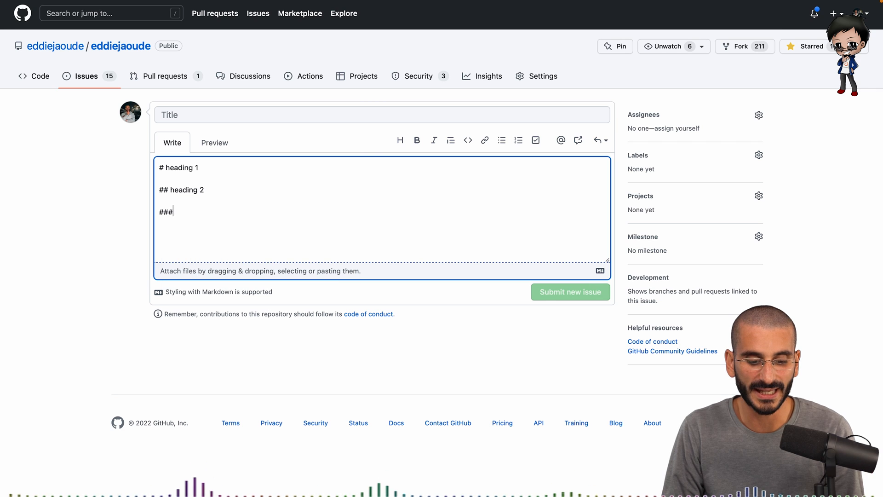
type("### heading")
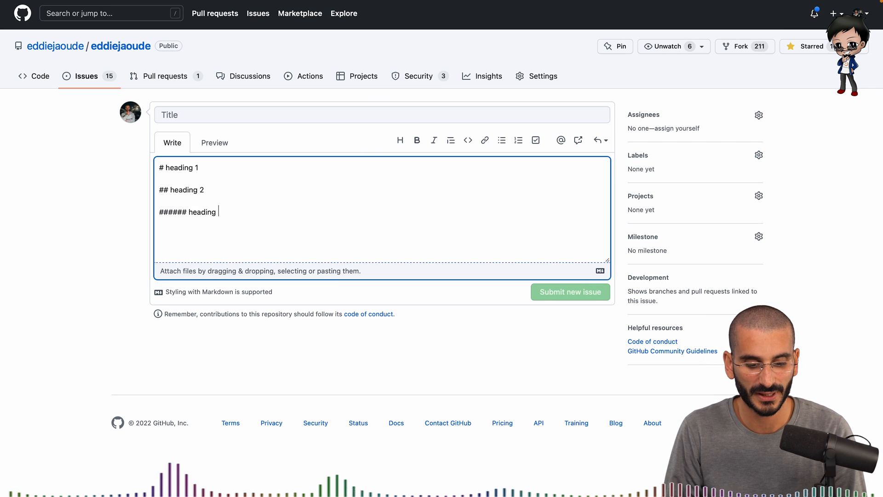
type("6")
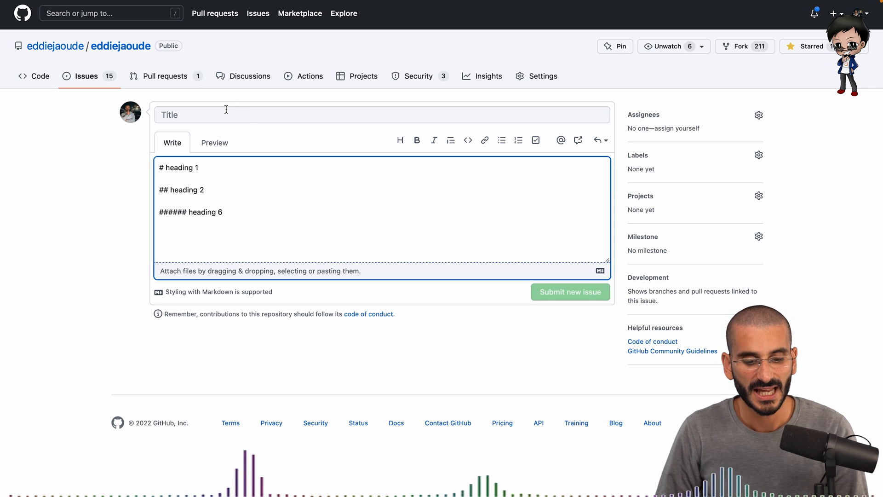
left_click(215, 142)
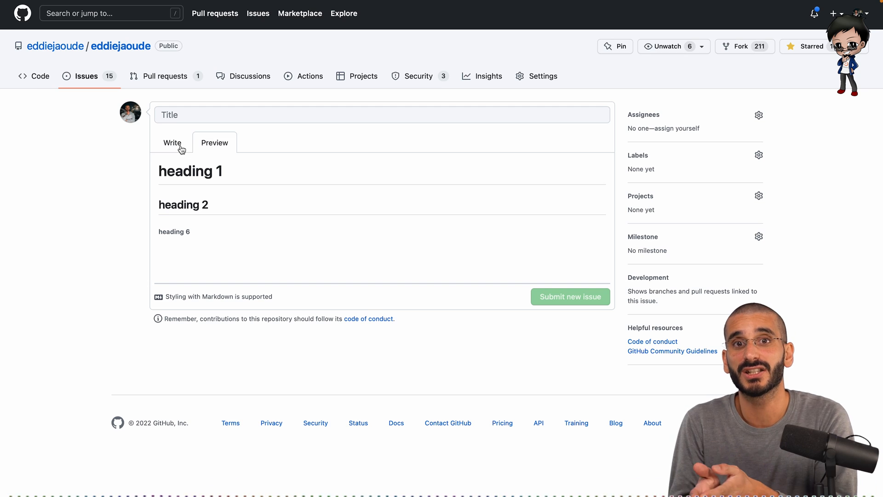
left_click(34, 76)
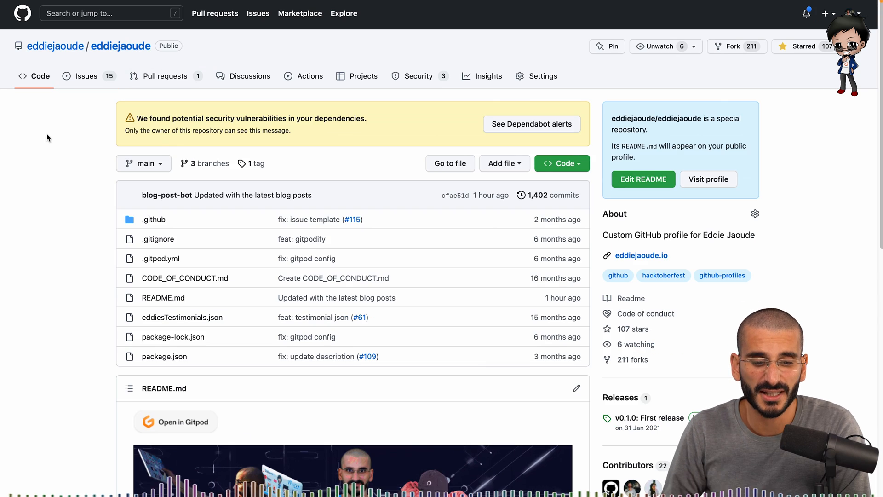
scroll("down", 3)
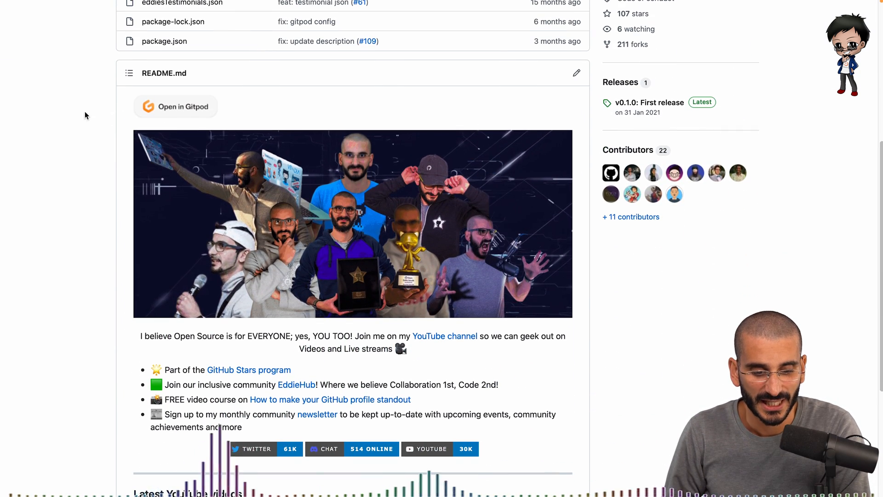
scroll("down", 3)
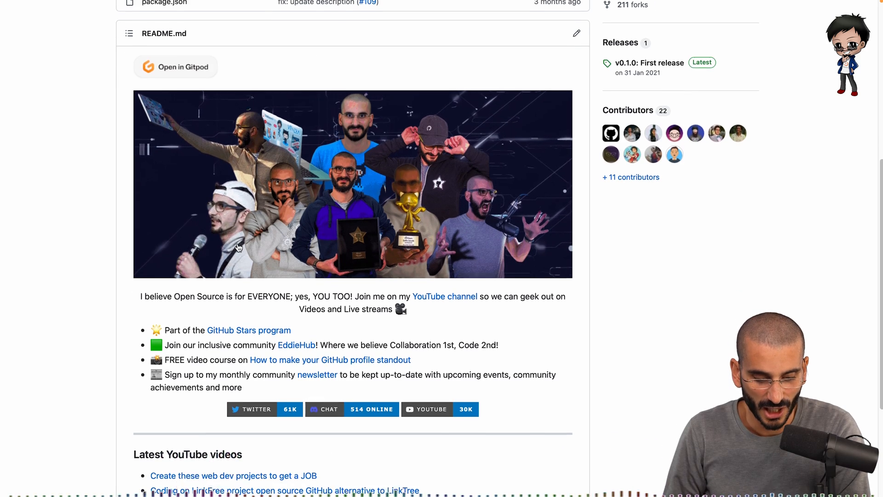
scroll("down", 3)
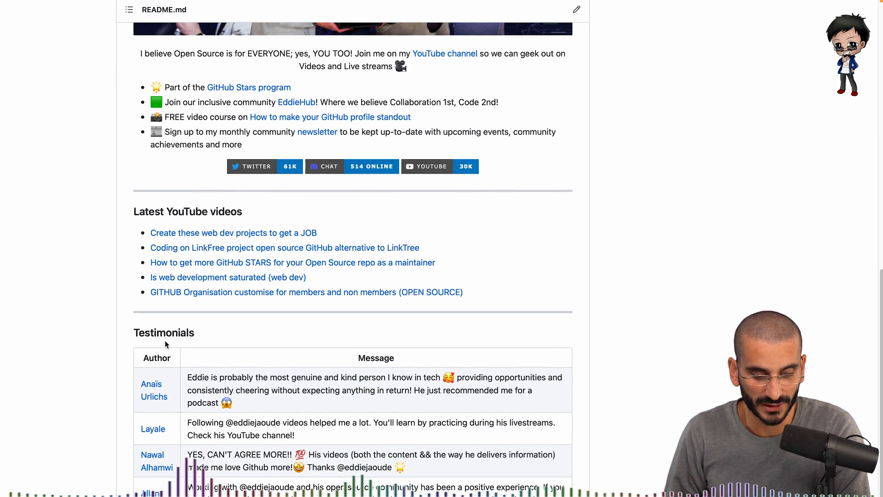
scroll("up", 3)
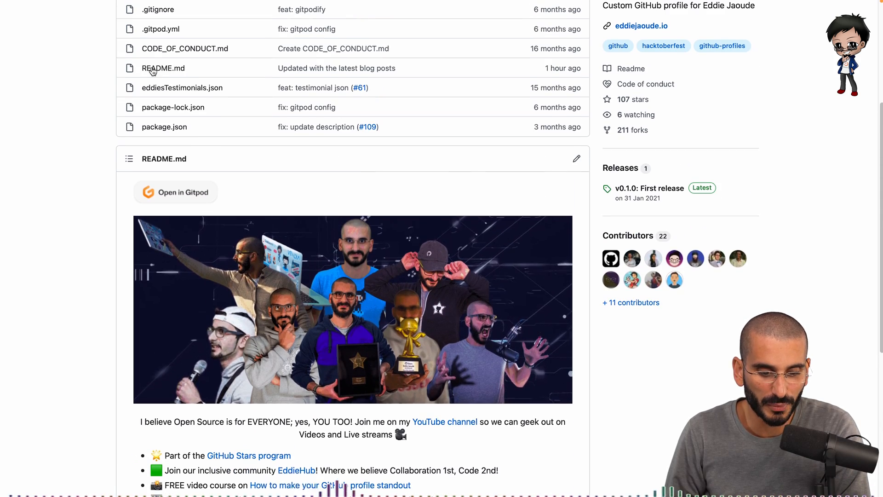
scroll("down", 3)
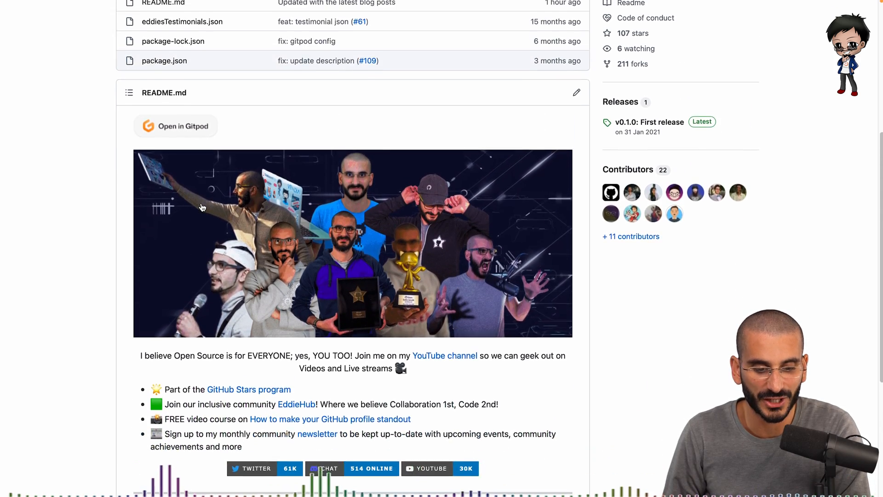
scroll("down", 3)
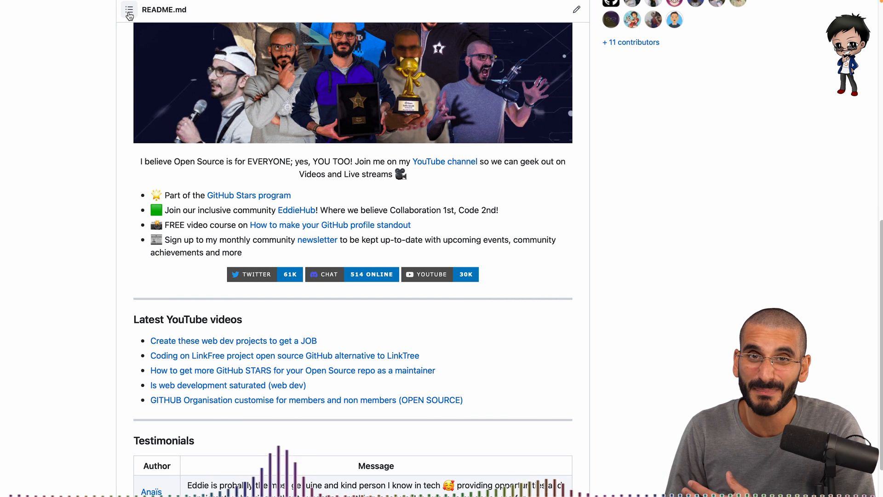
scroll("down", 3)
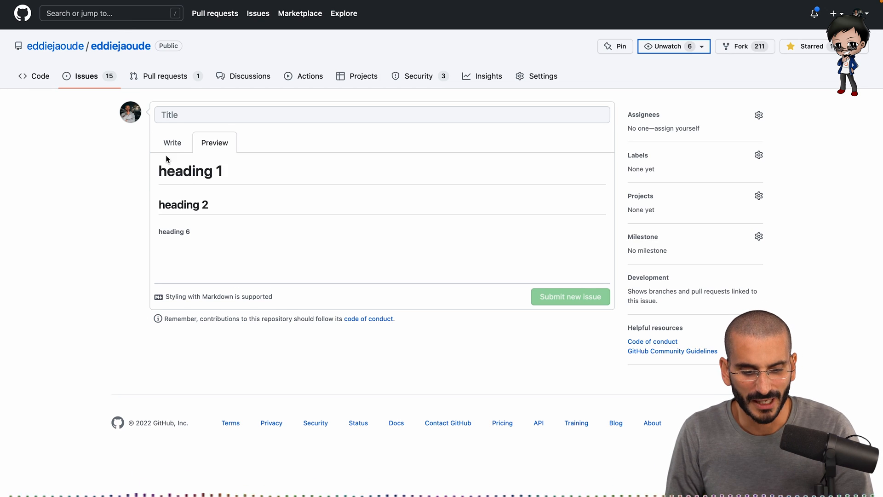
Step: Write 'this is **really** important' and preview the bold word
left_click(172, 143)
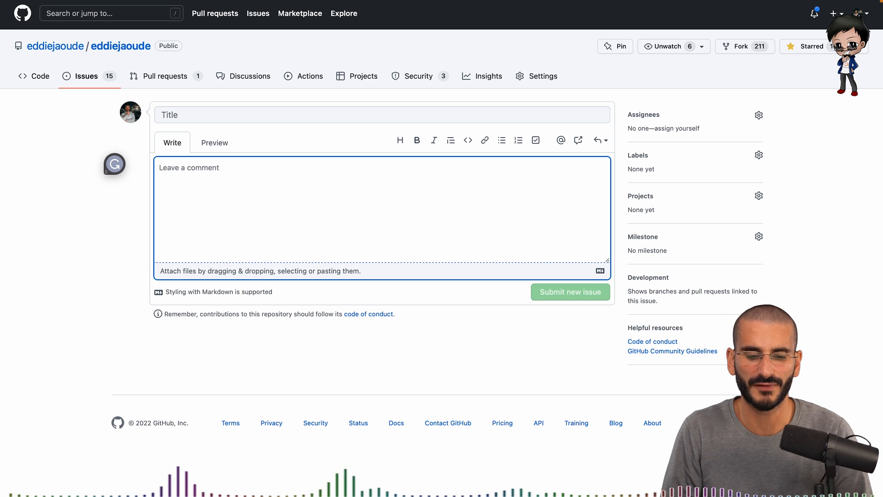
type("this is reall")
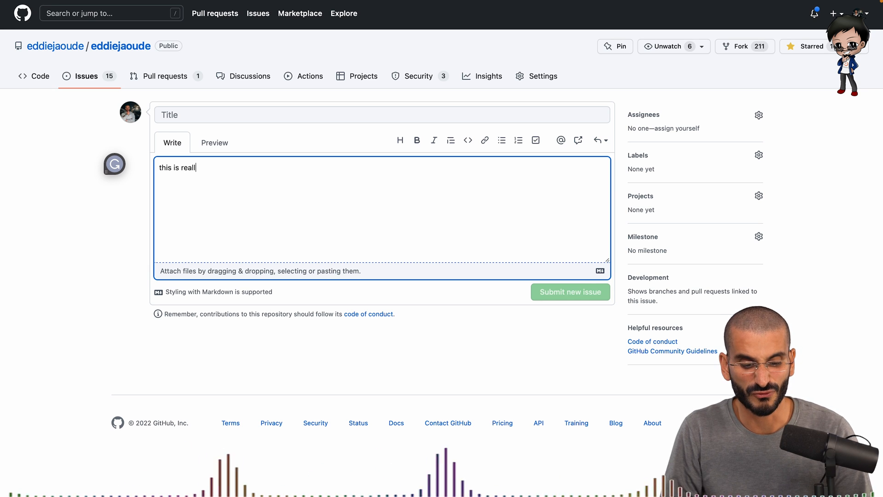
type("**really** important")
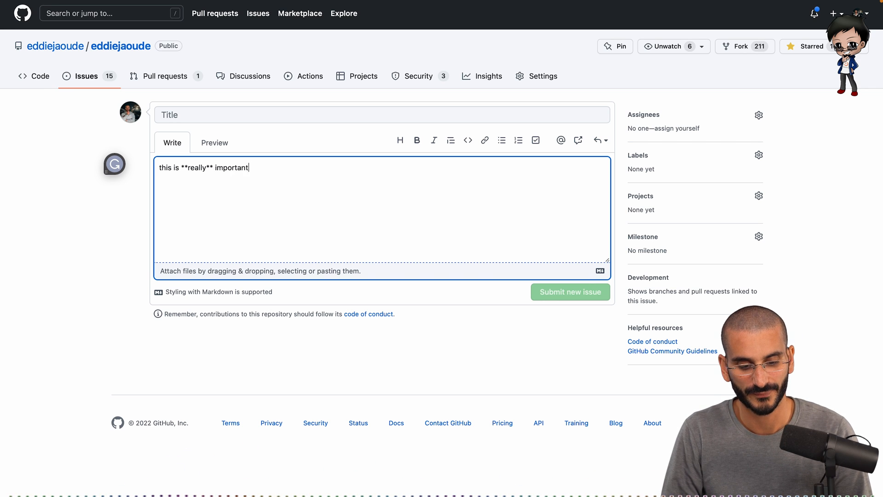
left_click(214, 142)
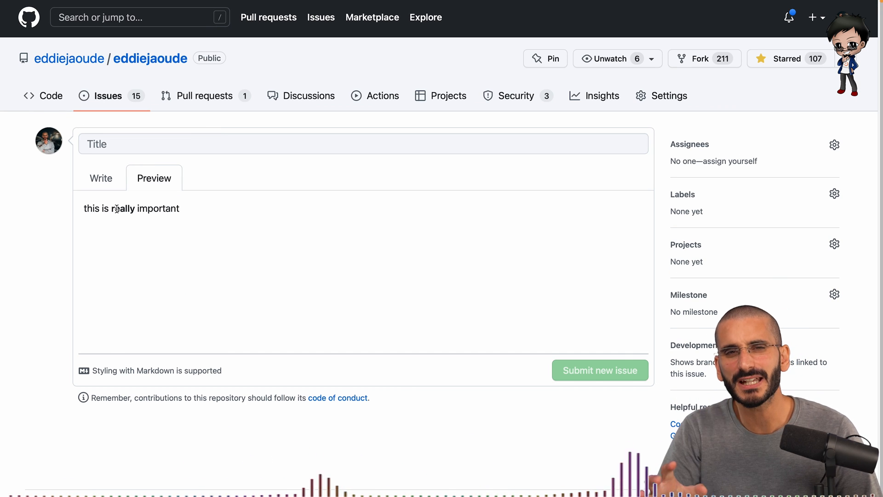
left_click(101, 178)
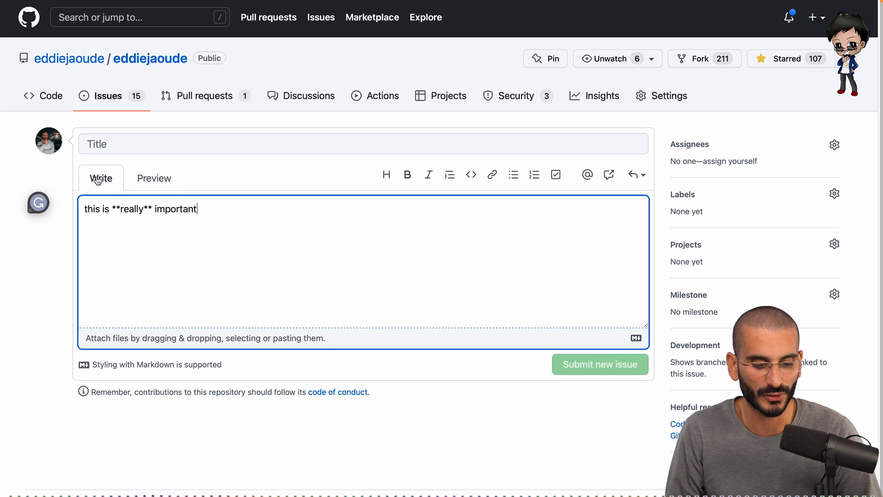
Step: Finish the sentence with italic '*stand out* too' and check it in preview
type("and I want")
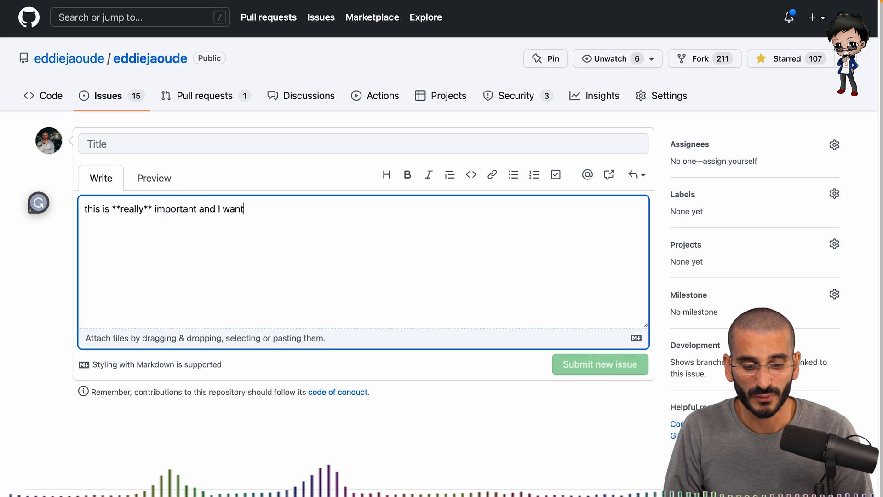
type("this to stand out* too")
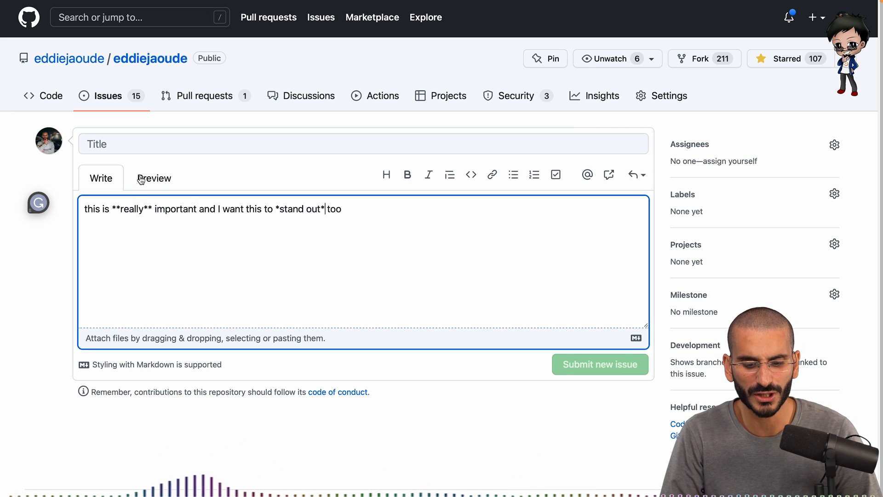
left_click(154, 177)
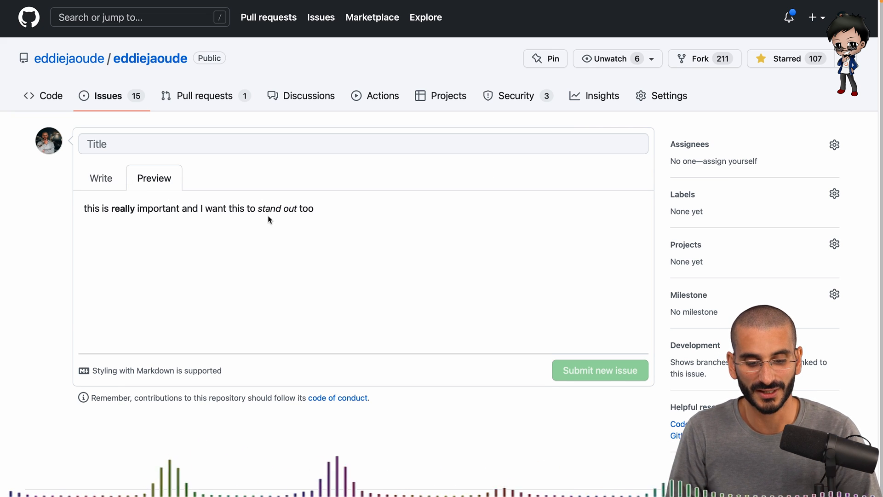
left_click(101, 178)
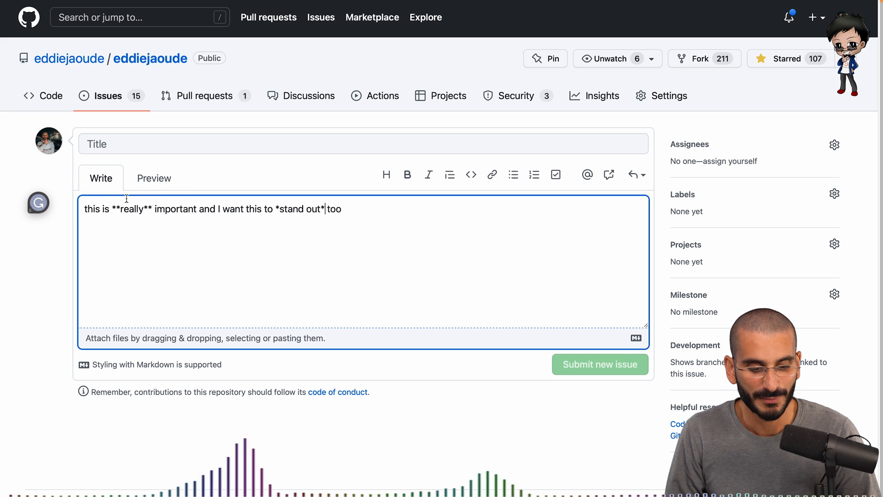
left_click(153, 178)
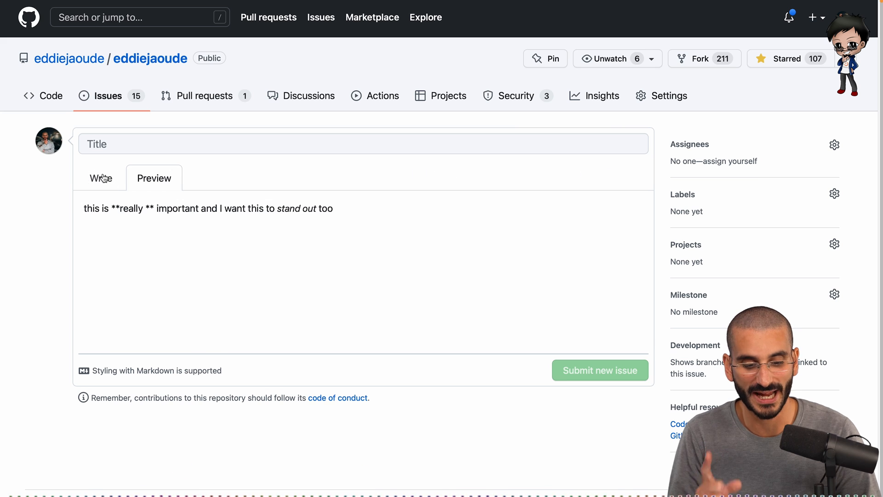
left_click(102, 177)
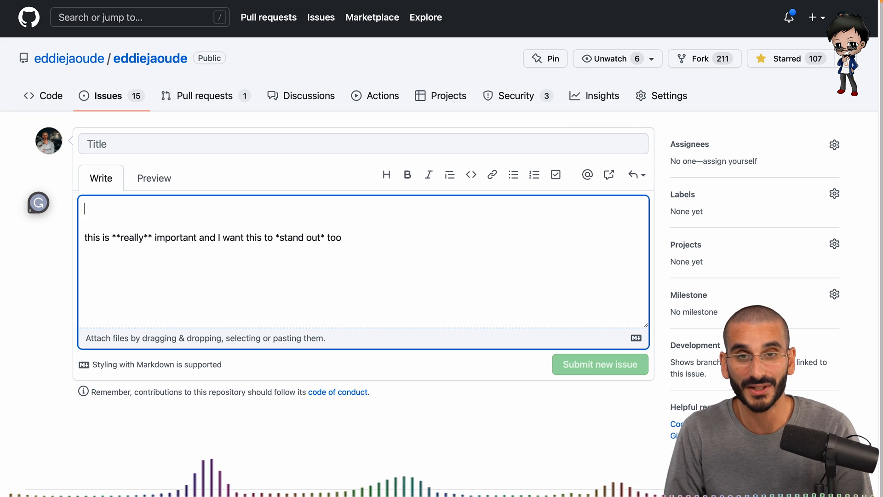
Step: Add bullet items '- this is item 1' and '- this is item 2' and preview the list
type("#heading 1")
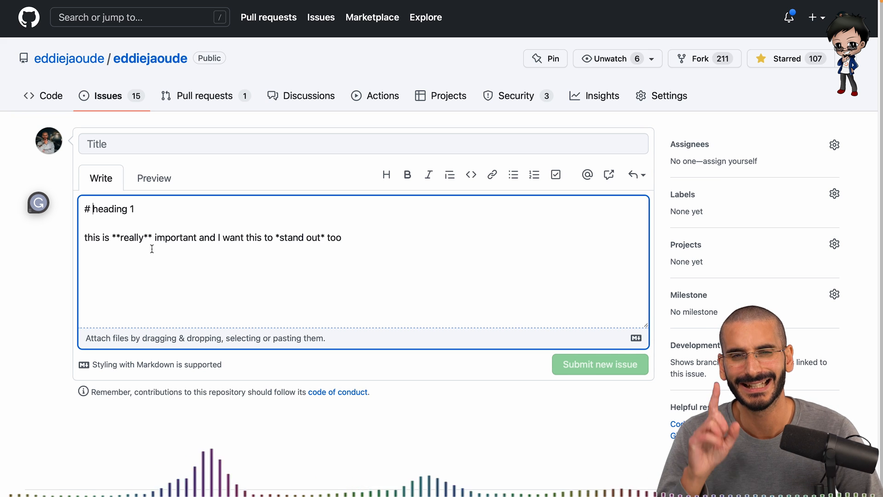
left_click(85, 250)
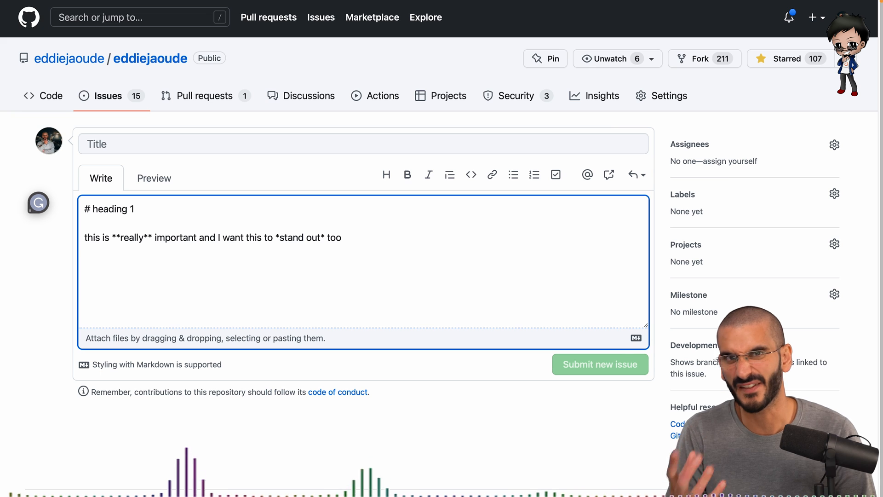
type("-")
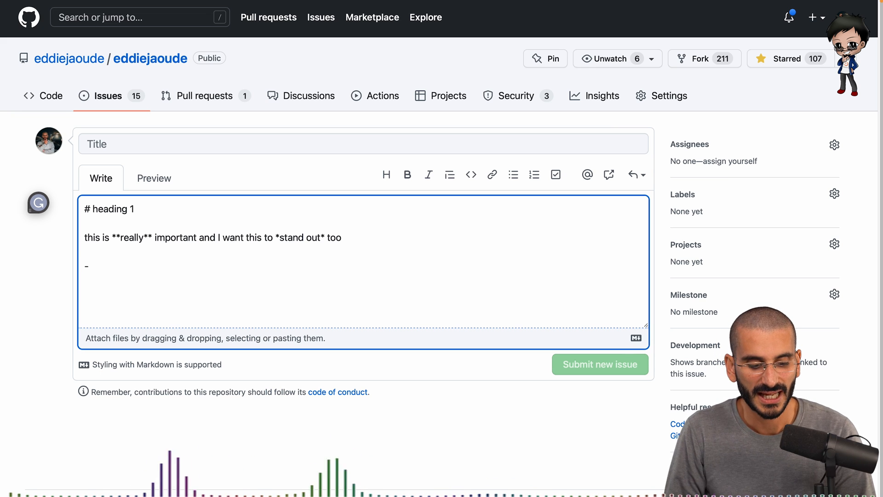
type("this is iem 1")
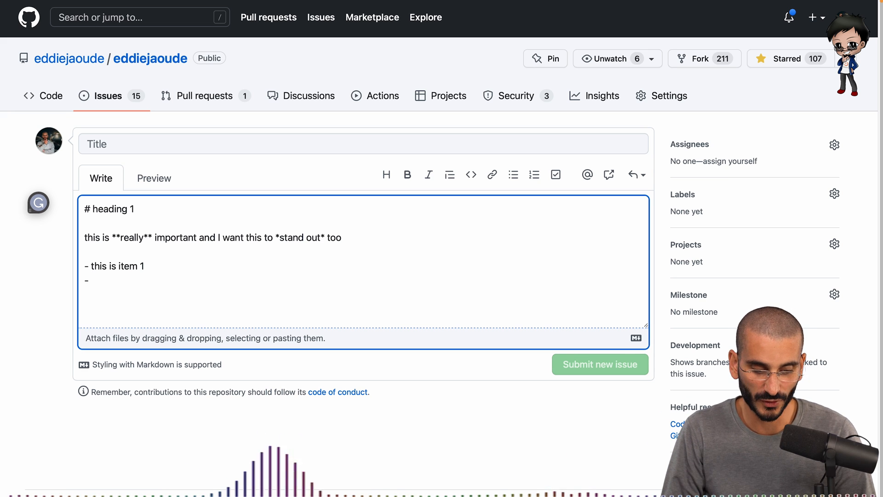
key("Backspace")
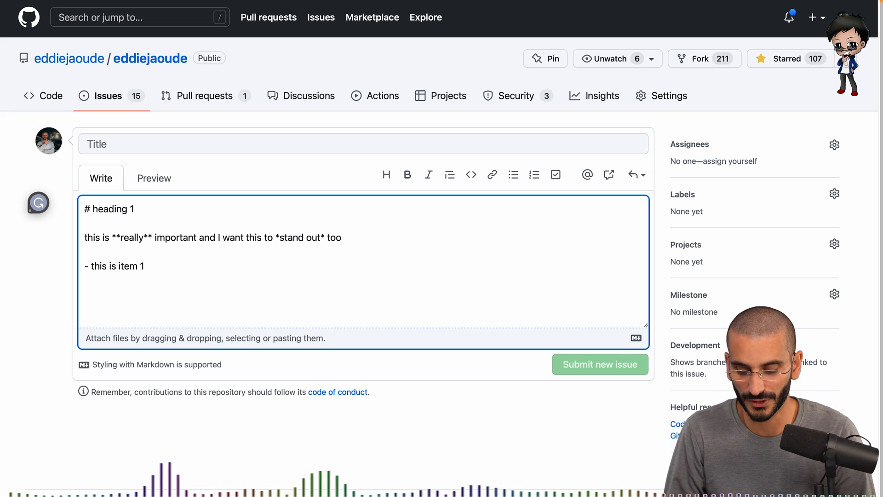
type("- this")
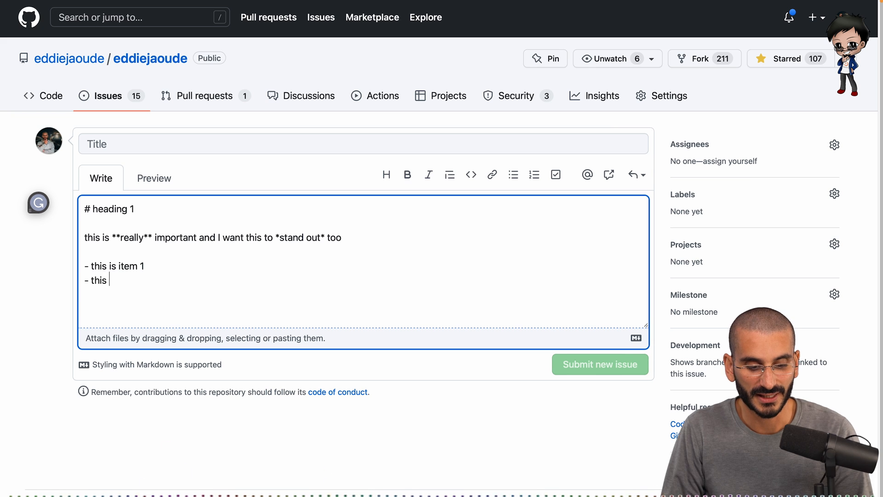
left_click(154, 177)
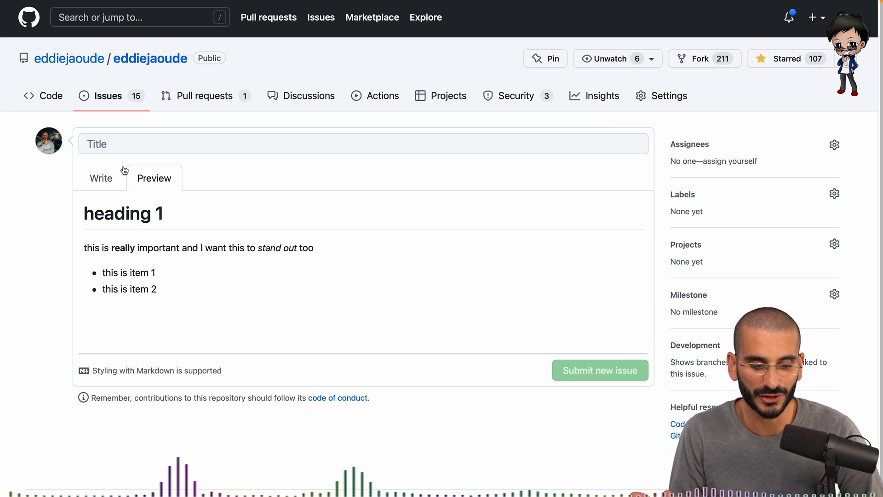
left_click(101, 177)
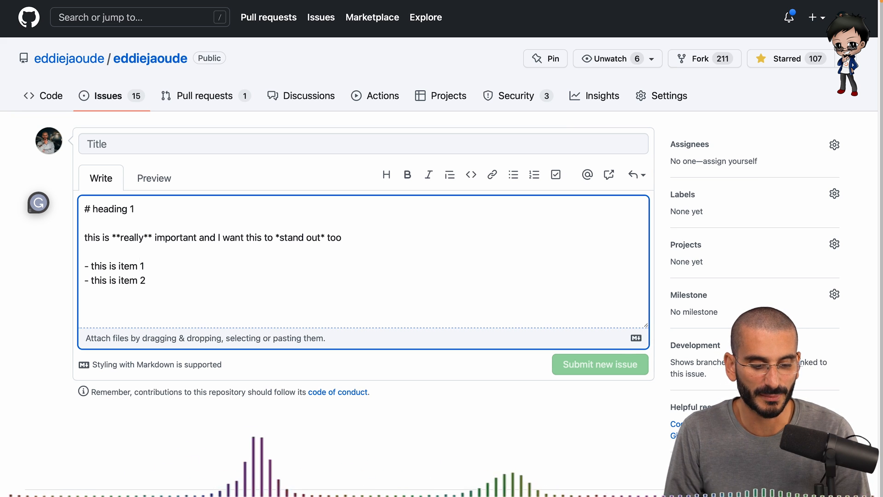
Step: Turn both items into '[ ]' checkboxes and tick the first with '[x]', previewing each
type("[ ]")
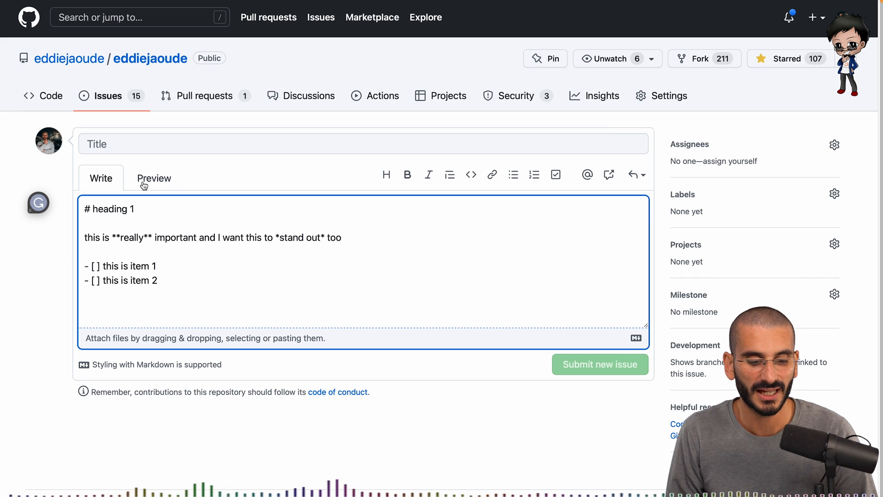
left_click(153, 178)
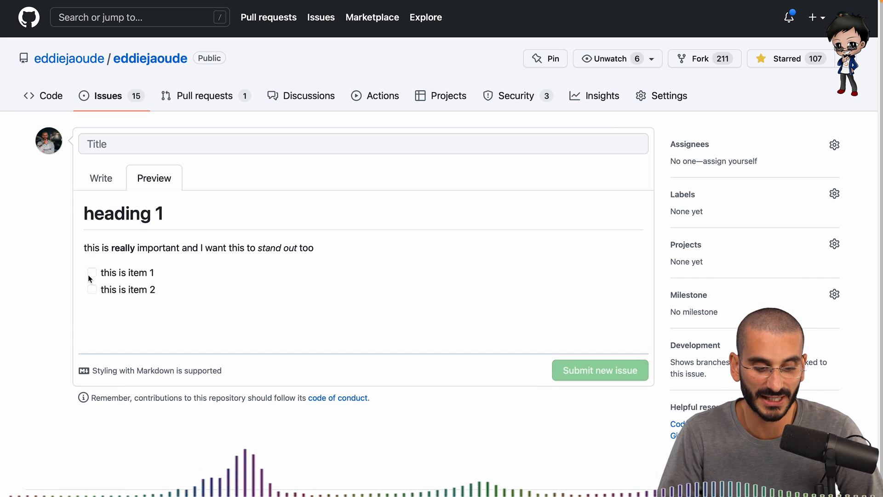
left_click(101, 178)
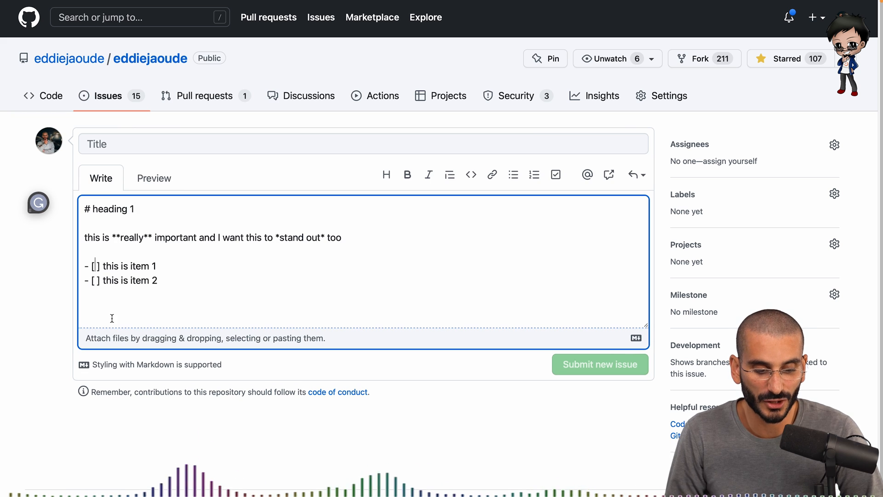
type("x")
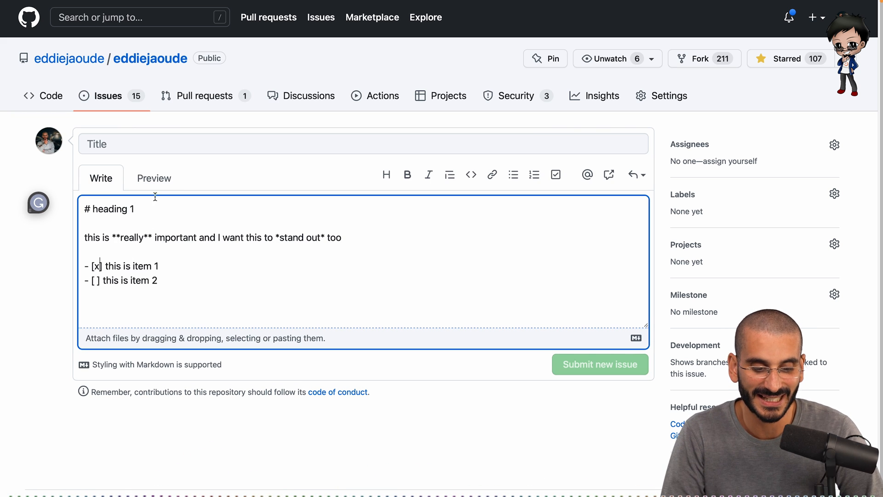
left_click(153, 178)
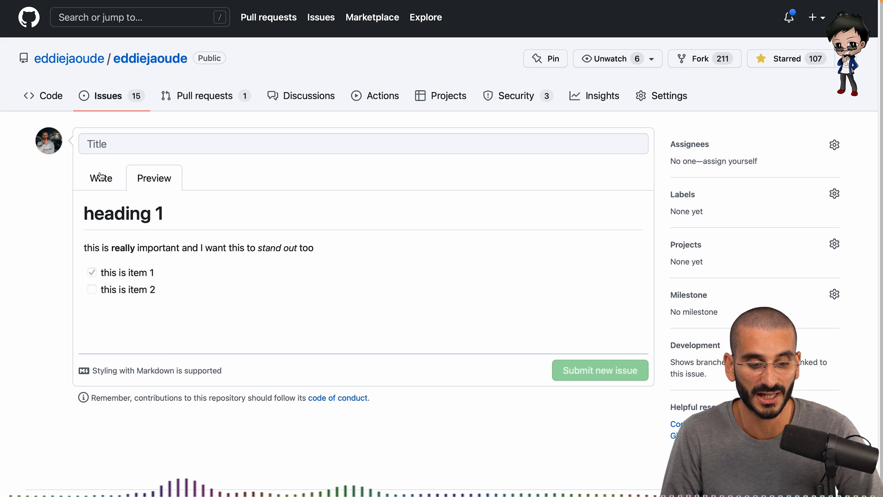
Step: Strike through item 2 with '~~this is item 2~~' and preview it
left_click(101, 178)
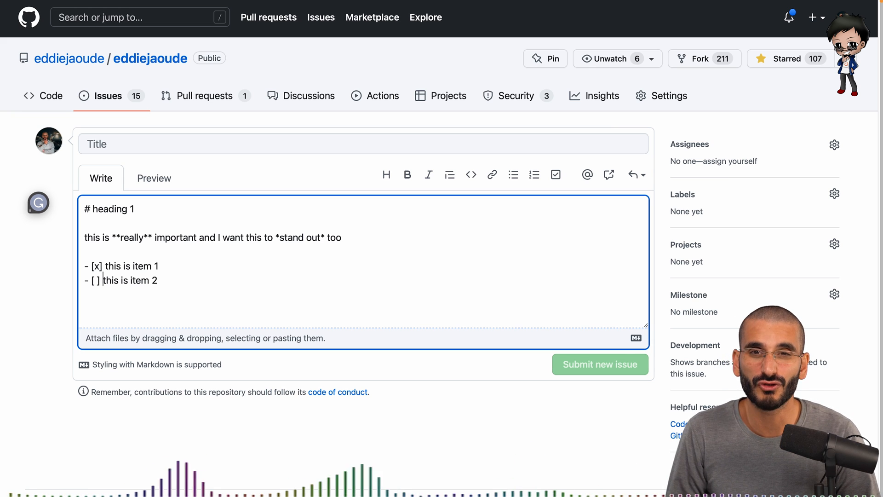
type("~~this is item 2~")
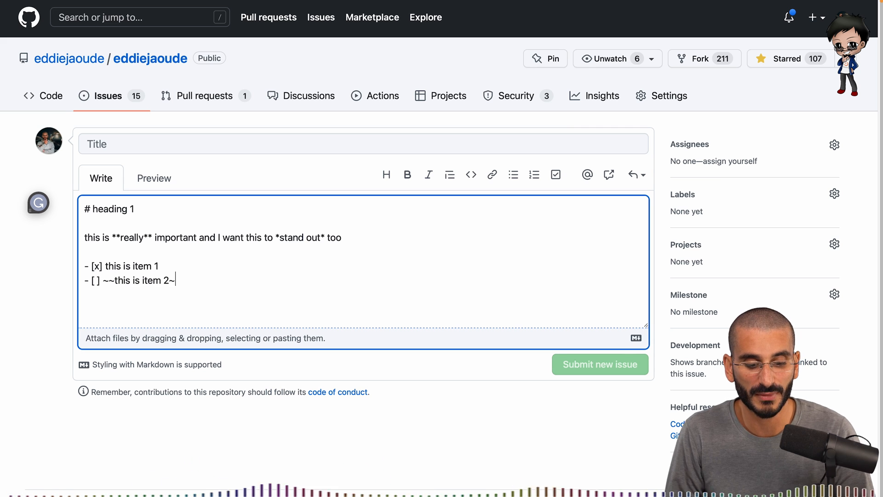
type("~")
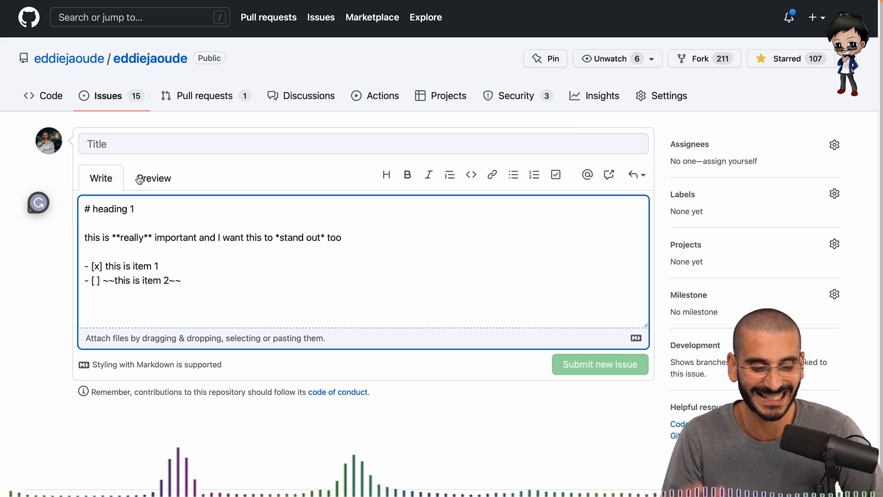
left_click(154, 178)
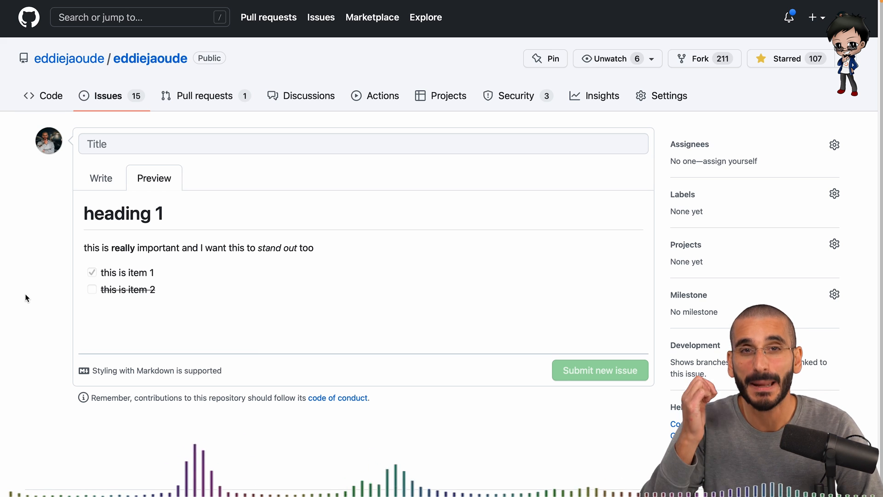
Step: Add a numbered list '1. item 1 2. item 2 3. item 3' and preview it
left_click(101, 177)
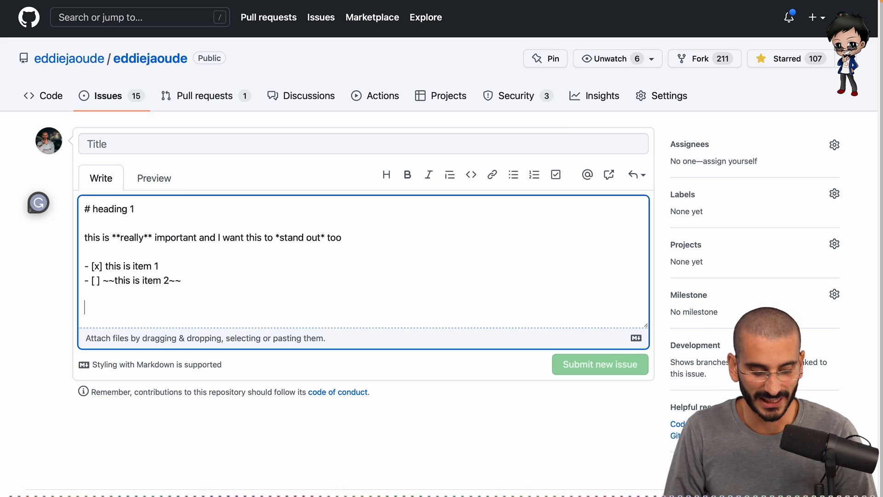
type("1. item 1")
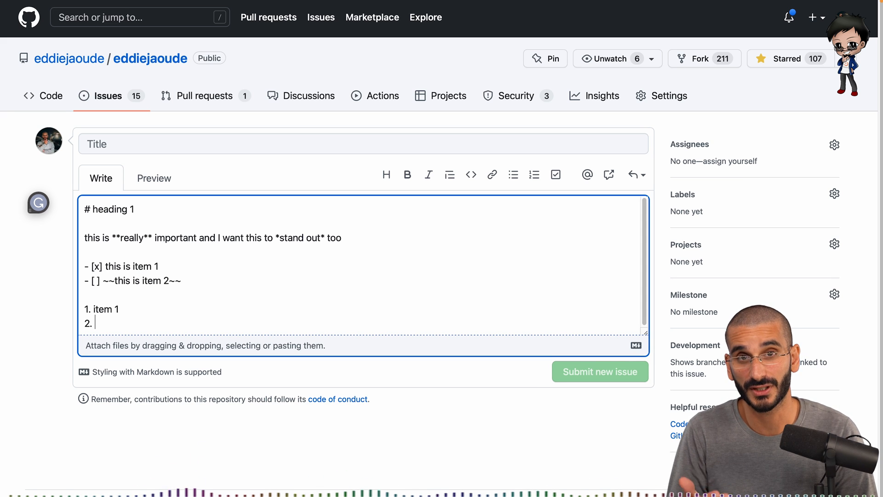
type("it")
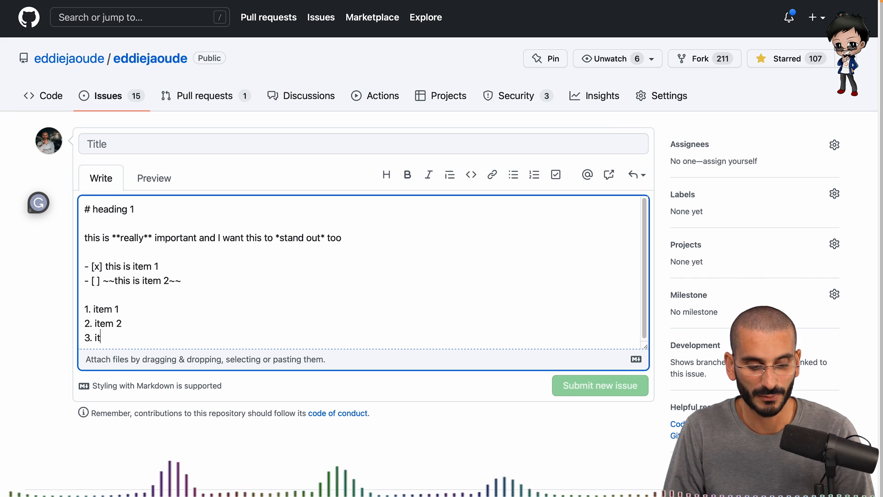
type("em 3")
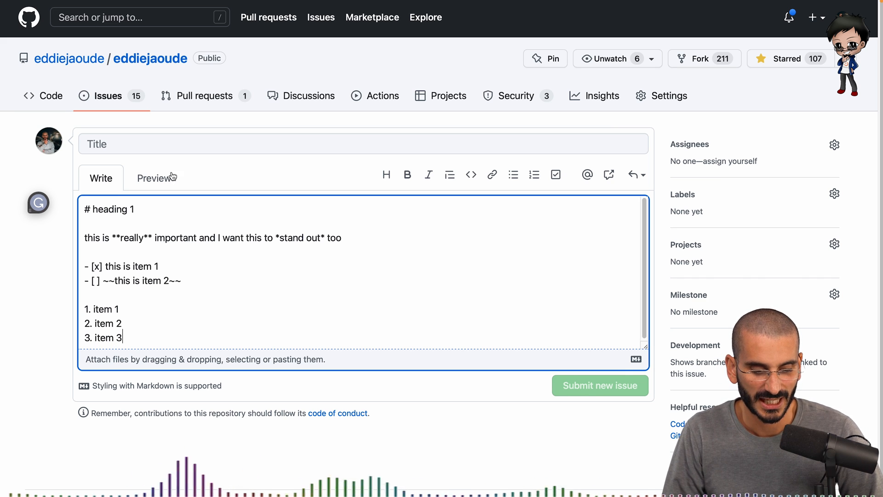
left_click(154, 178)
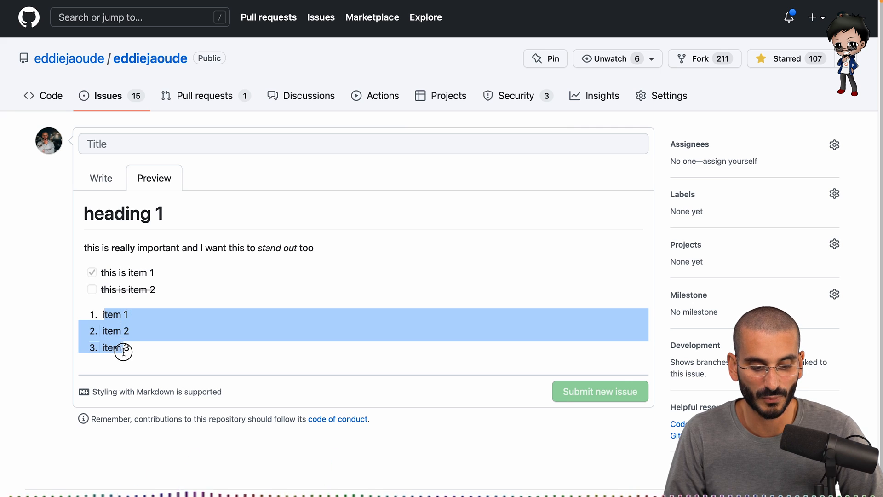
Step: Move item 3 above item 2 and preview the automatic renumbering
left_click(102, 177)
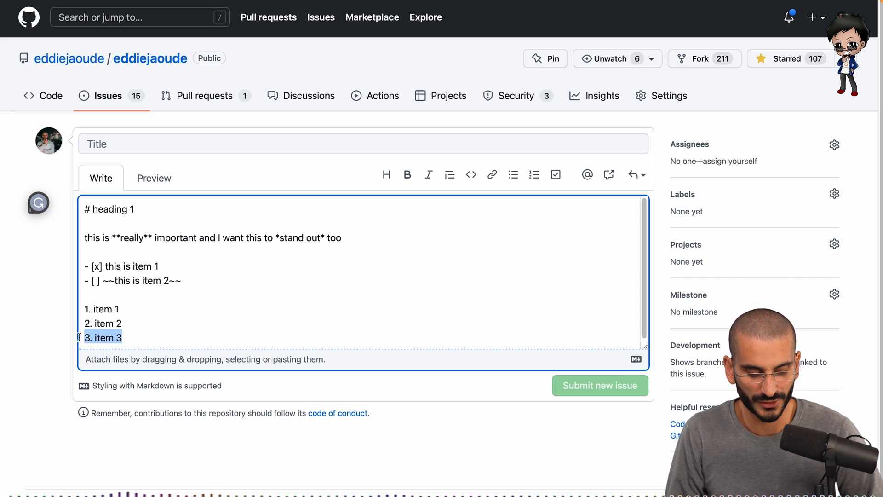
key("Backspace")
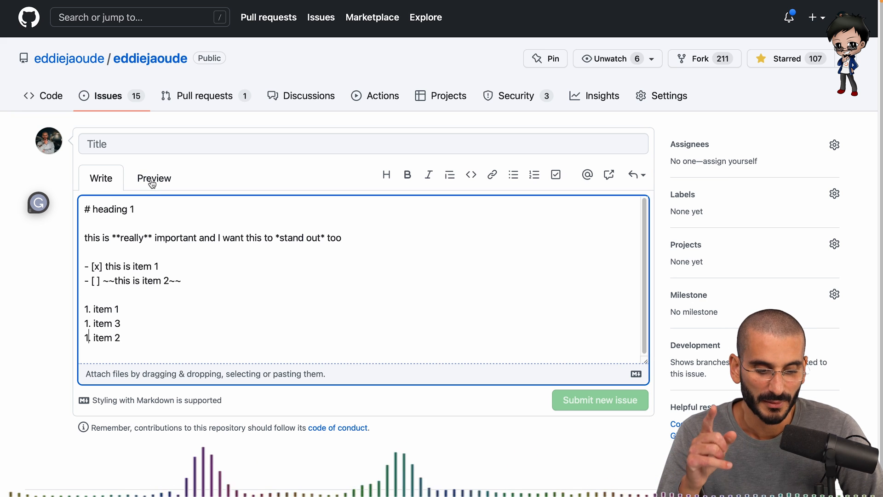
left_click(153, 178)
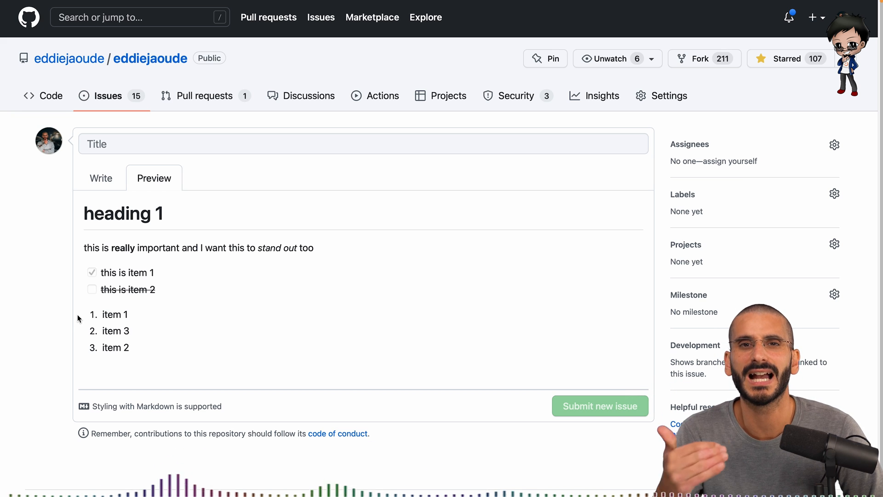
left_click(100, 178)
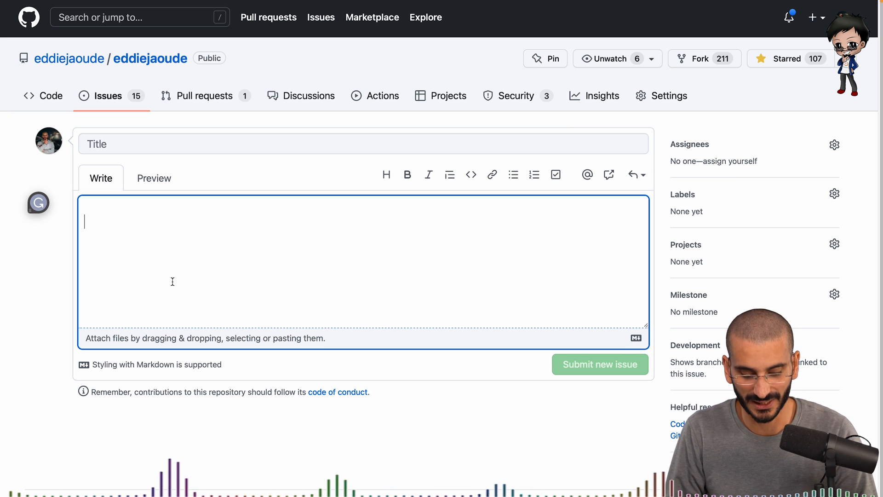
type("this is a link](")
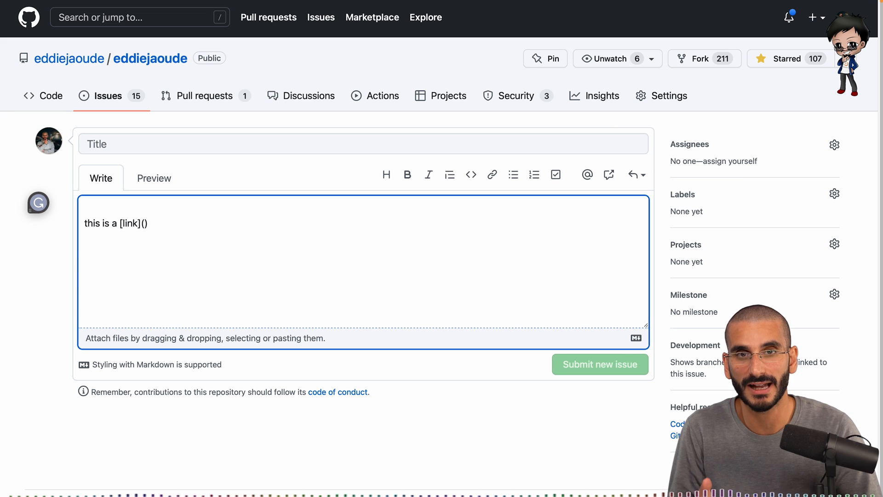
type("http://ed")
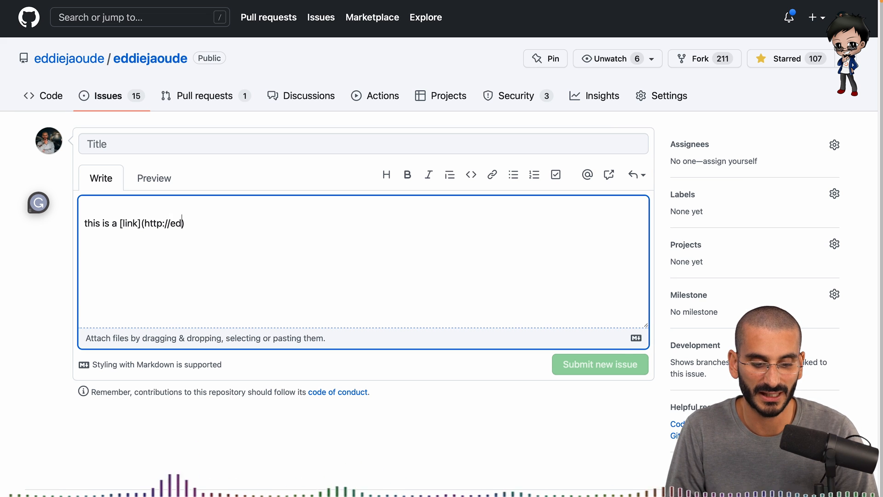
left_click(154, 178)
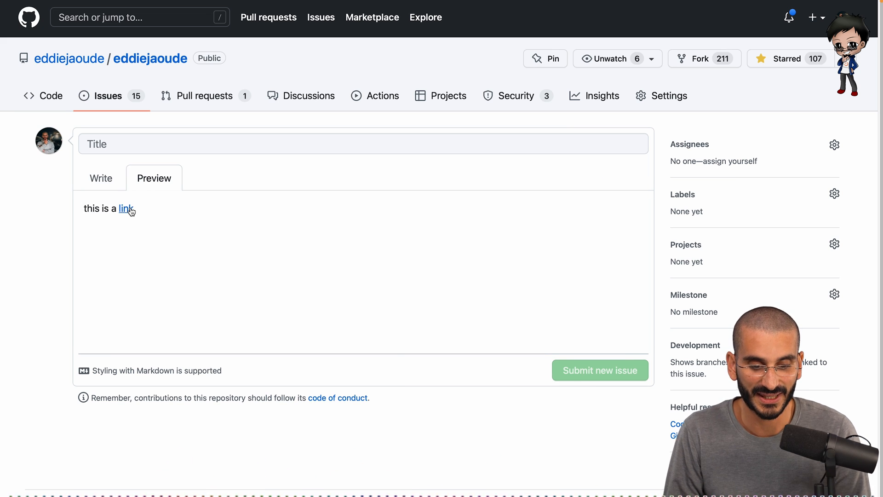
left_click(124, 209)
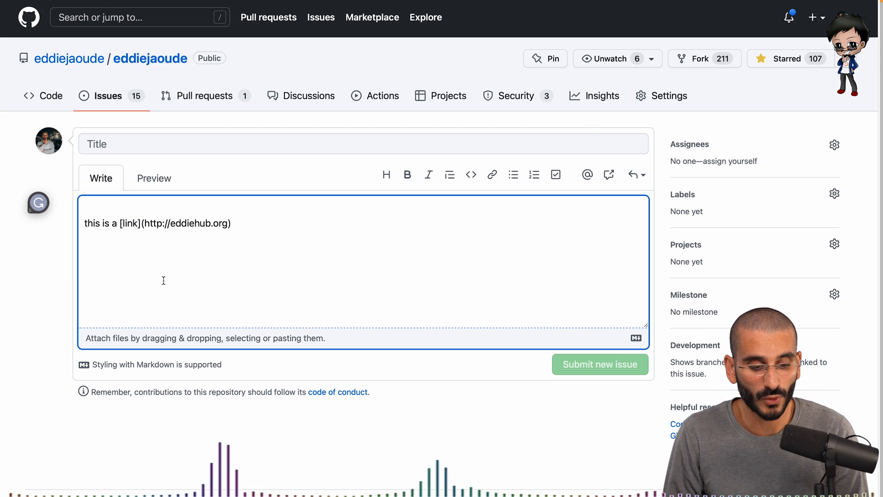
left_click_drag(84, 222, 119, 223)
type("!")
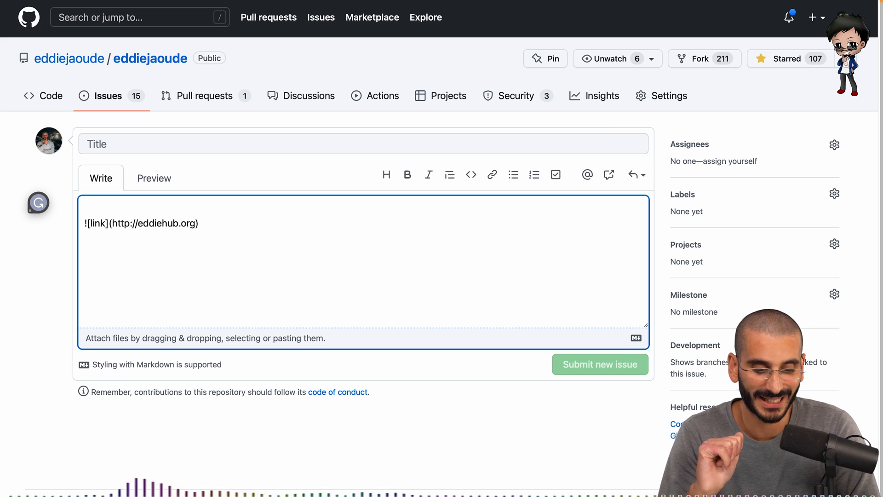
mouse_move(157, 265)
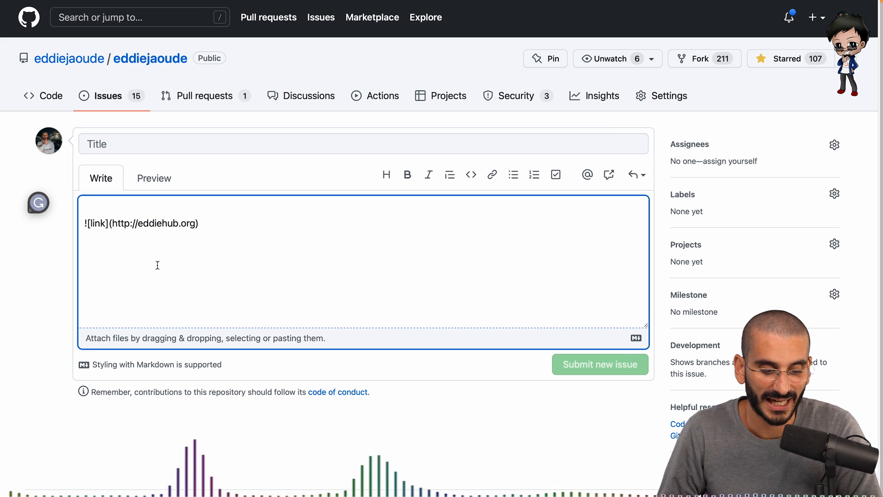
Step: Replace the link text with image alt text 'this is a photo of Eddie'
double_click(95, 223)
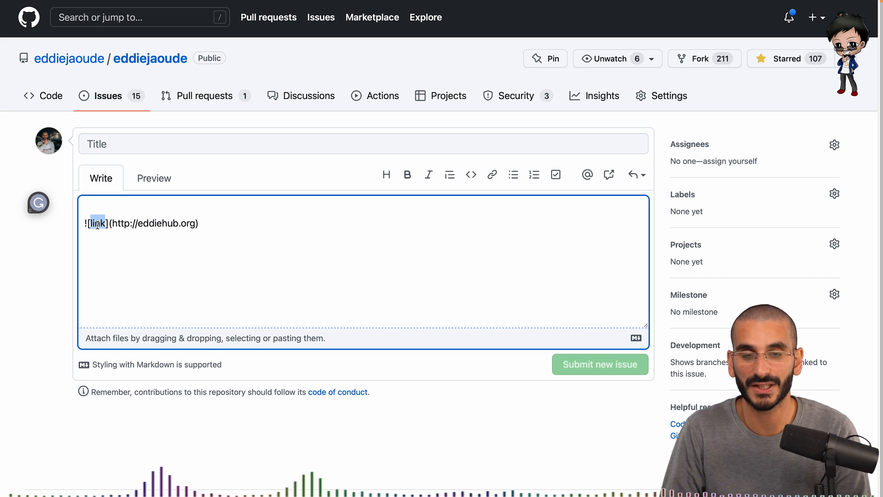
type("this is a photo of Eddie")
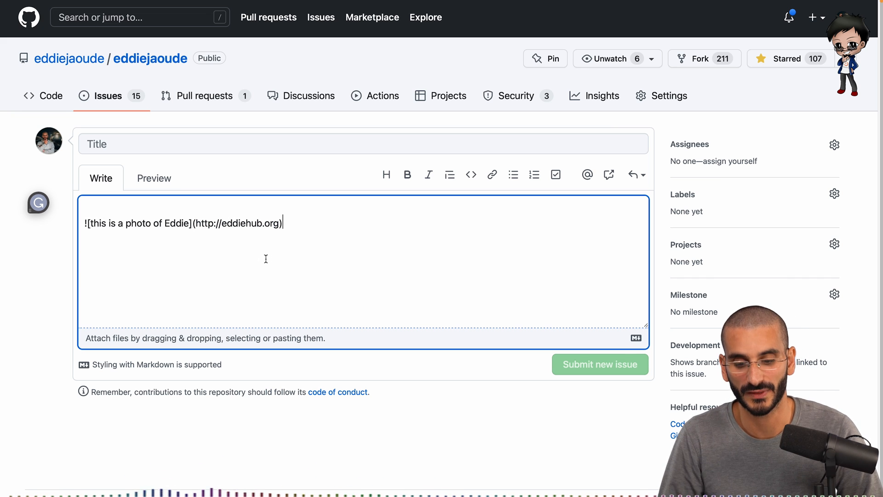
mouse_move(471, 174)
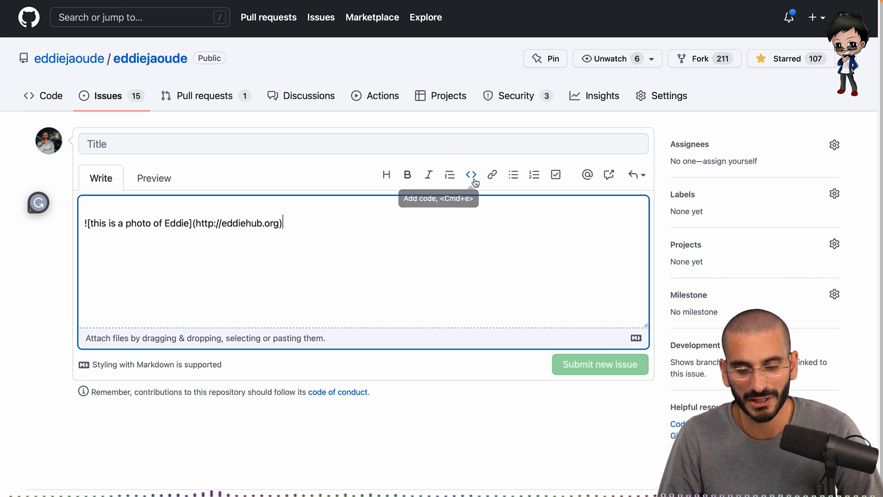
mouse_move(491, 175)
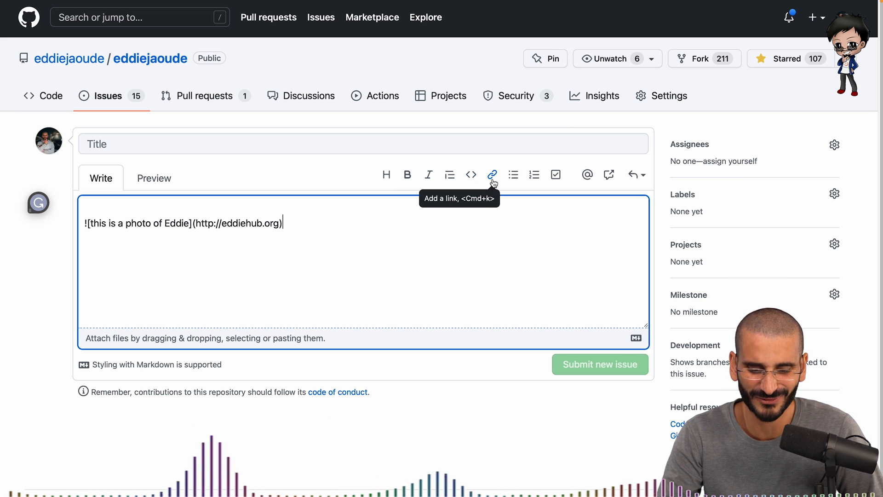
mouse_move(586, 175)
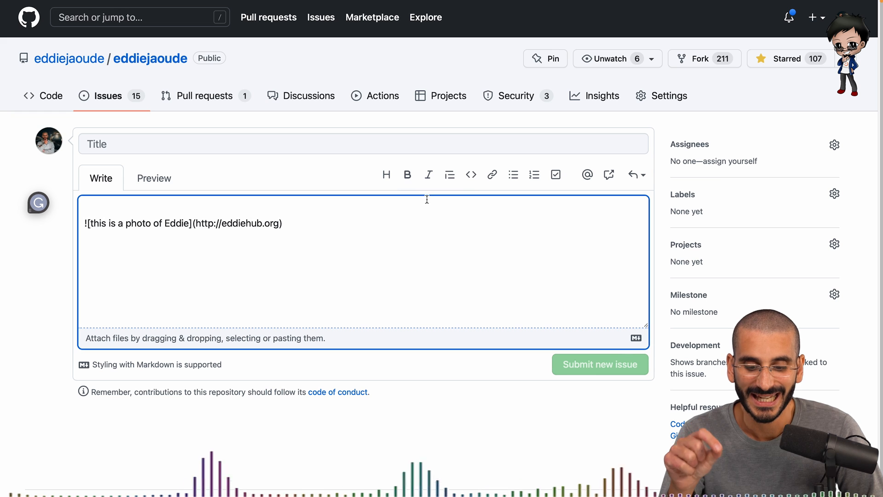
mouse_move(470, 175)
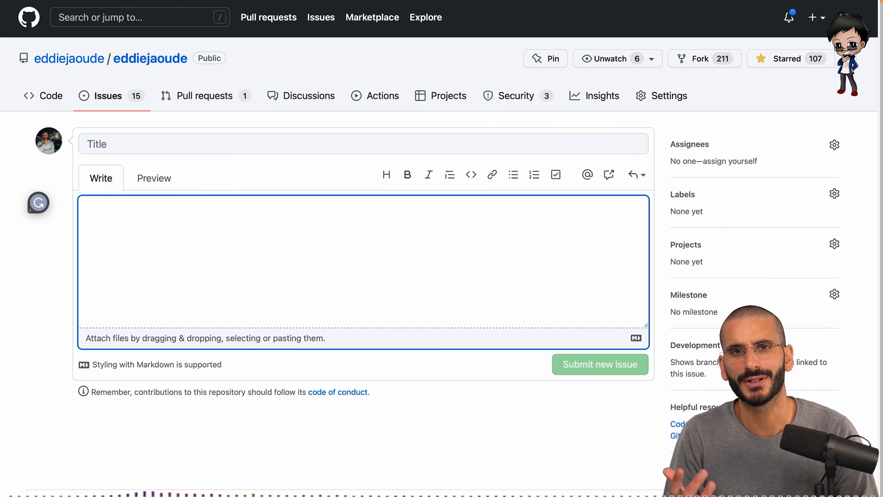
type("this is how you use a")
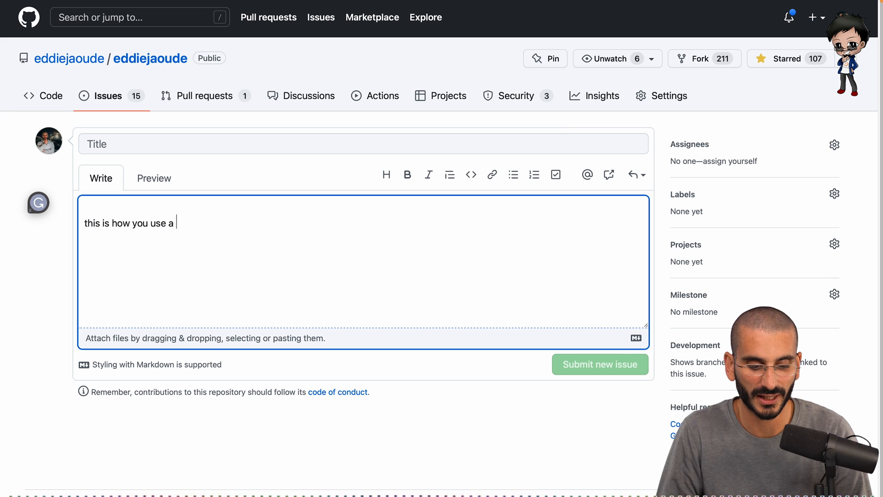
type("`console/l")
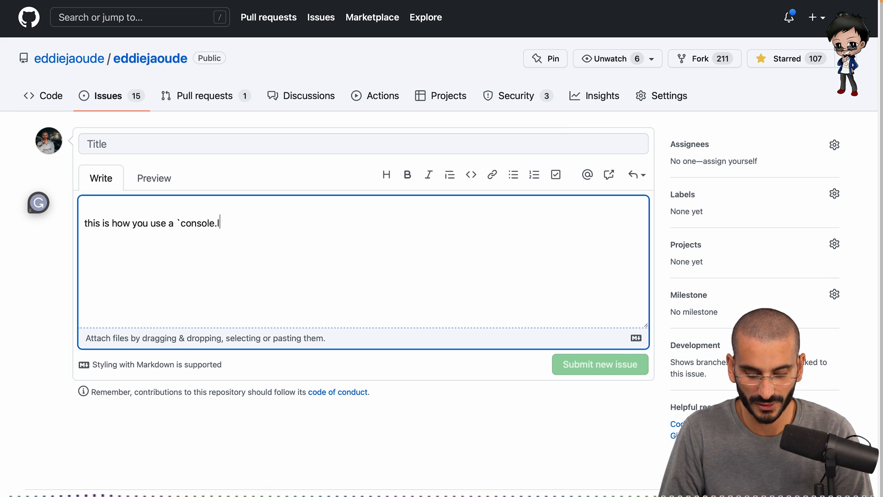
type("og`")
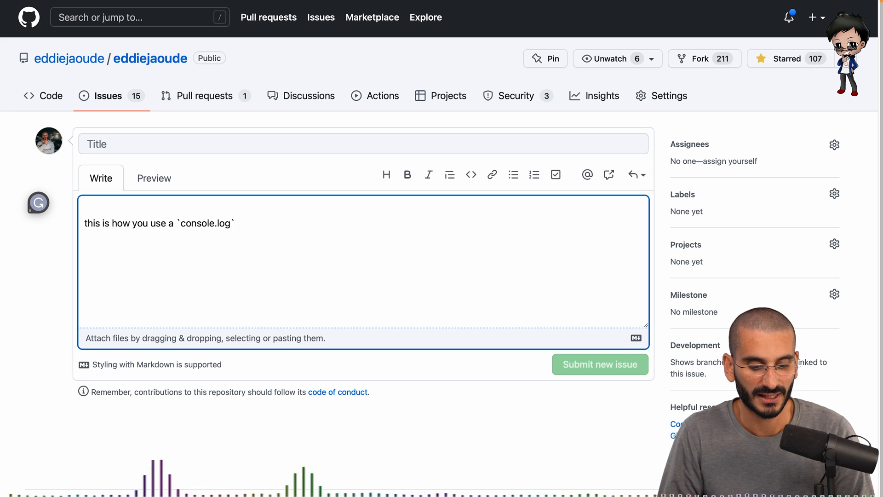
left_click(153, 178)
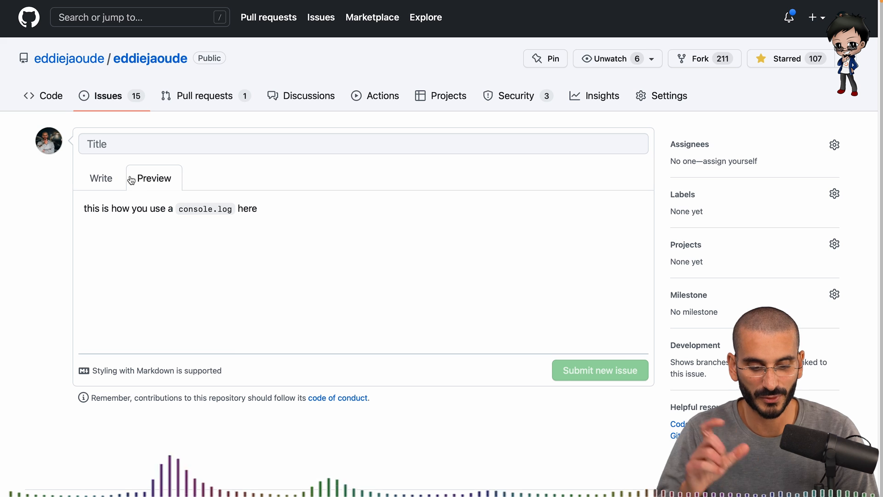
left_click(101, 178)
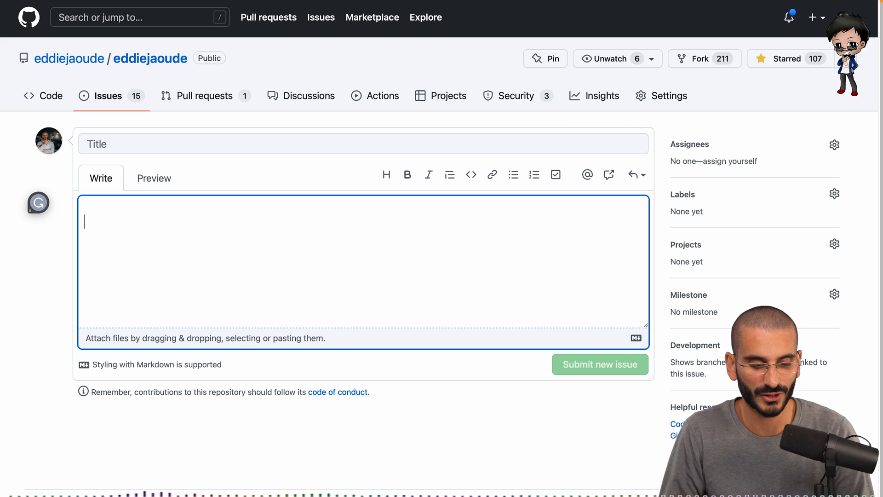
Step: Write 'here is some code' with a fenced block of const a = 'aaaa'; console.log(a); and preview it
type("here is some code")
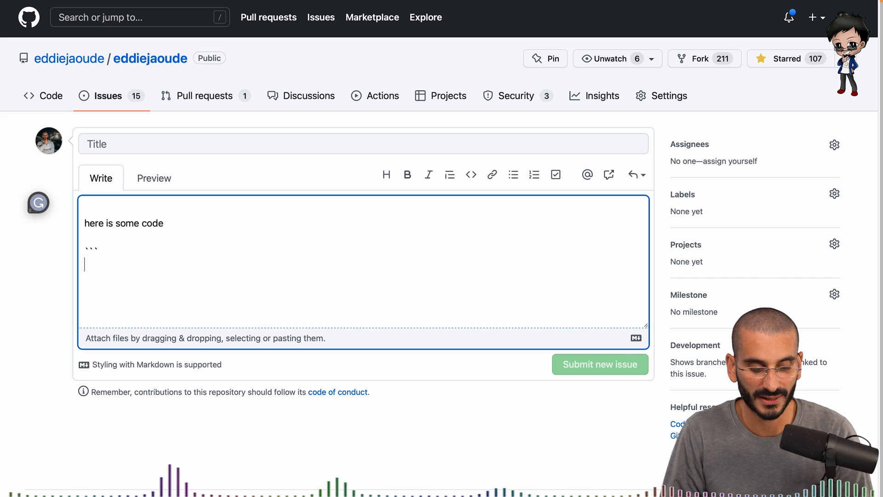
type("const")
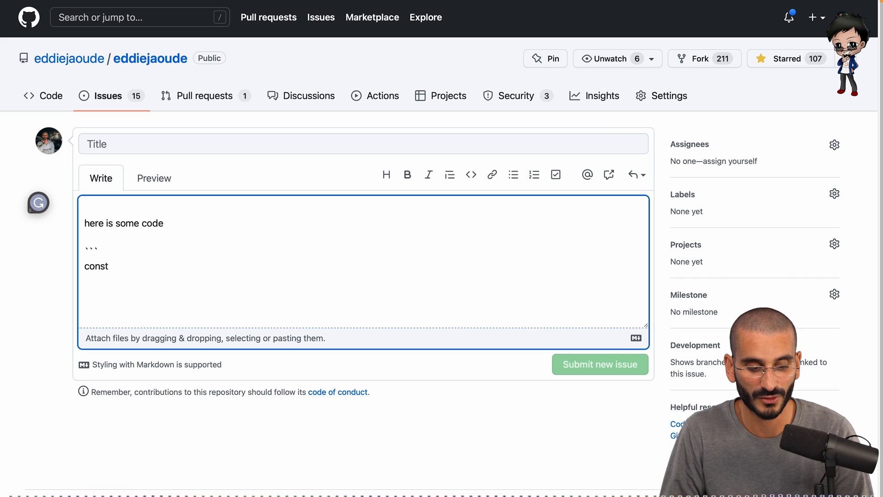
type("a = '")
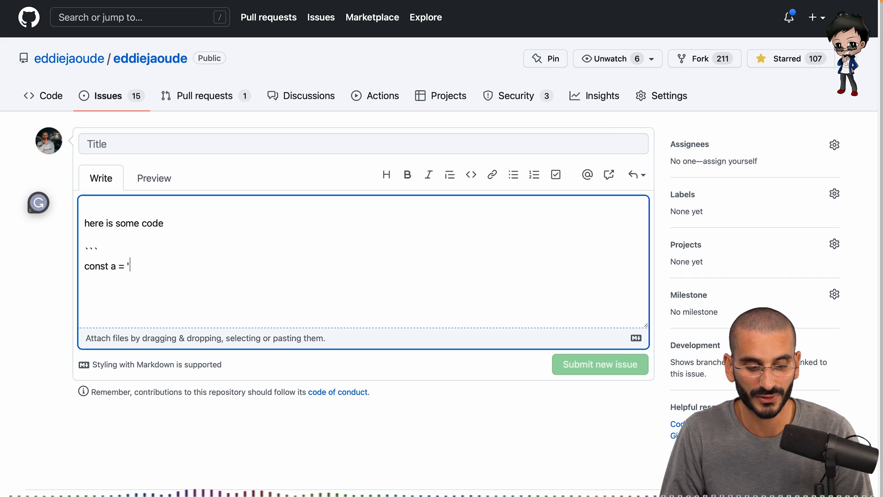
type("aaaa';")
type("console.")
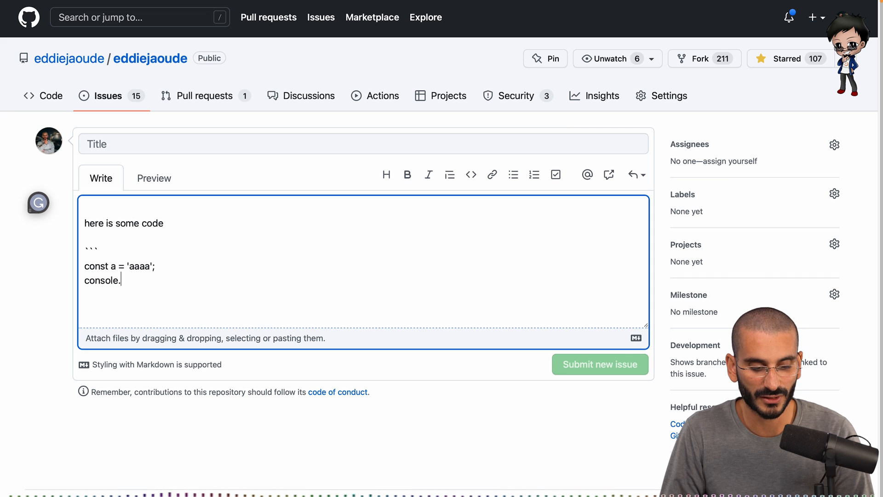
type("log(a")
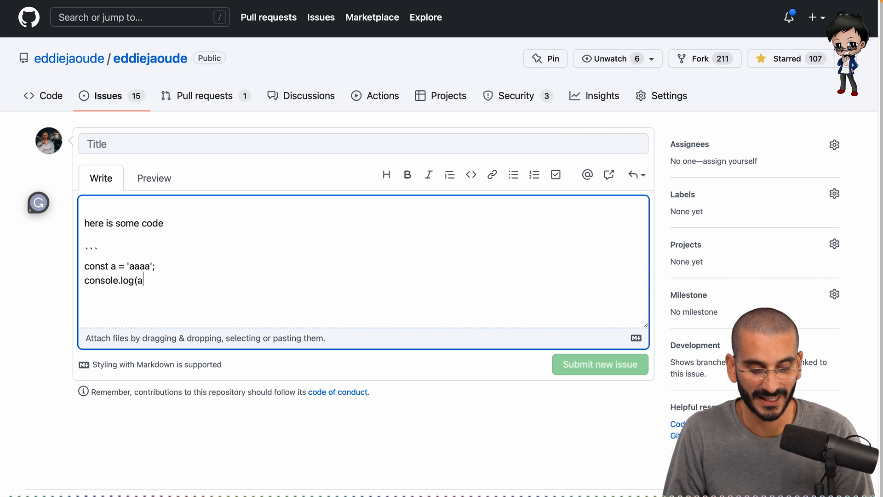
left_click(153, 178)
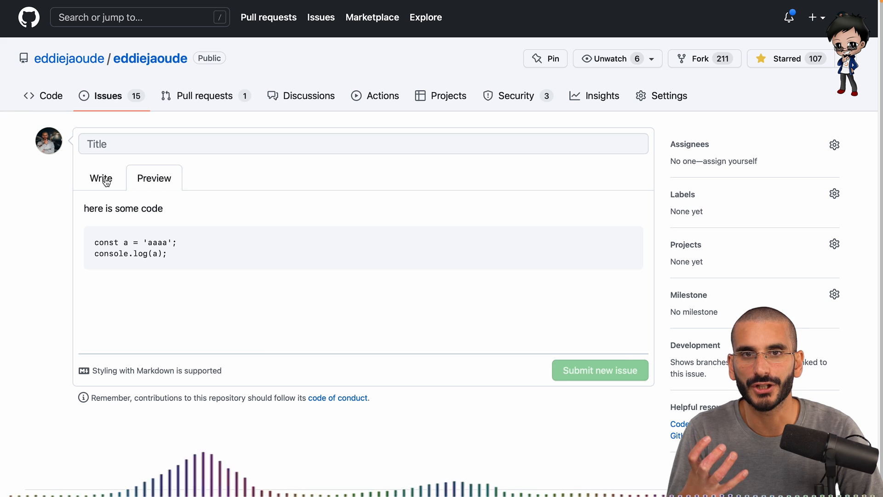
Step: Tag the fence as js and preview the syntax-highlighted block
left_click(101, 177)
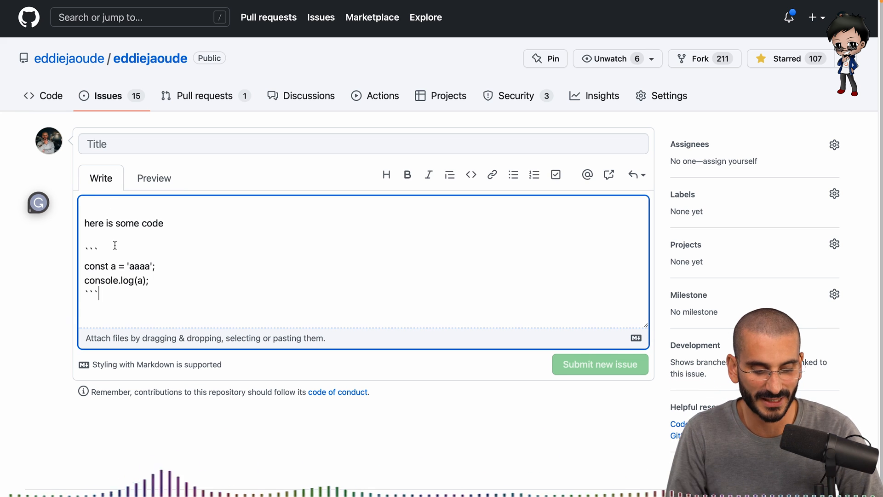
type("js")
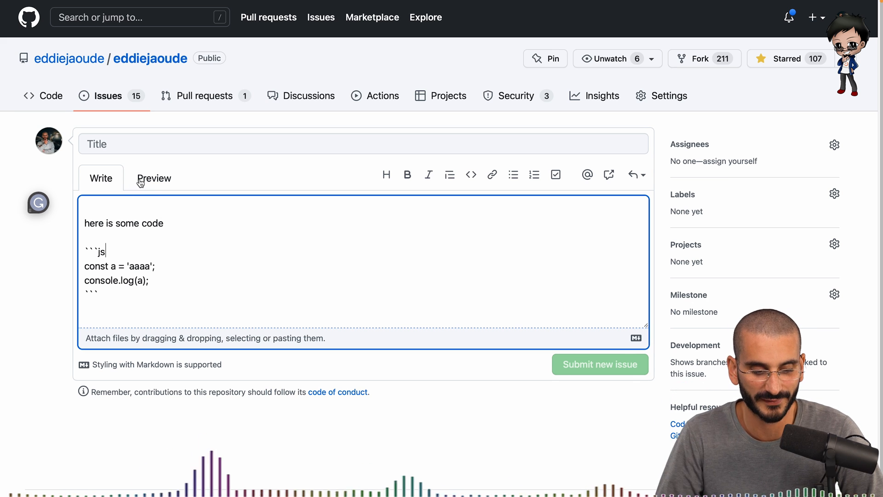
left_click(153, 177)
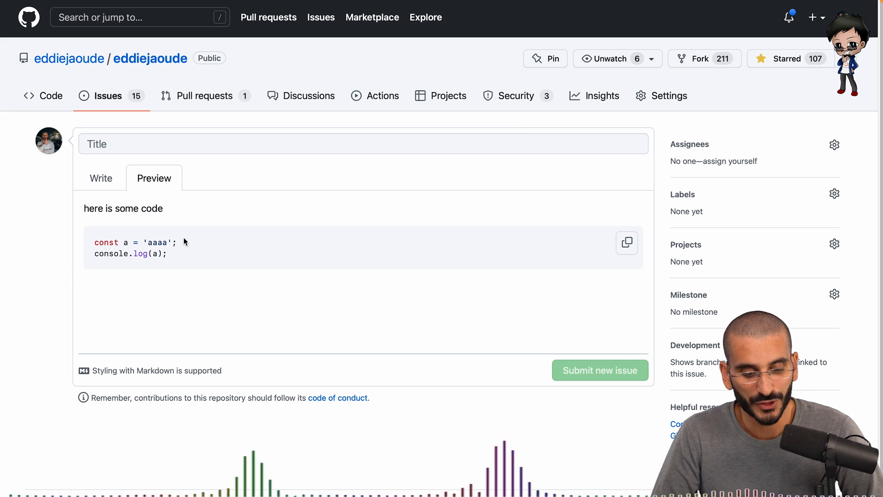
mouse_move(625, 249)
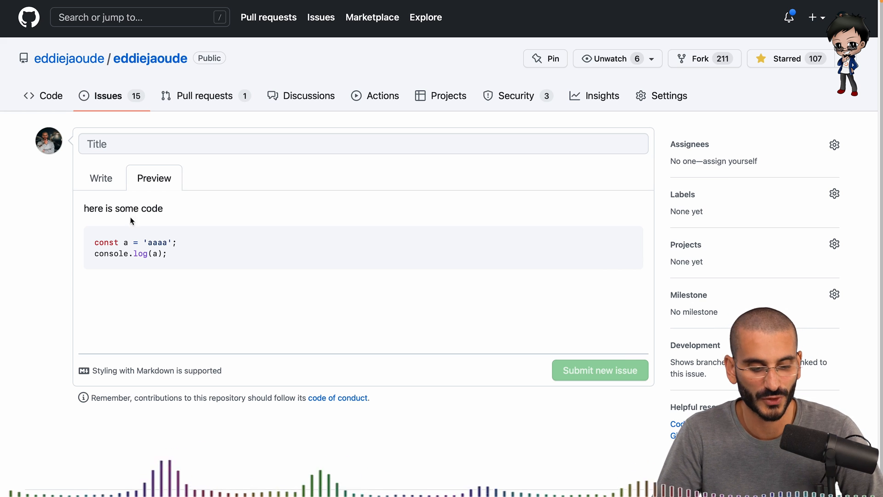
left_click_drag(96, 242, 167, 254)
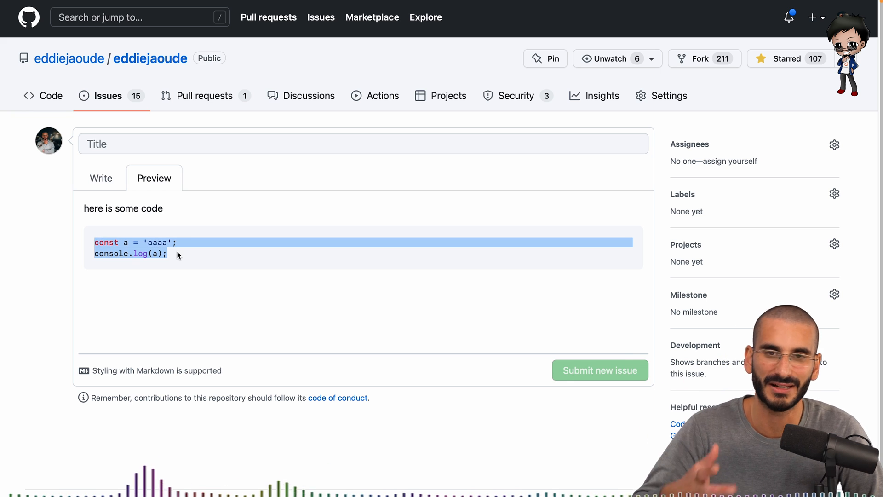
left_click(101, 177)
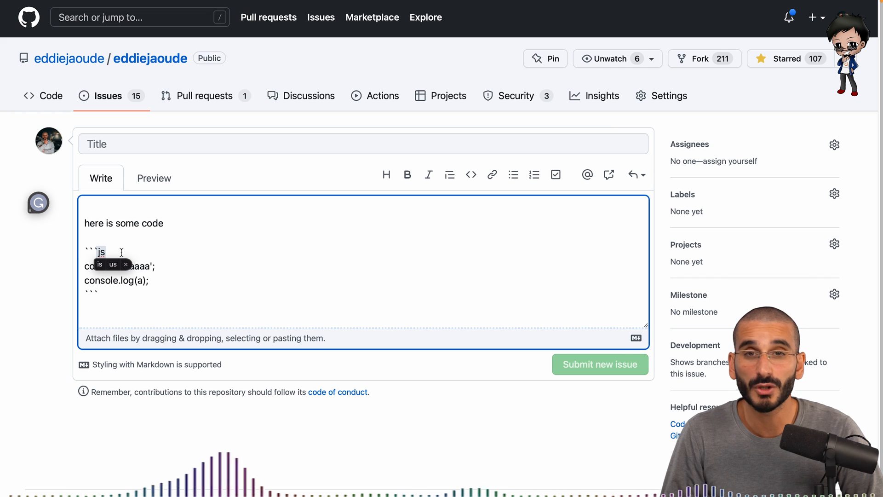
Step: Build Before and After js blocks with aaaa and bbbb, preview, then select the After block for removal
type("diff")
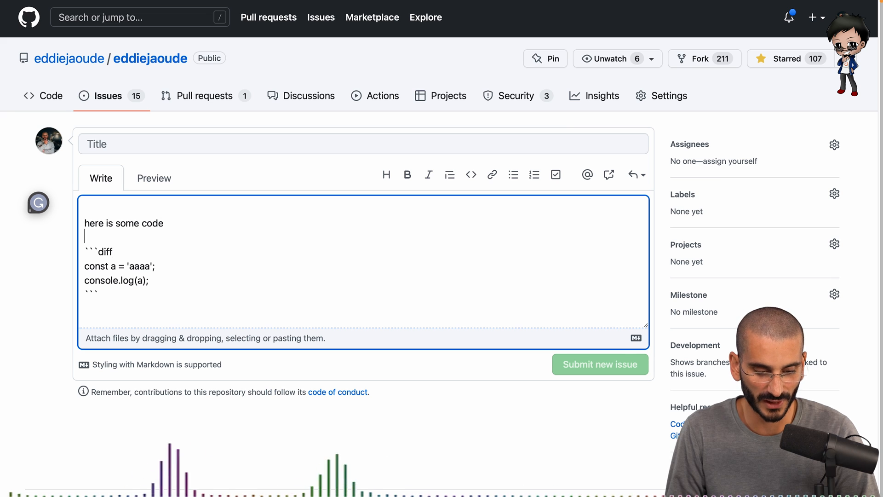
type("js")
type("Before")
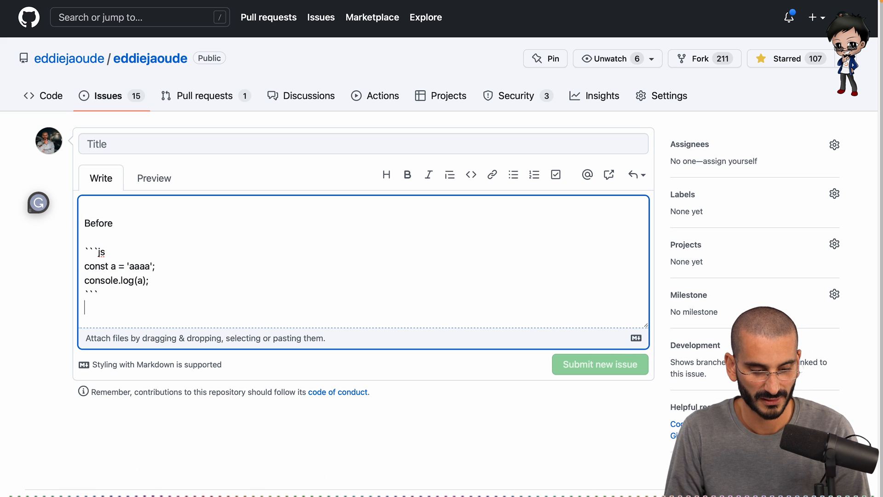
type("After")
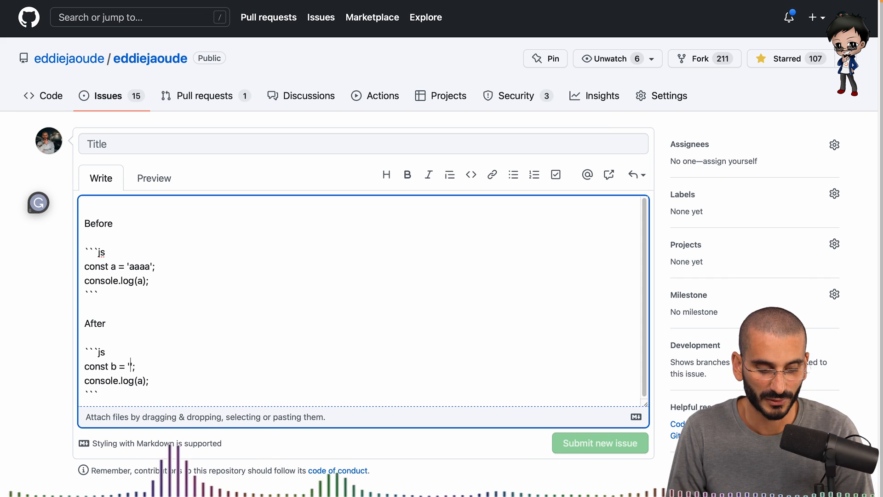
type("bbbb")
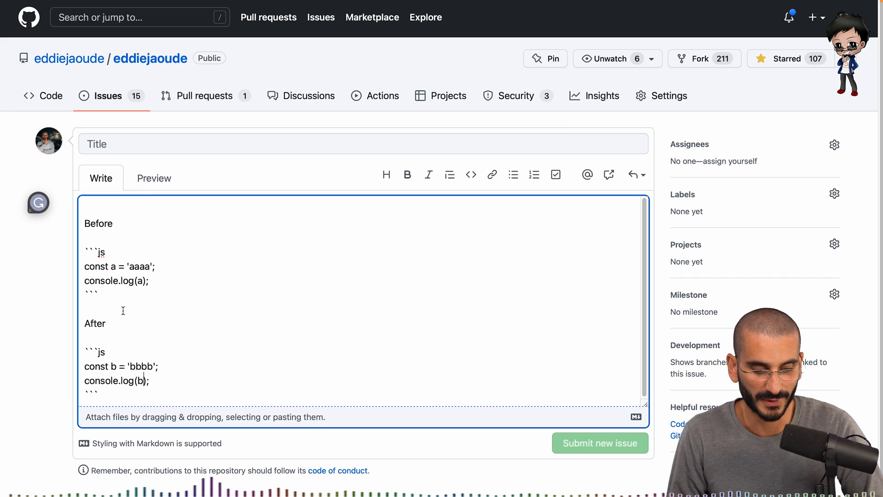
left_click(154, 177)
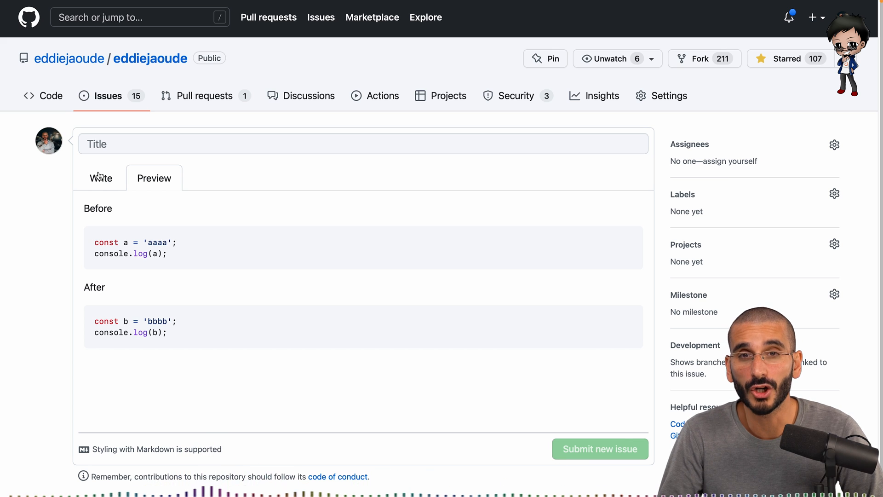
left_click(101, 177)
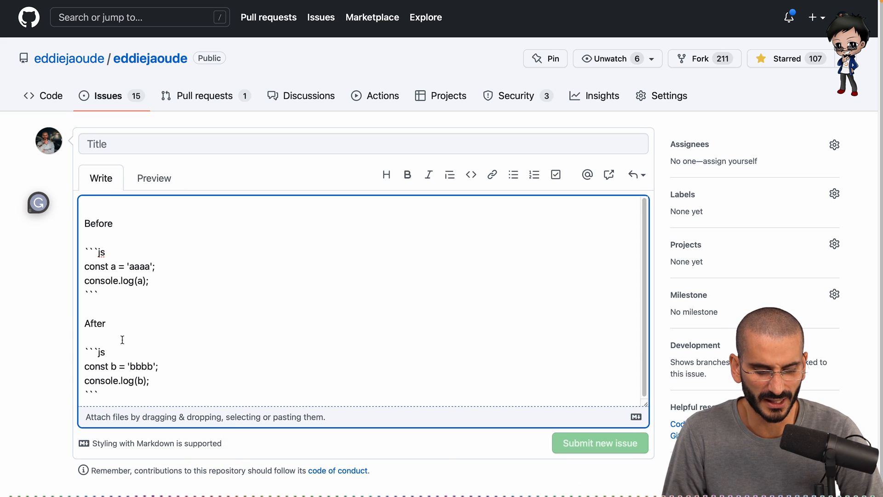
left_click_drag(86, 323, 98, 395)
type("Chan")
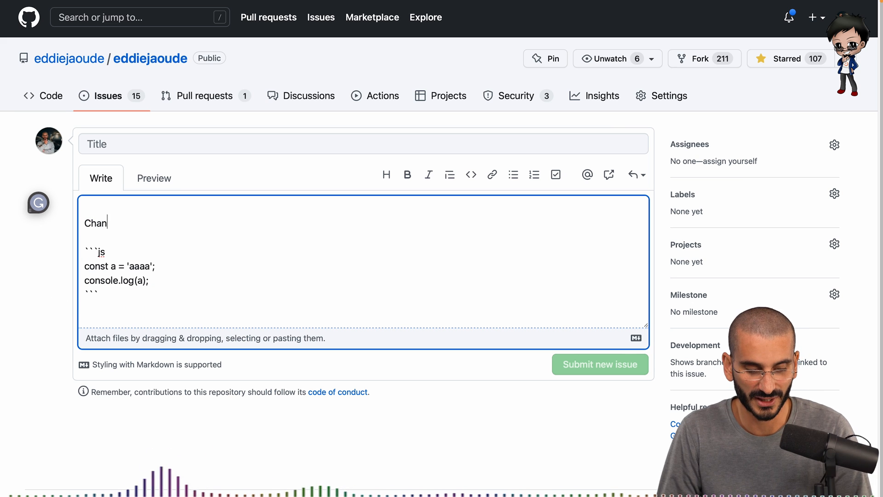
Step: Under 'Changes', duplicate the code lines, tag the fence diff and preview the red/green diff
type("ges")
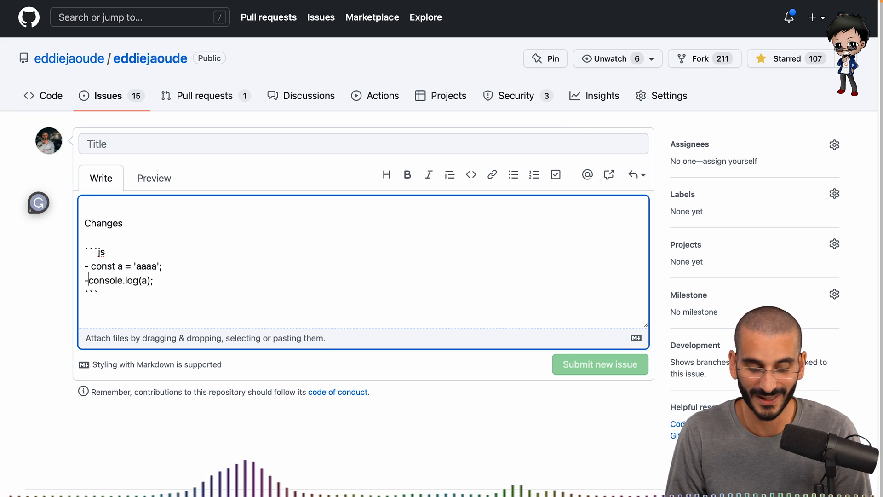
left_click_drag(85, 266, 157, 280)
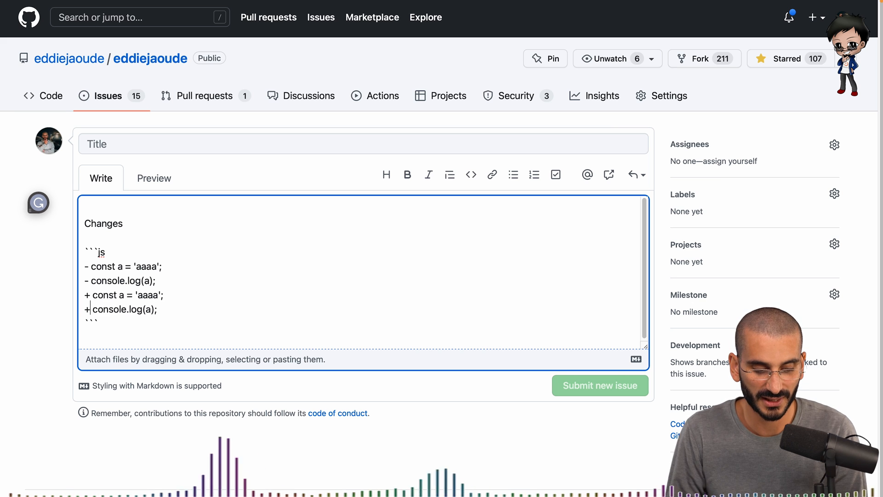
type("return")
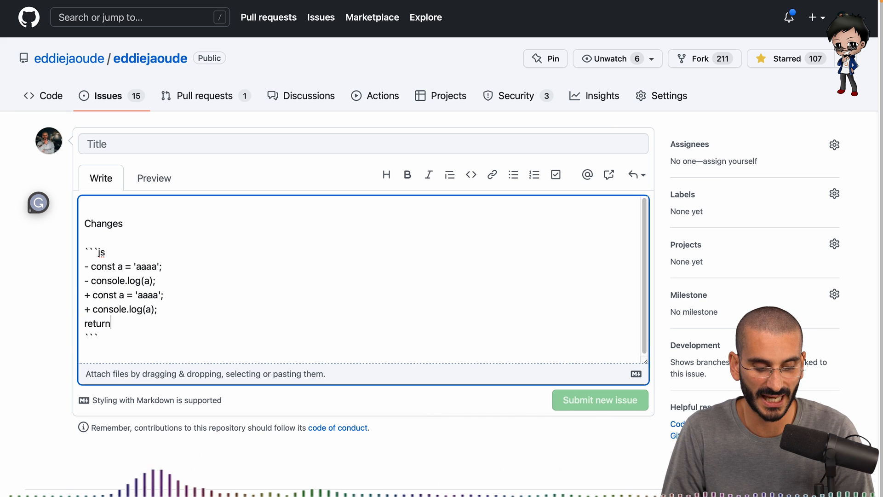
type("a;")
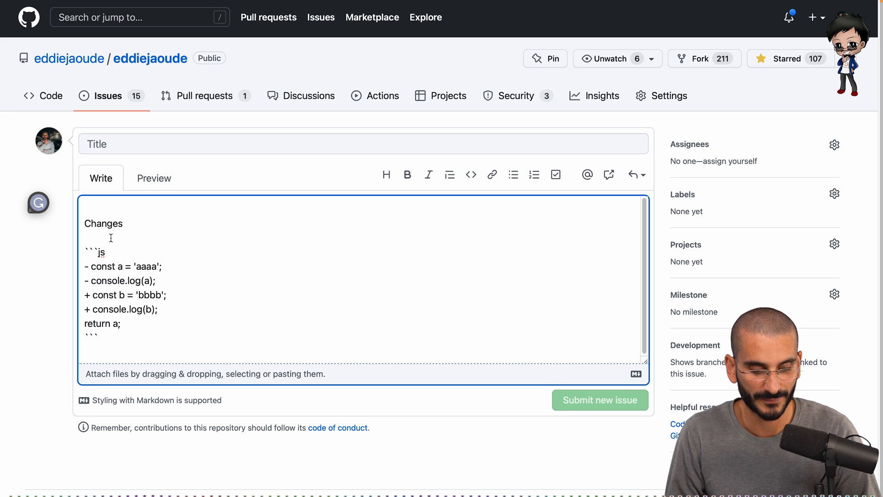
type("diff")
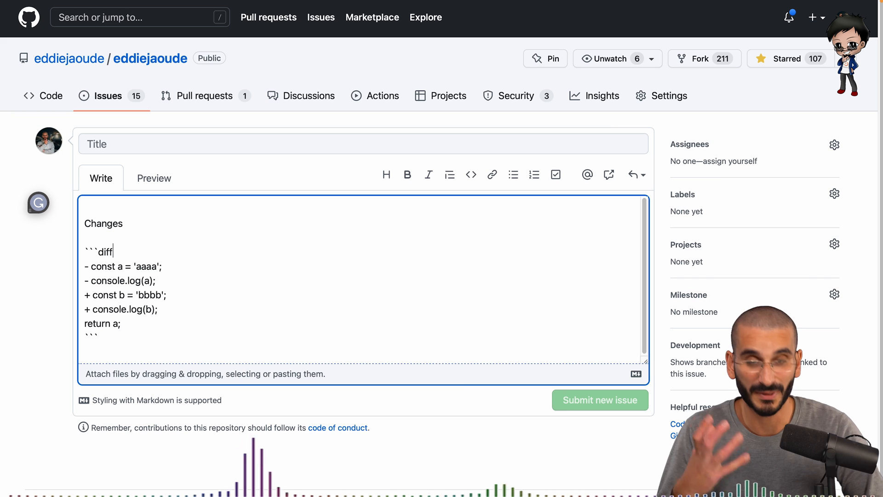
left_click(153, 178)
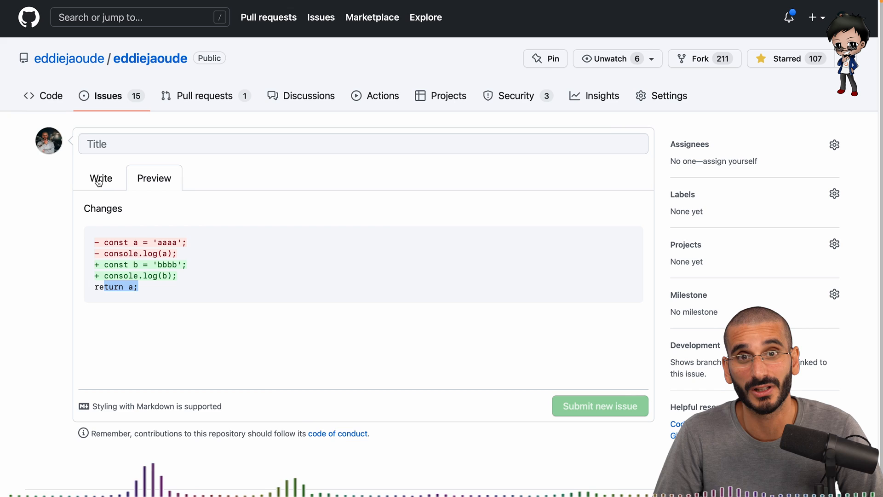
left_click(101, 178)
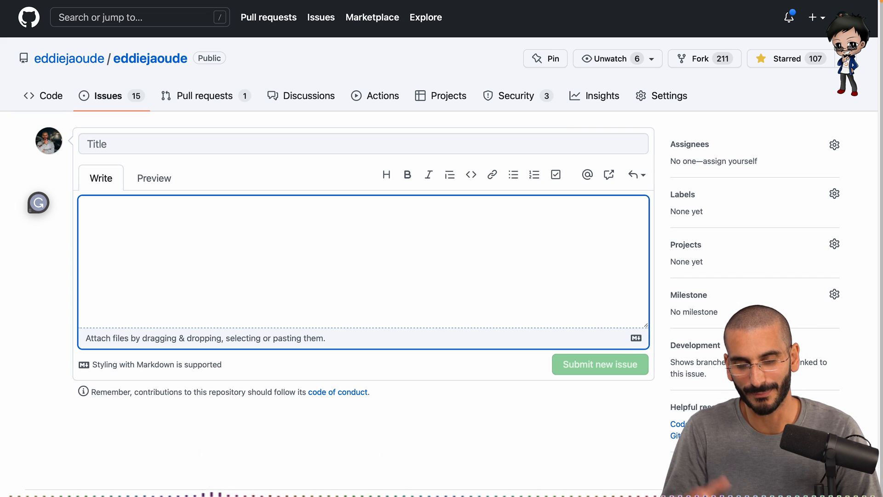
Step: Write 'Following our discussion on Discord, I recommend we use option A'
type("Following our d")
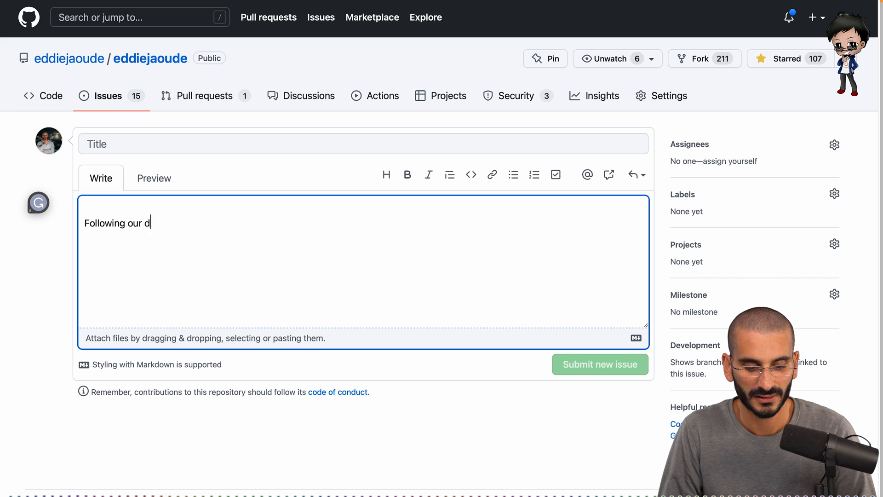
type("iscussion on Discor")
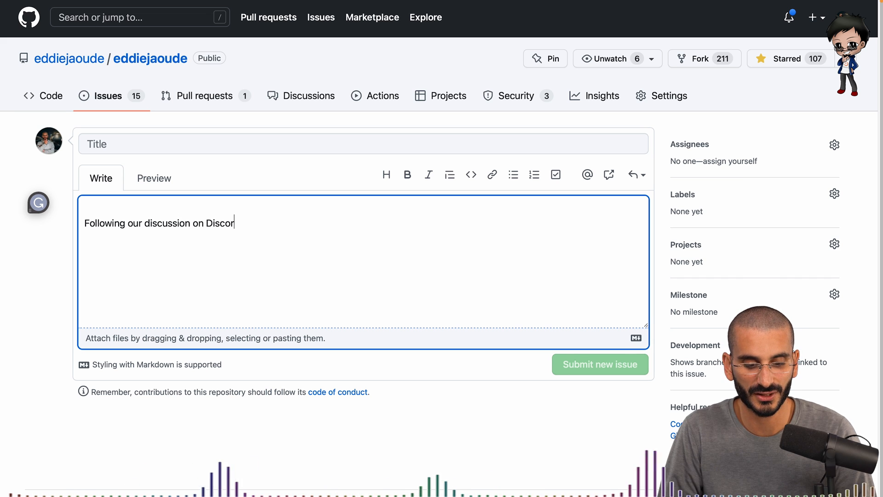
type("d, I recommend we use option A")
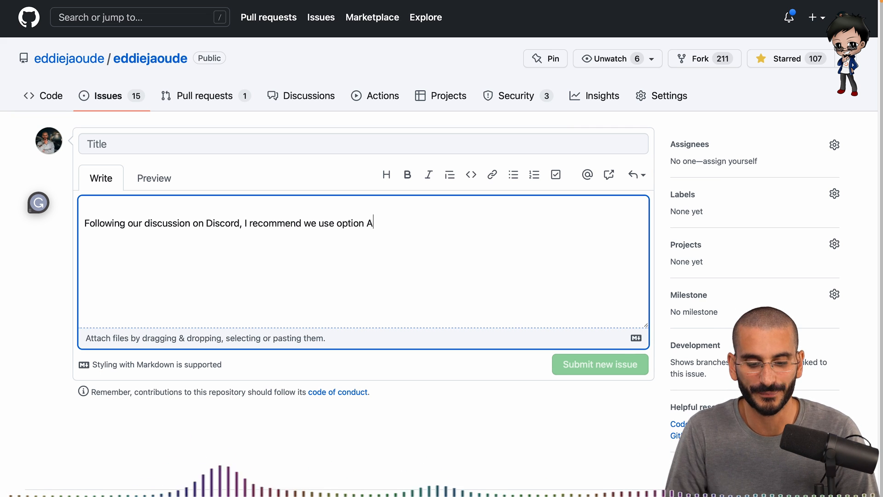
Step: Add > quoted 'option a' and 'option b' lines and preview the blockquote, then return to Write
type(">")
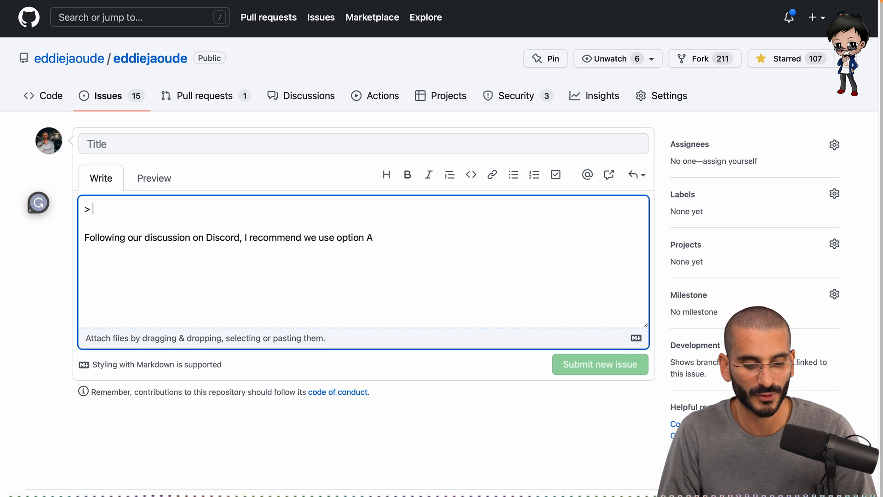
type("option a:")
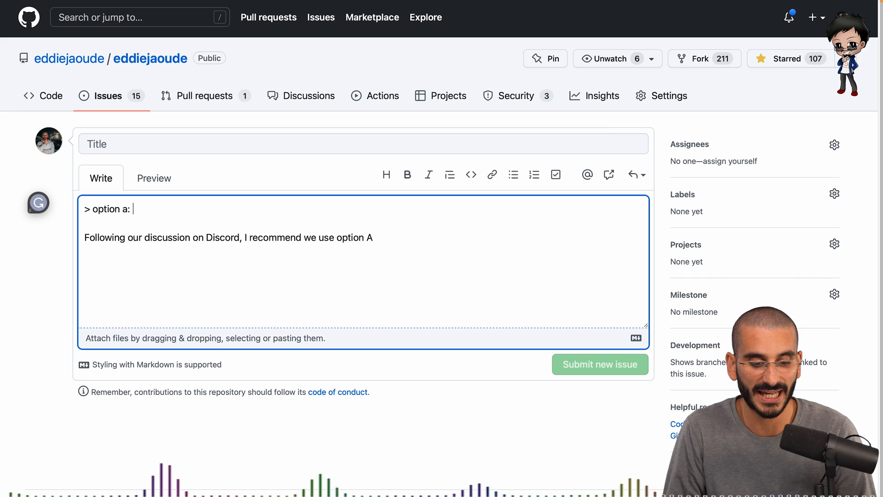
type(".....")
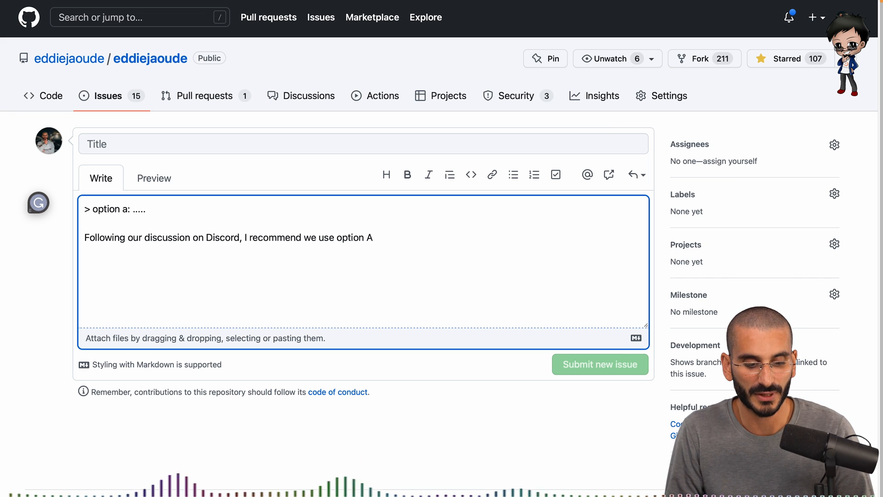
type("> option")
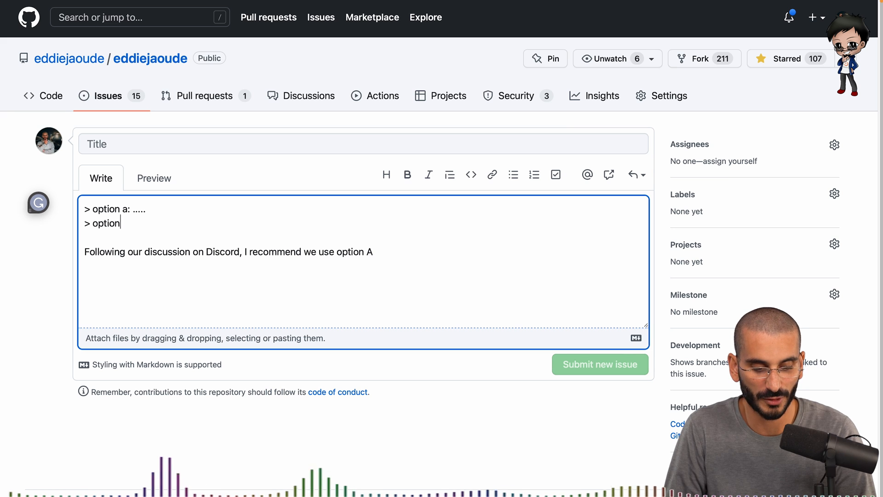
left_click(154, 177)
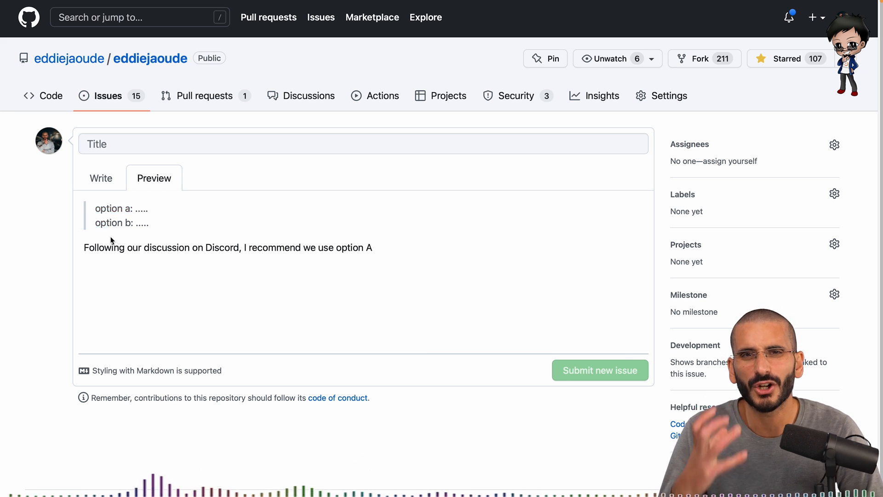
left_click(101, 178)
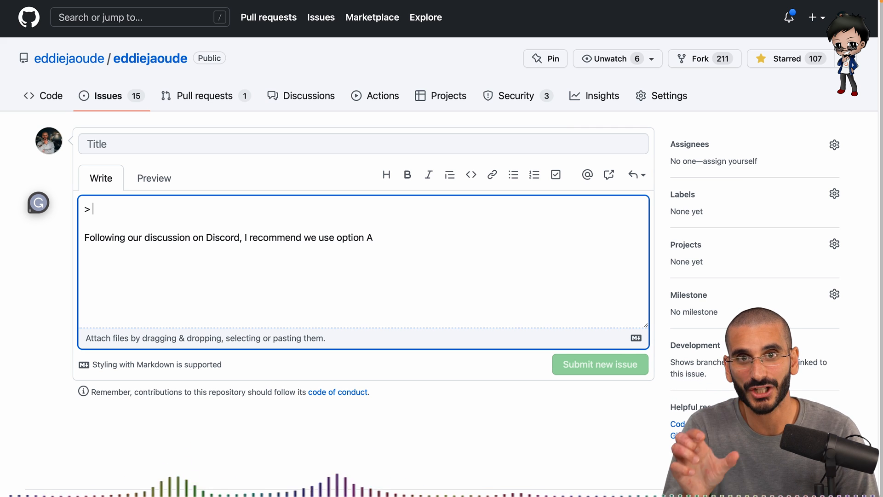
Step: Write quoted 'comment part 1' and 'comment part 2' with recommendations, preview the blockquotes, return to Write
type("section")
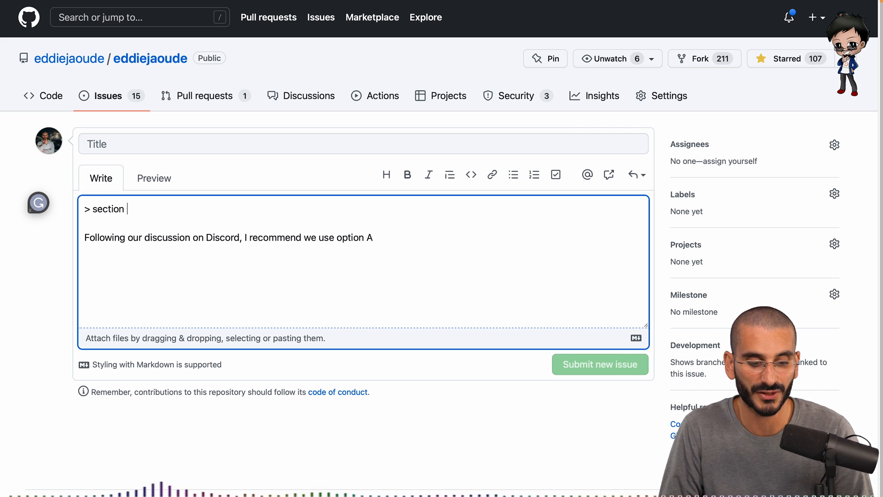
type("1")
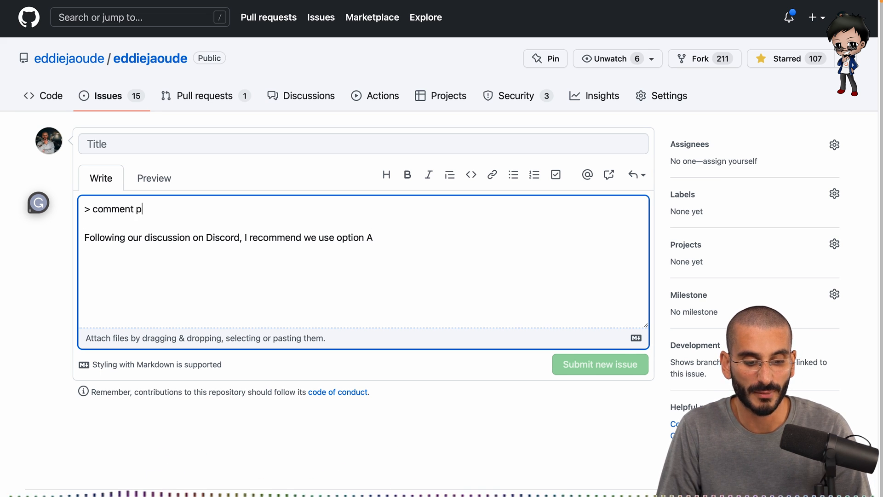
type("art 1")
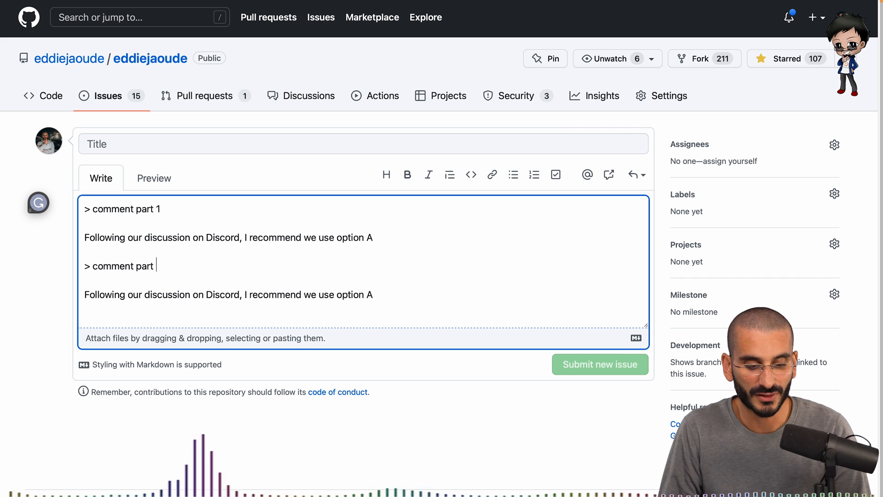
type("2")
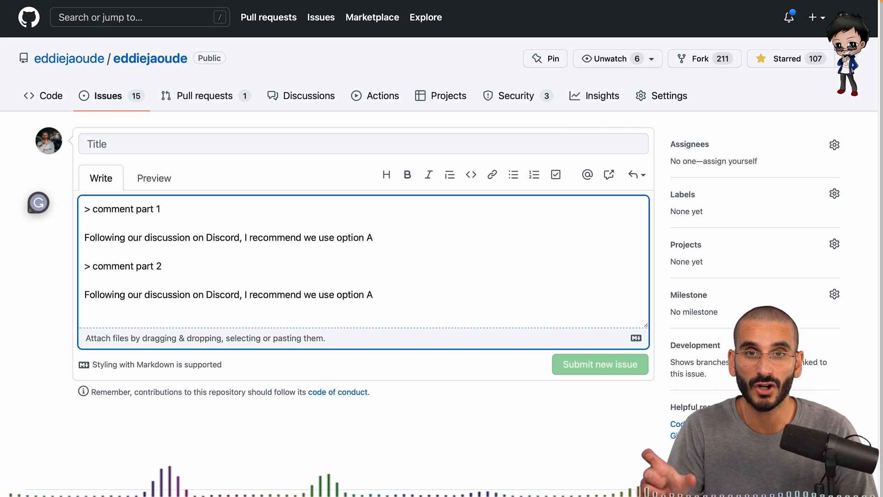
mouse_move(387, 294)
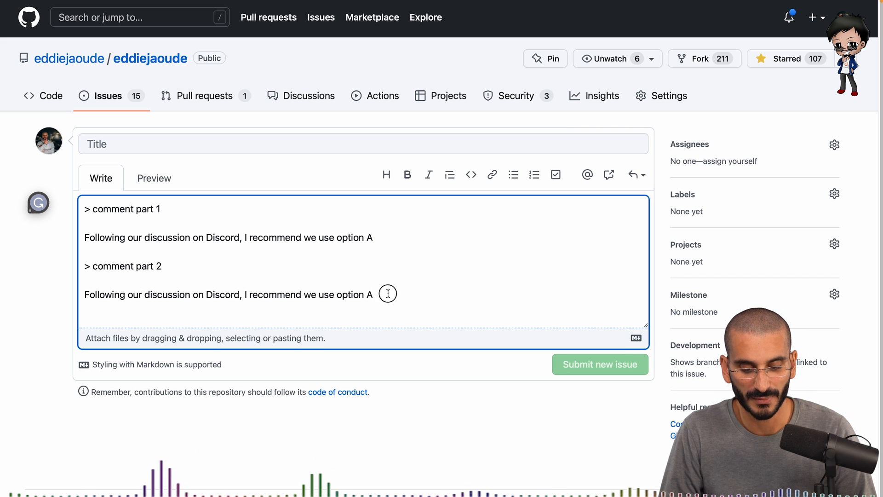
left_click(154, 178)
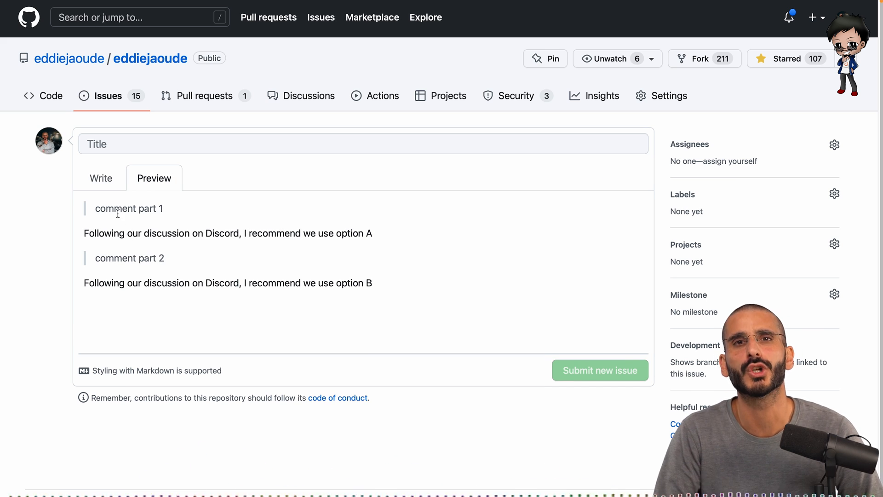
left_click(101, 178)
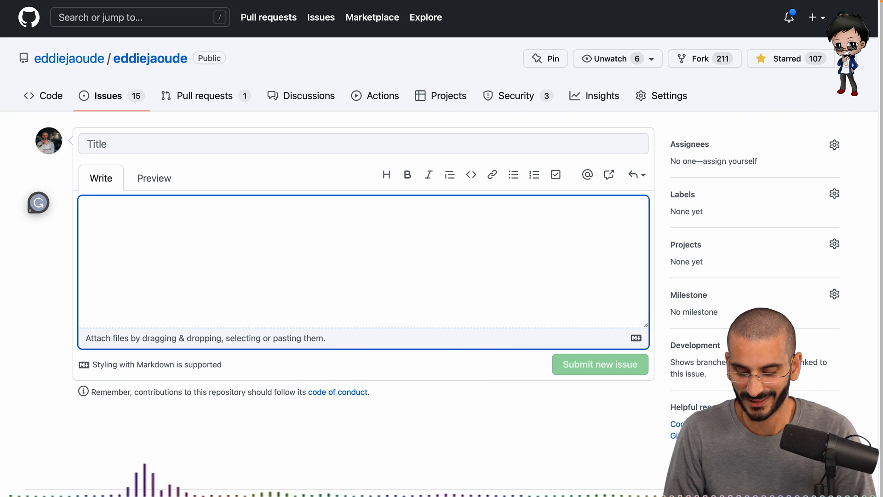
Step: Write the table header row '| column 1 | column 2 | column 3 |'
type("I")
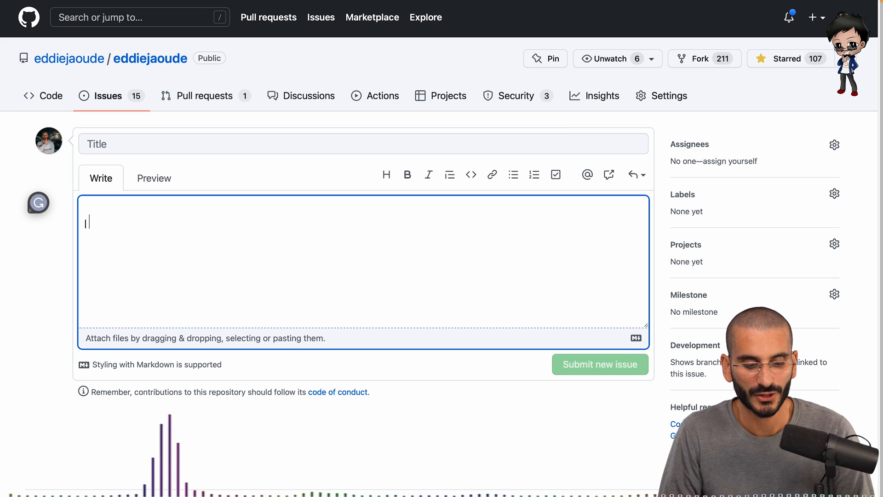
type("column 1 |")
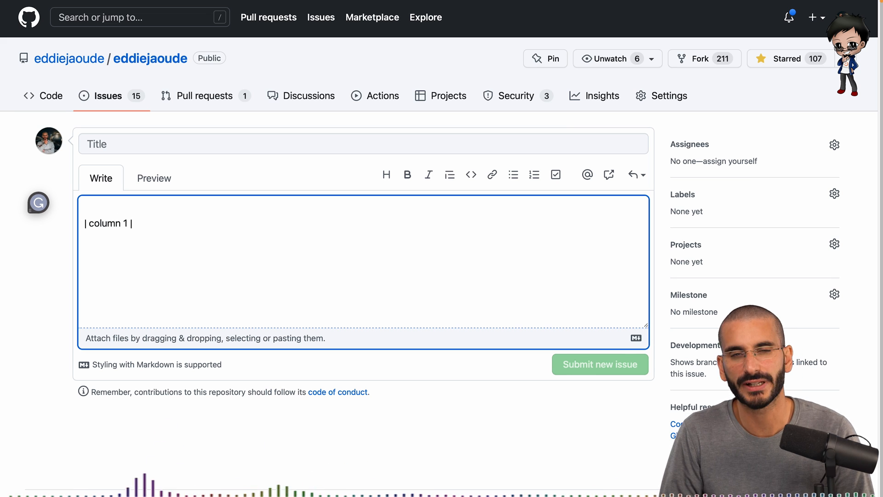
type("column 2 |")
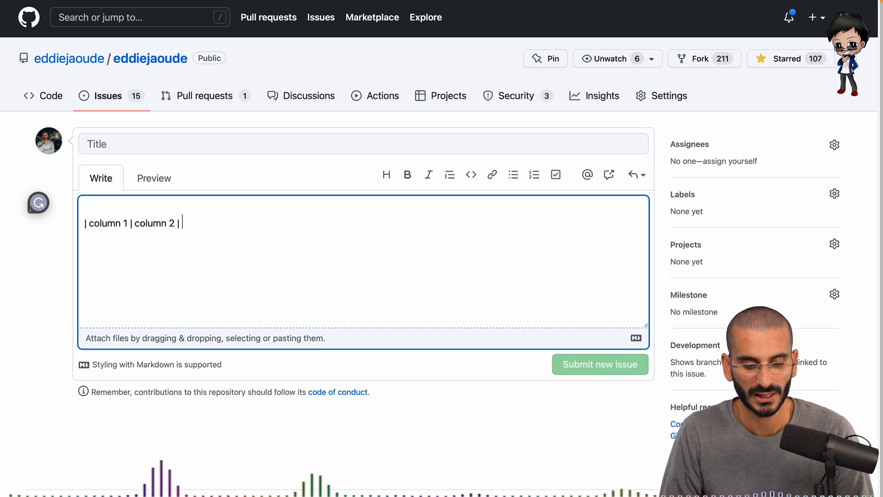
type("column 3\"")
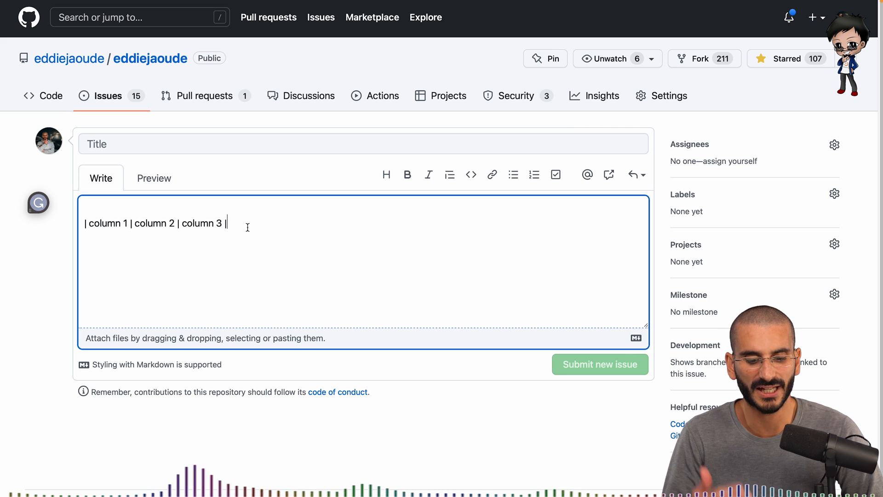
key("Enter")
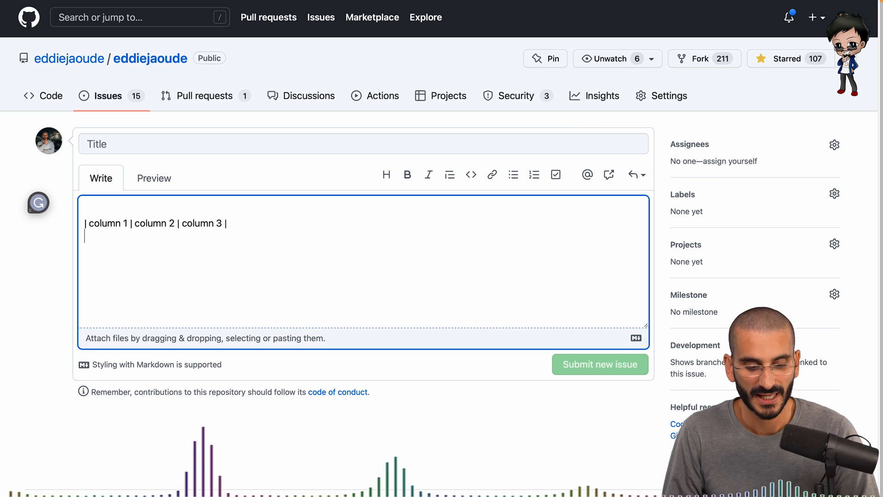
Step: Add the alignment row with left, center and right aligned columns (:---, :---:, ---:)
type("|")
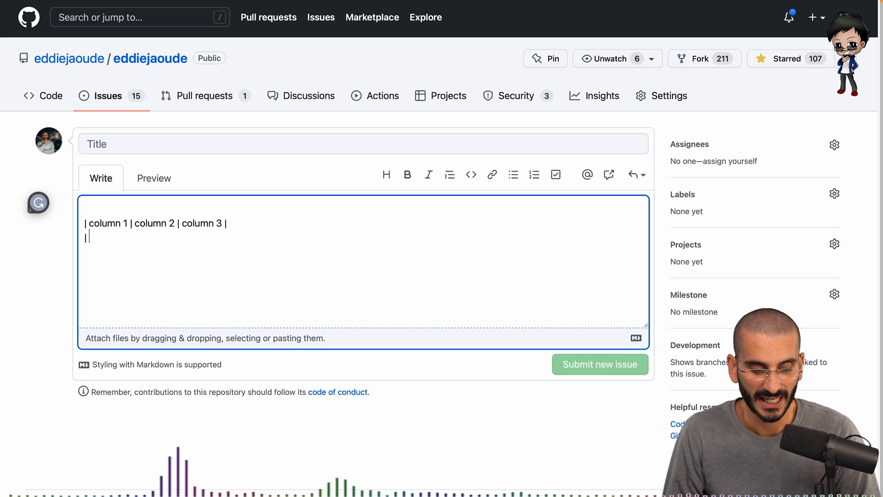
type(":")
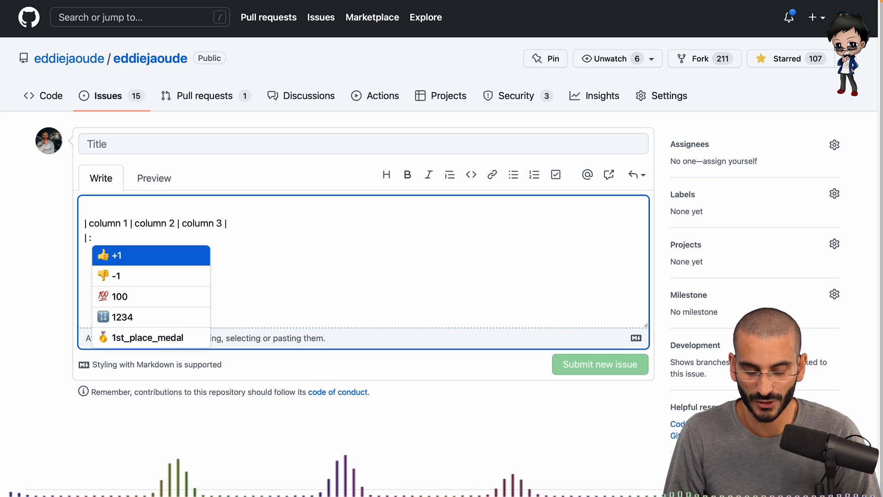
type("---")
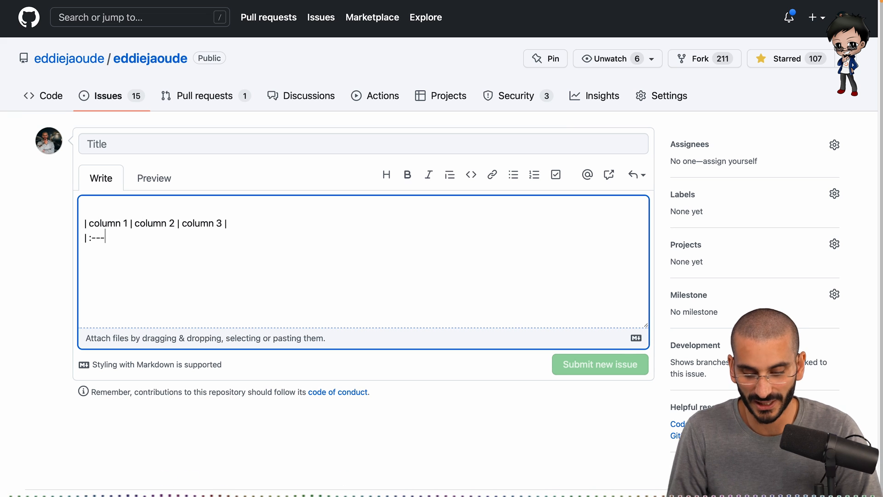
type("|")
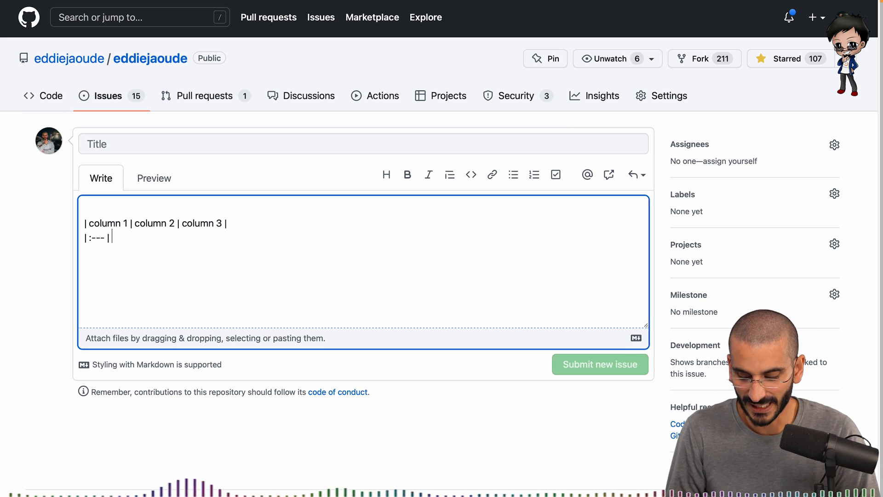
type(":---\"")
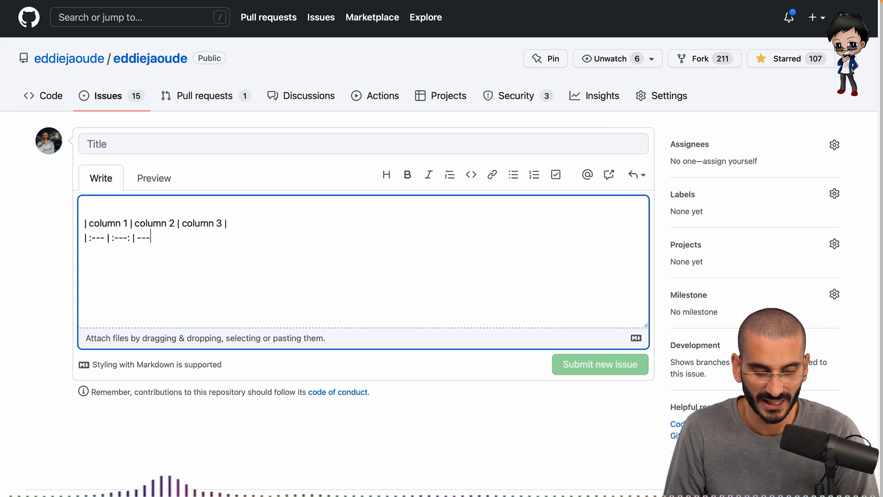
type(":")
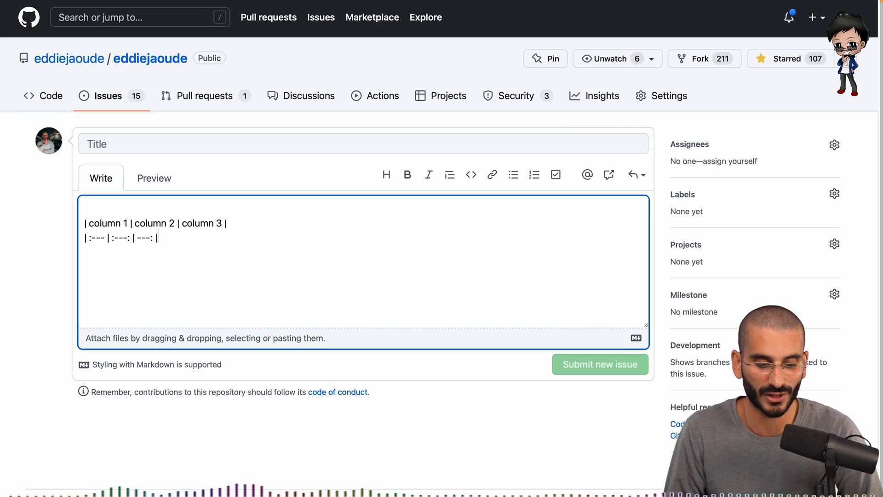
Step: Add the data row '| item 1a | item 1b | item 1c |' and preview the rendered table
type("| item 1")
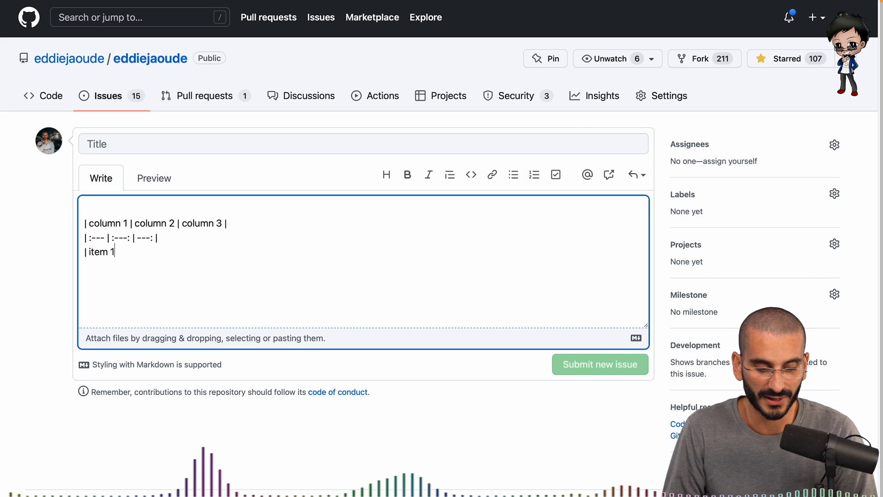
type("a")
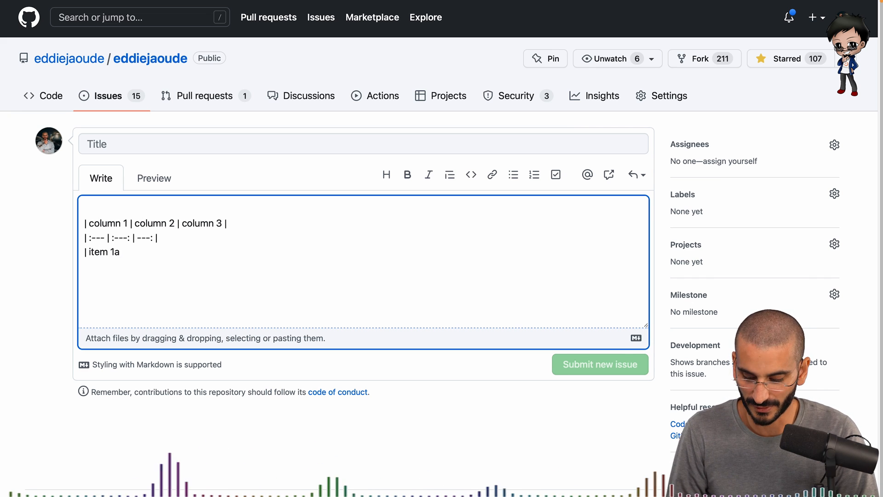
type("| item 1b |")
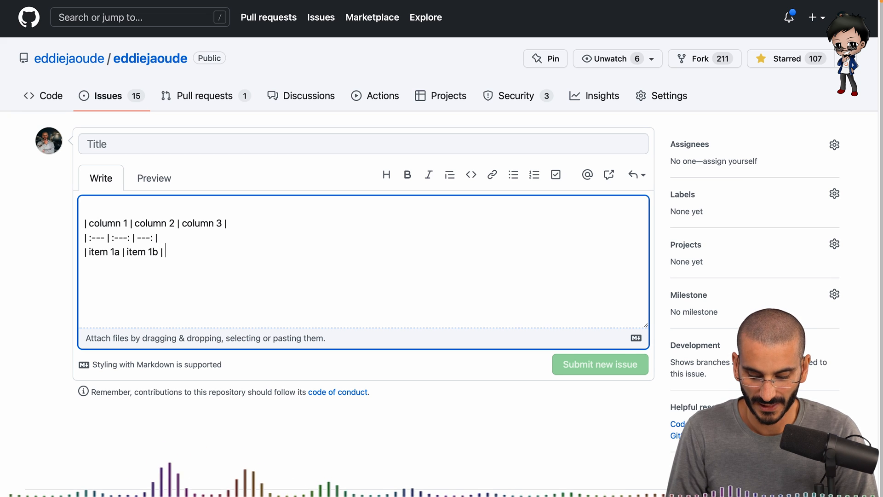
type("item 1c")
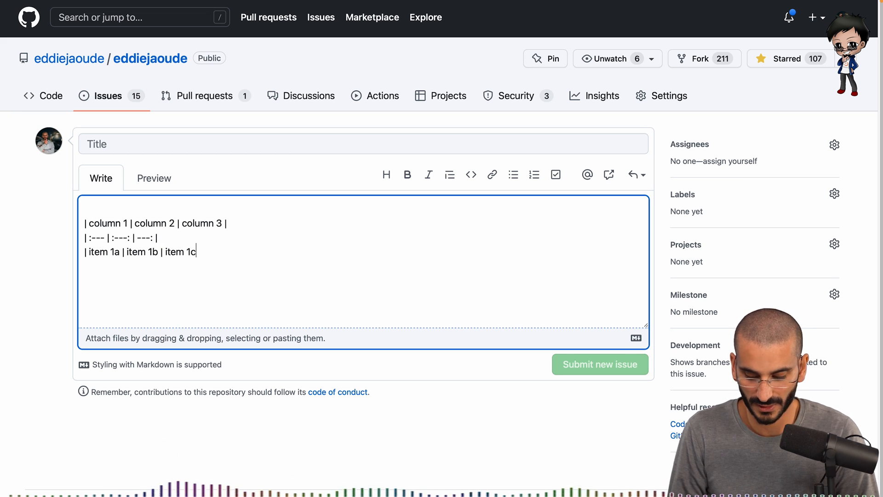
left_click(153, 177)
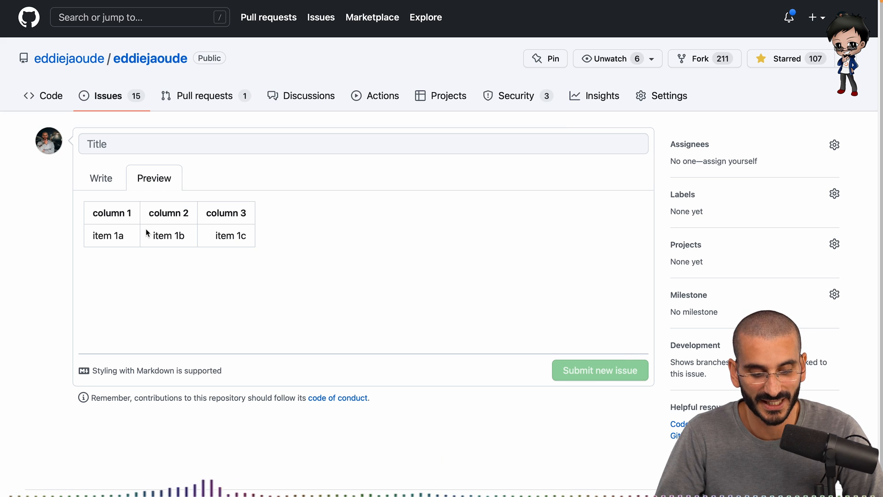
Step: Duplicate the item 1a/1b/1c row twice, preview the three-row table, then return to Write
double_click(167, 236)
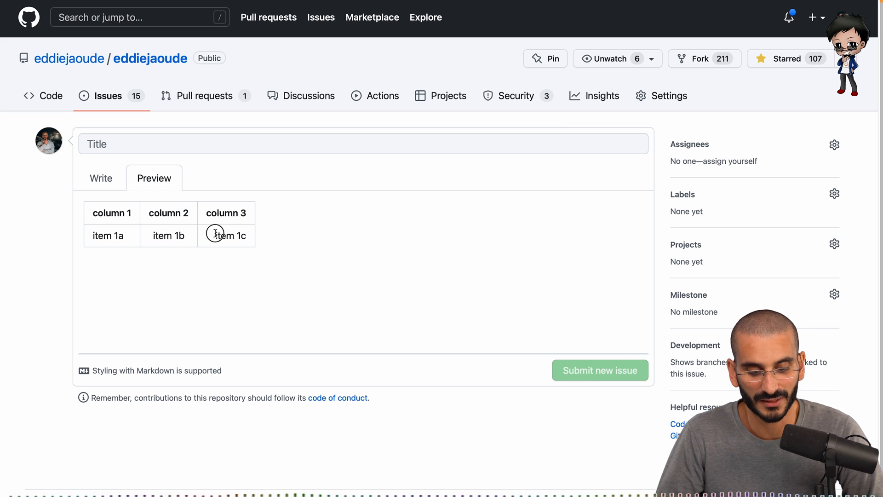
double_click(230, 235)
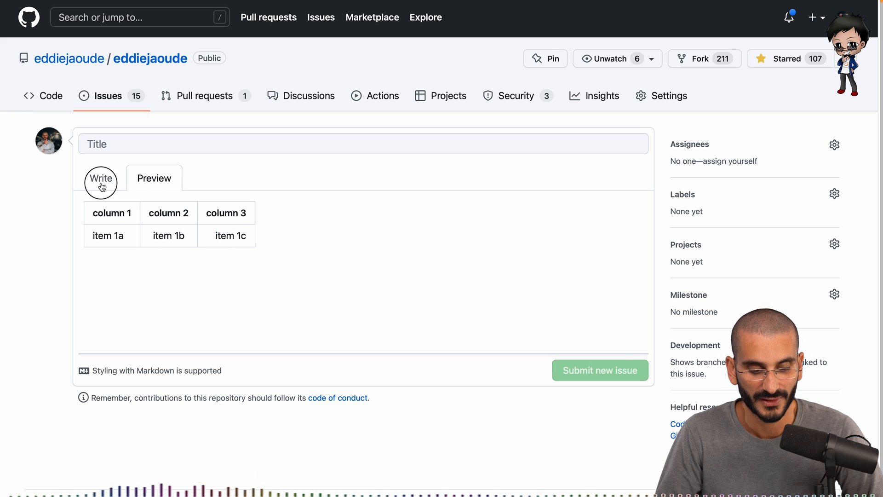
left_click(101, 177)
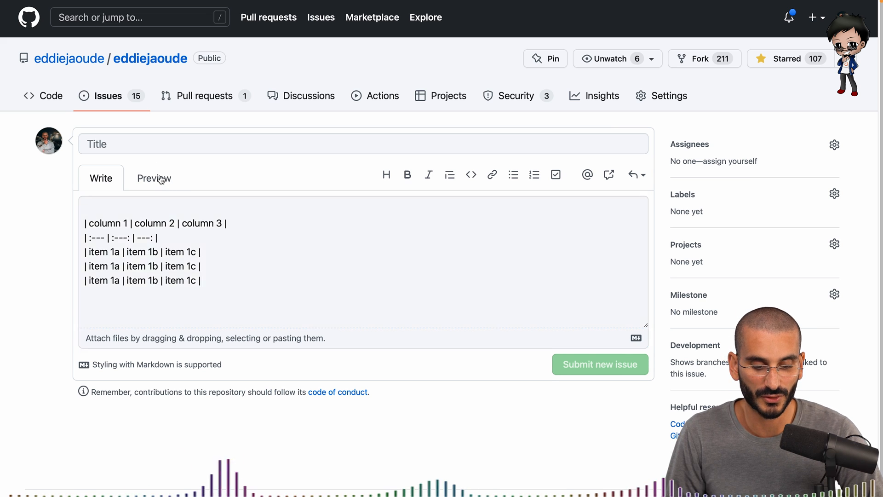
left_click(153, 177)
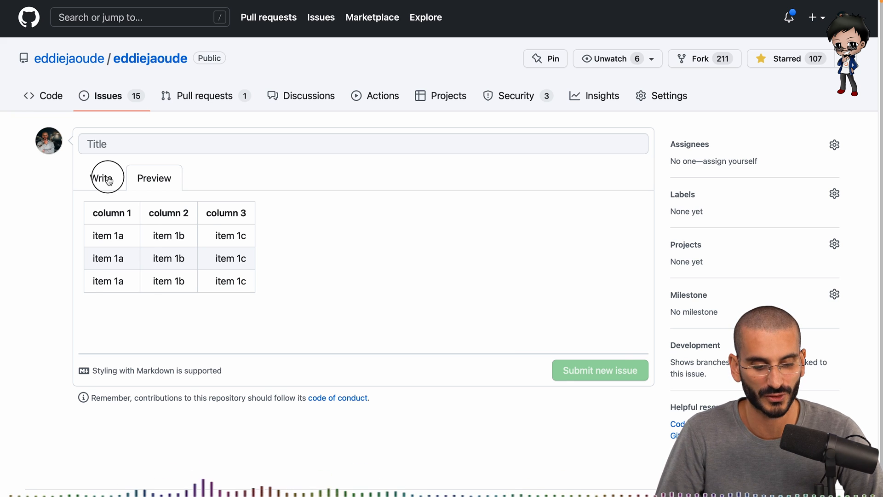
left_click(101, 178)
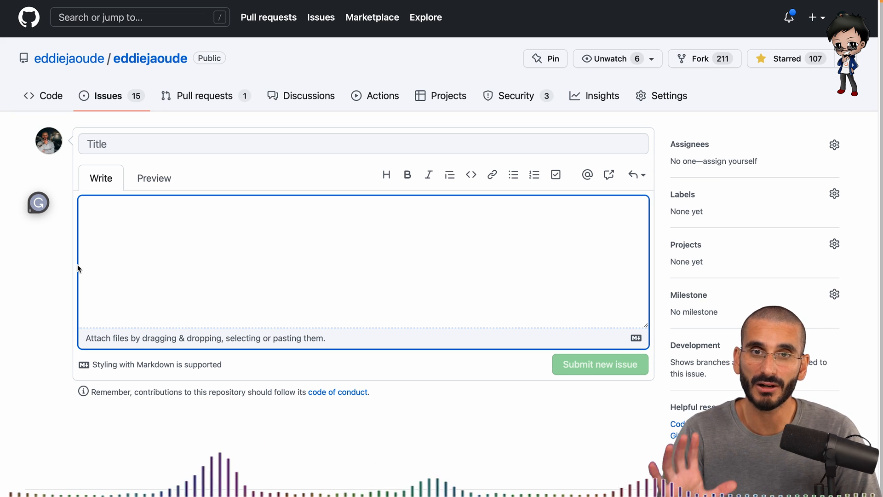
Step: Write '<p align="center">Text</p>' and preview the centered paragraph
type("<p align=")
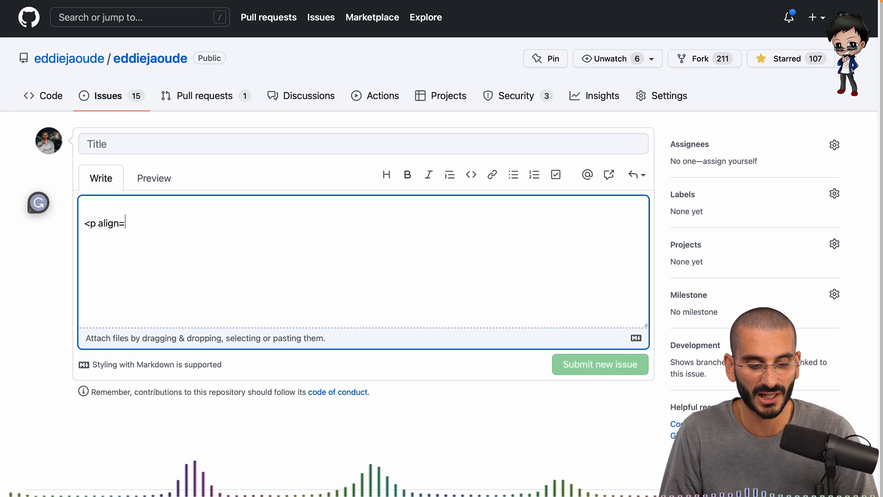
type("\"center")
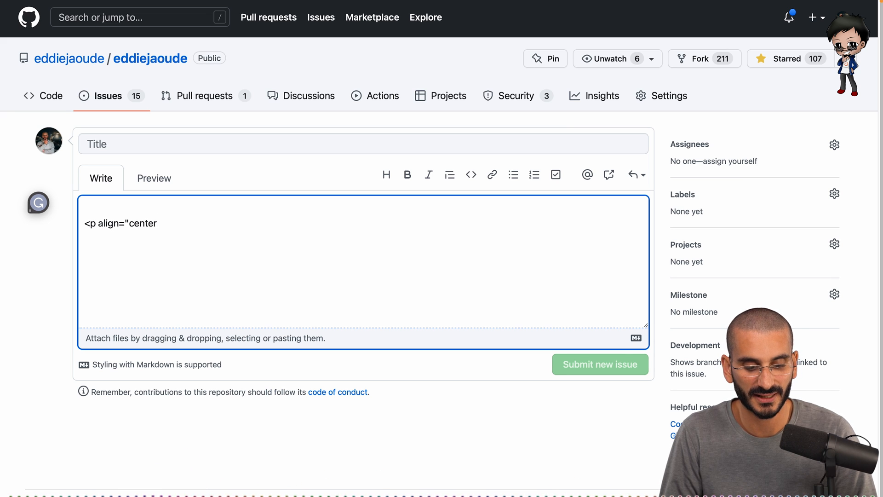
type("\">Text")
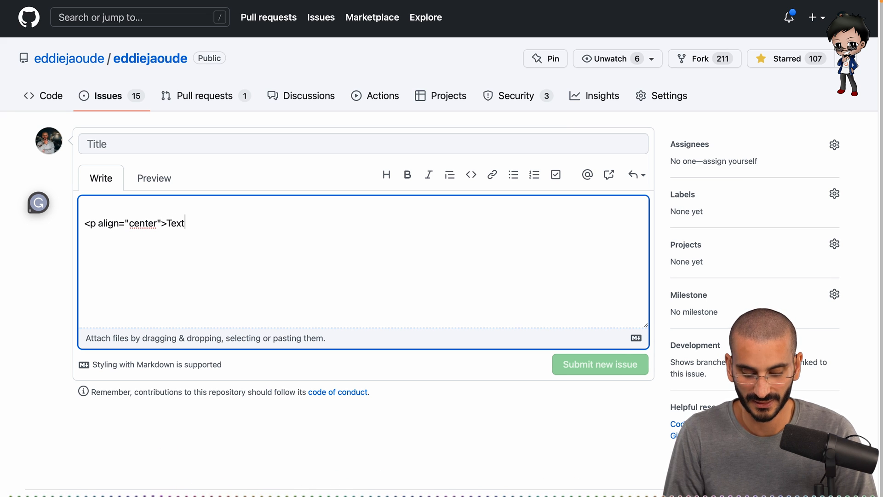
left_click(154, 178)
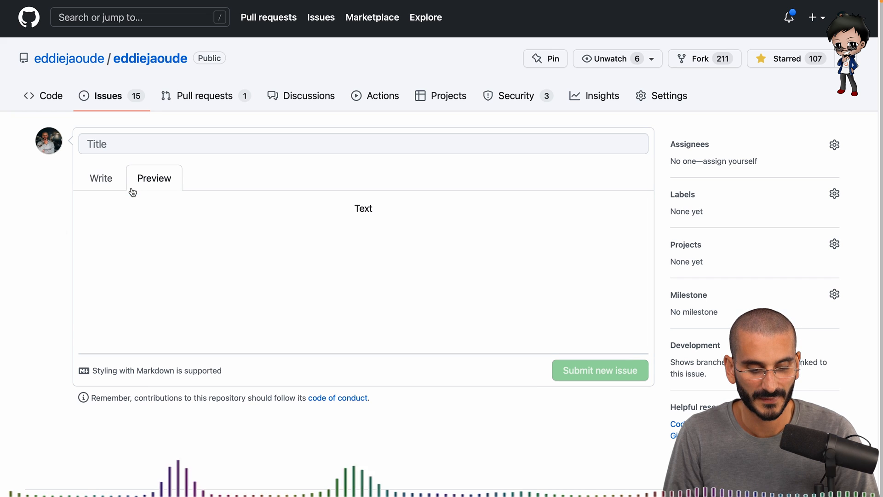
left_click(101, 177)
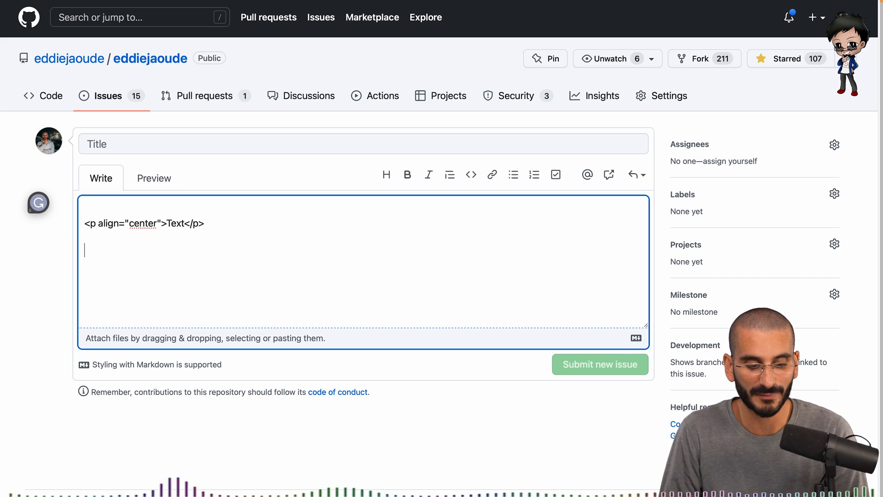
Step: Add '# heading 1' above the paragraph, test a # marker inside it, and preview the result
type("#")
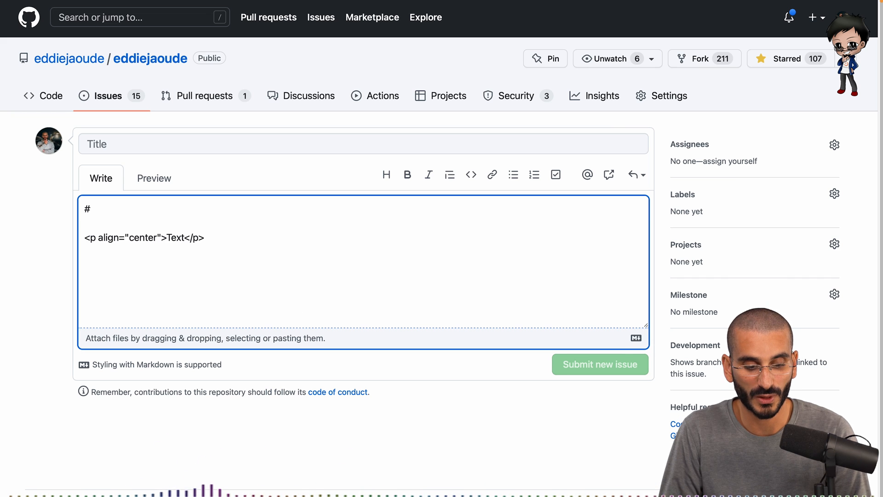
left_click(154, 178)
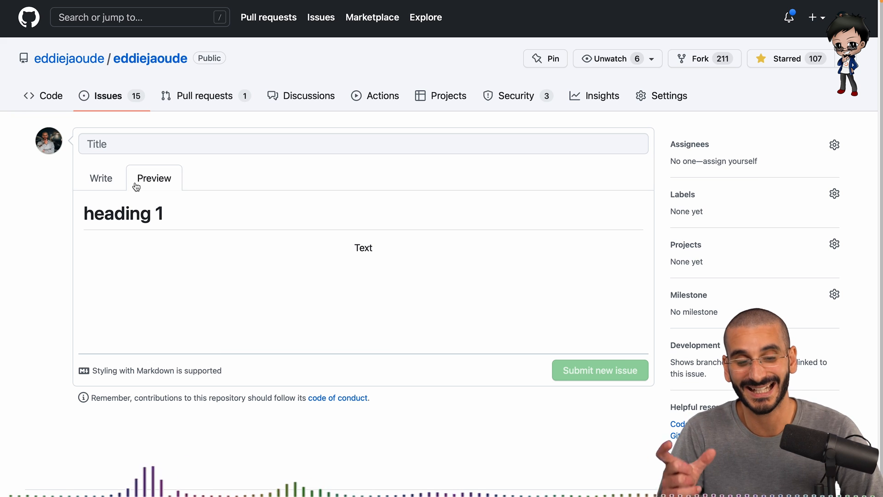
left_click(102, 178)
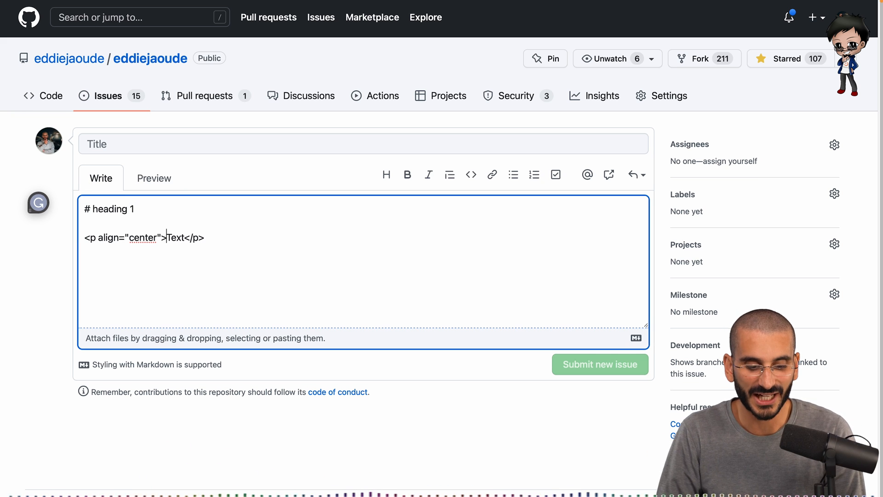
type("#")
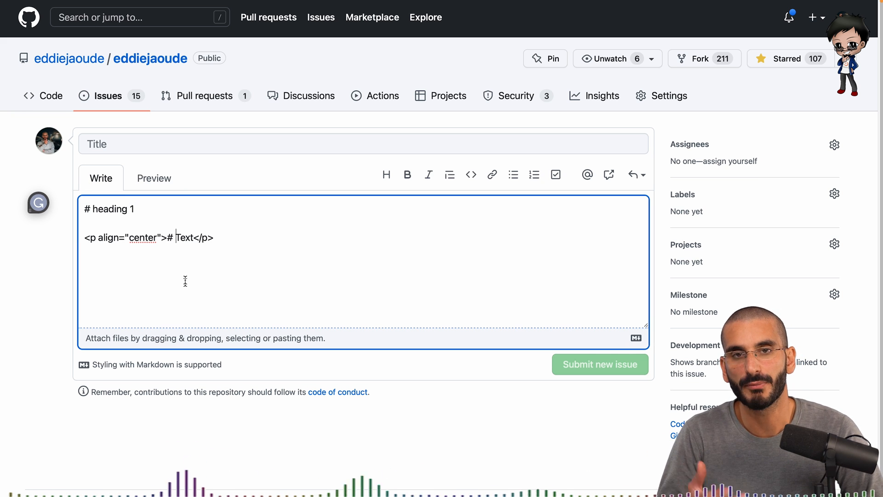
left_click(153, 178)
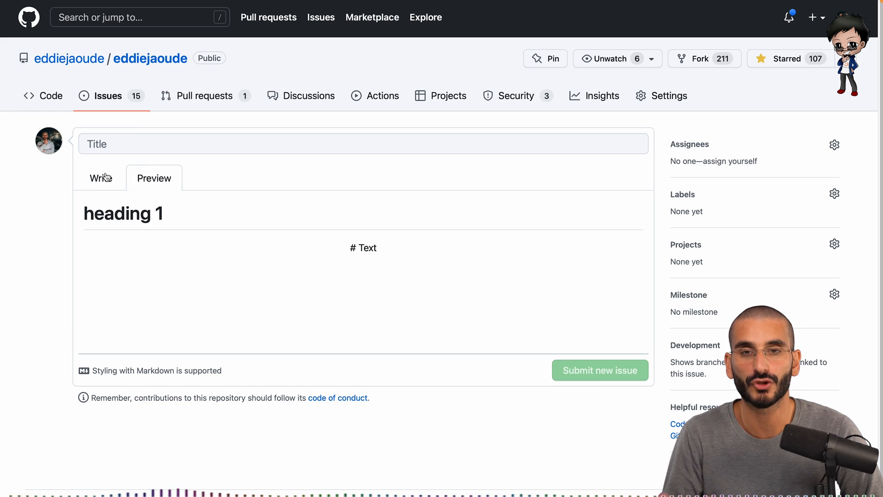
left_click(101, 177)
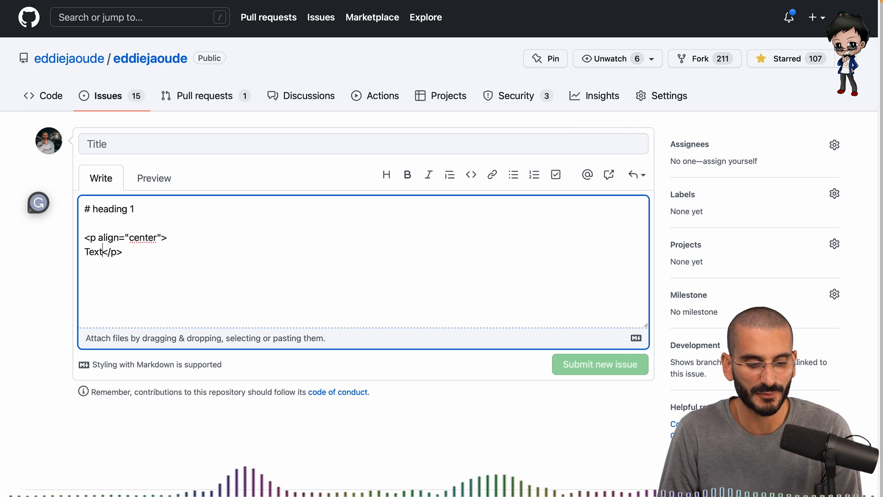
left_click(154, 177)
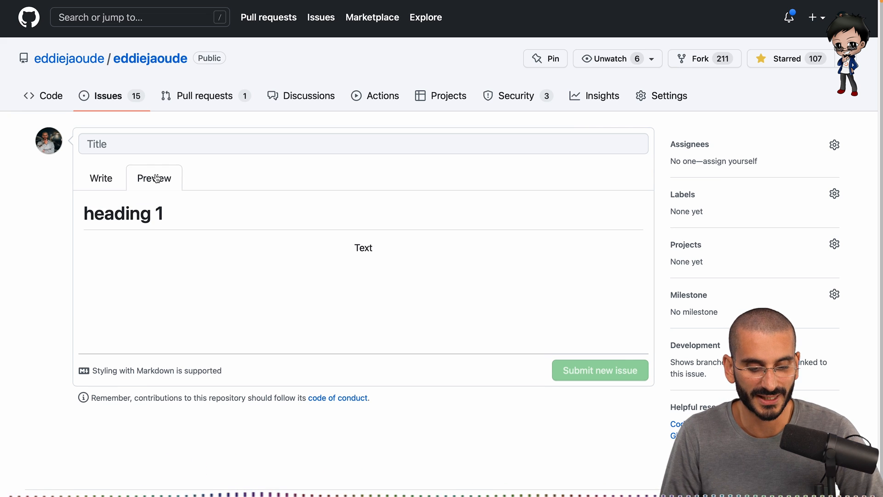
Step: Add '- item 1' and '- item 2' inside the <p> tag and preview them rendering as plain inline text
left_click(101, 177)
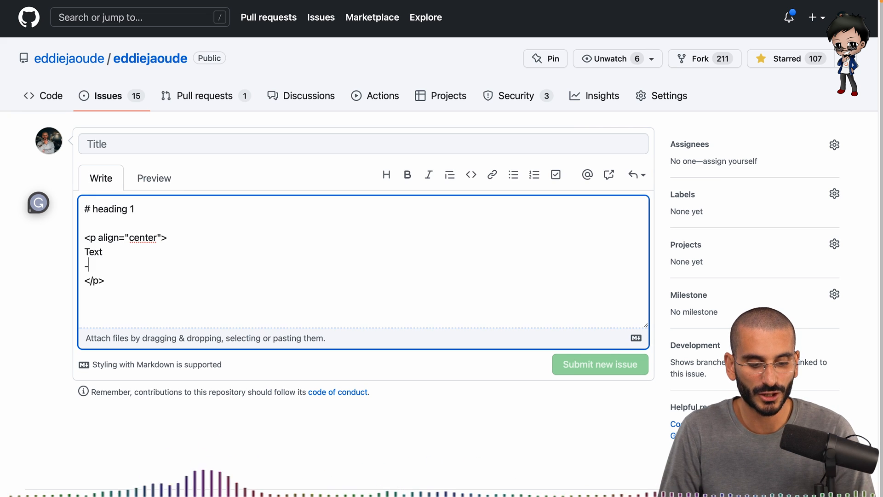
type("item 1")
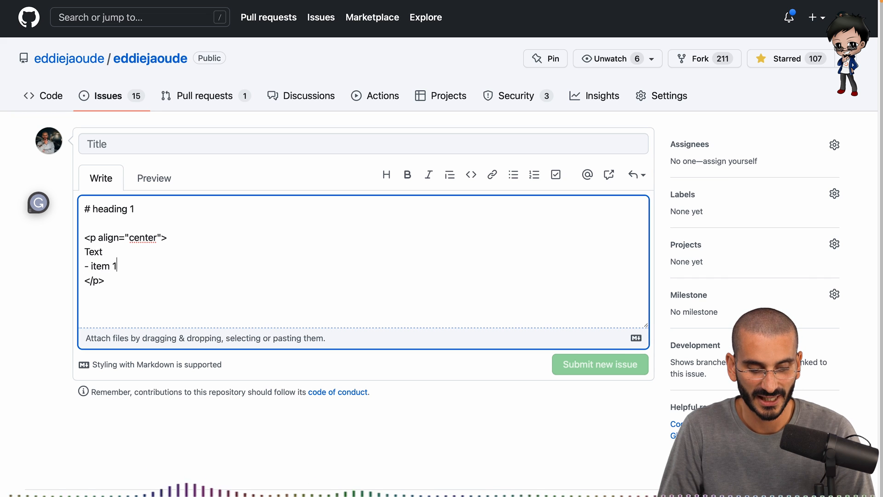
type("- item 2")
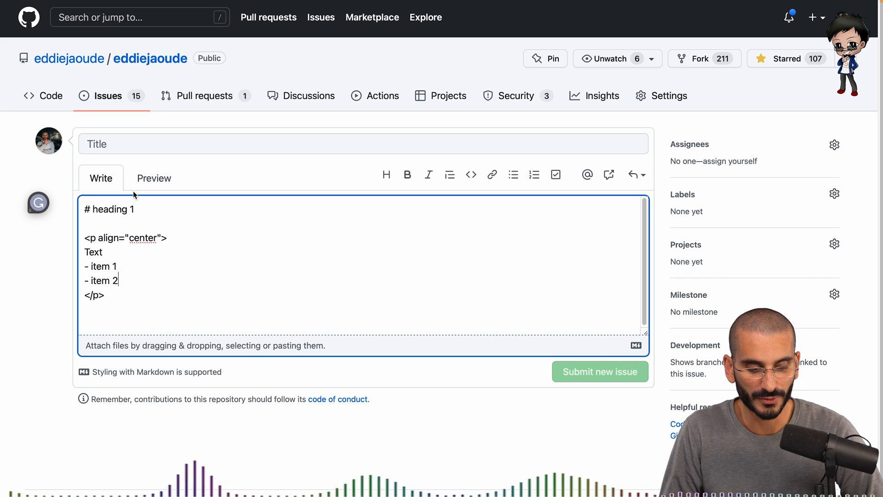
left_click(154, 177)
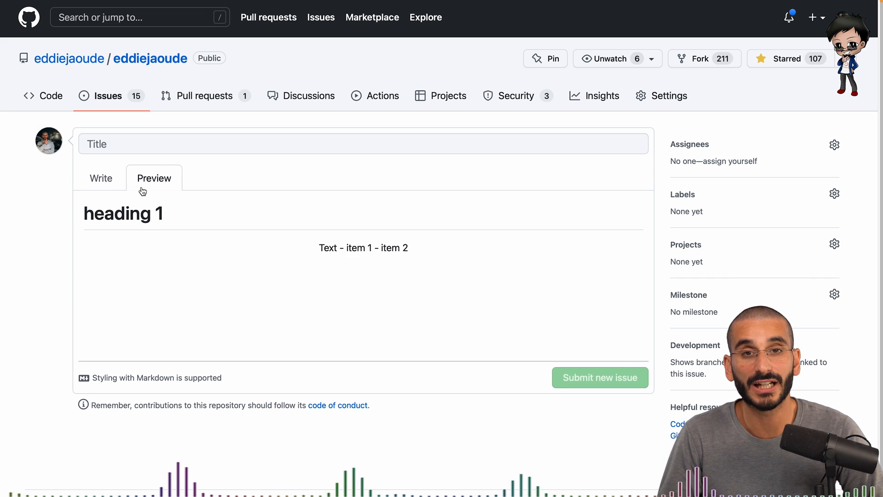
left_click(100, 178)
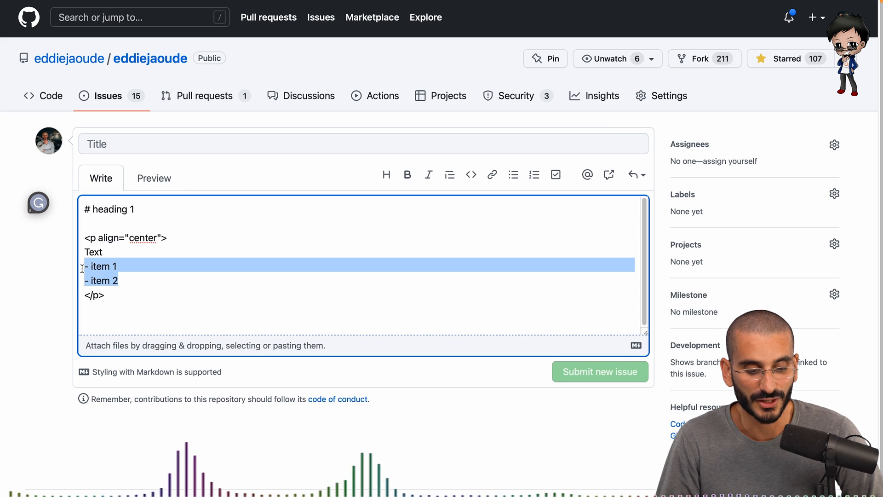
Step: Delete the list lines and clear the whole comment with select-all
key("Delete")
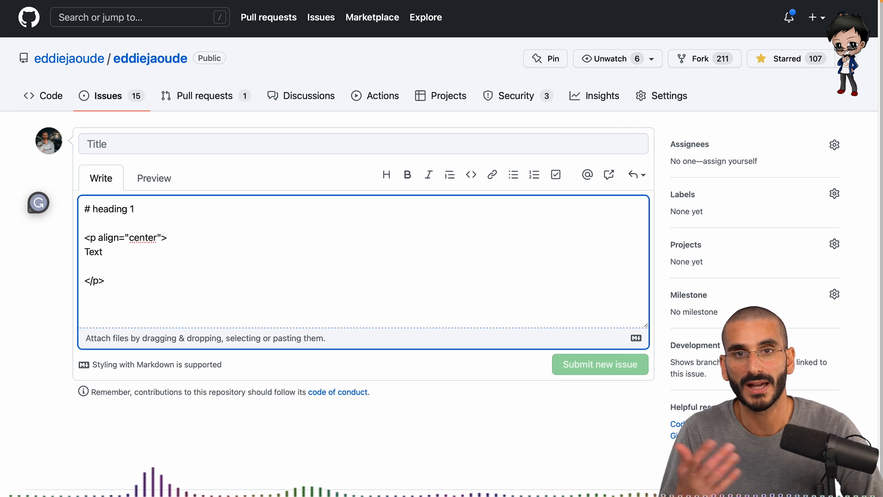
key("Backspace")
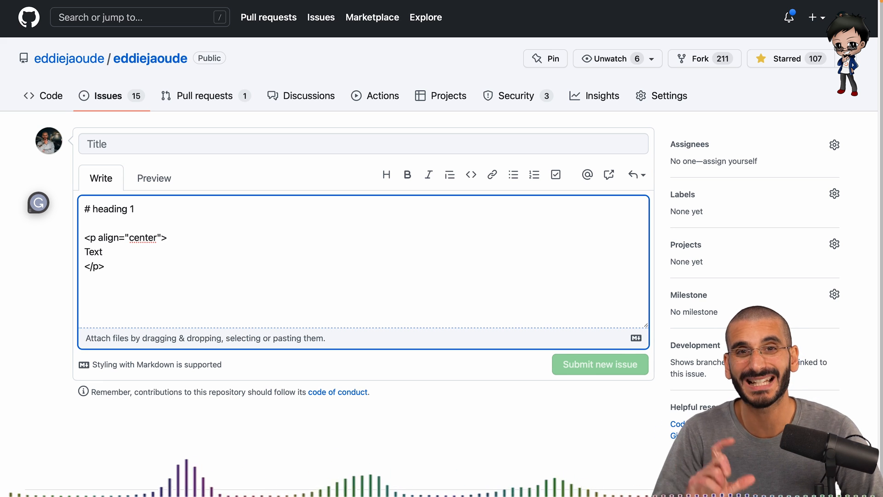
key("ctrl+a")
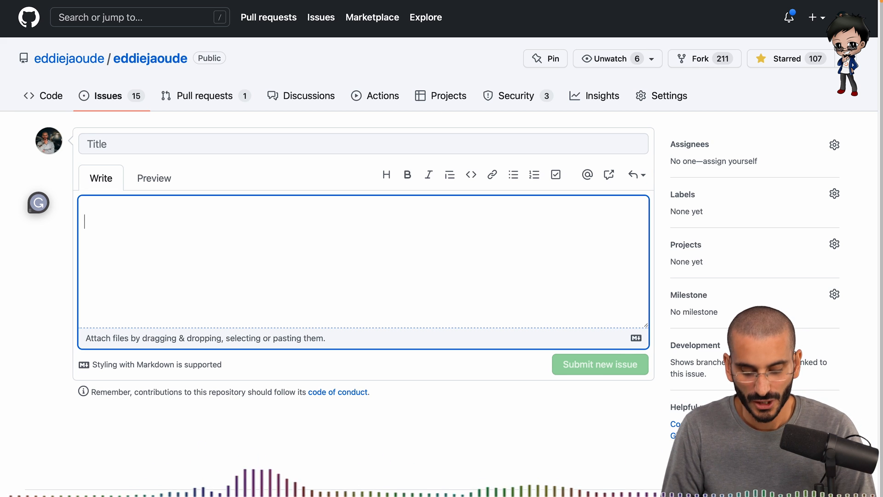
Step: Write a <details> block with <summary>show more info</summary>
type("<details>")
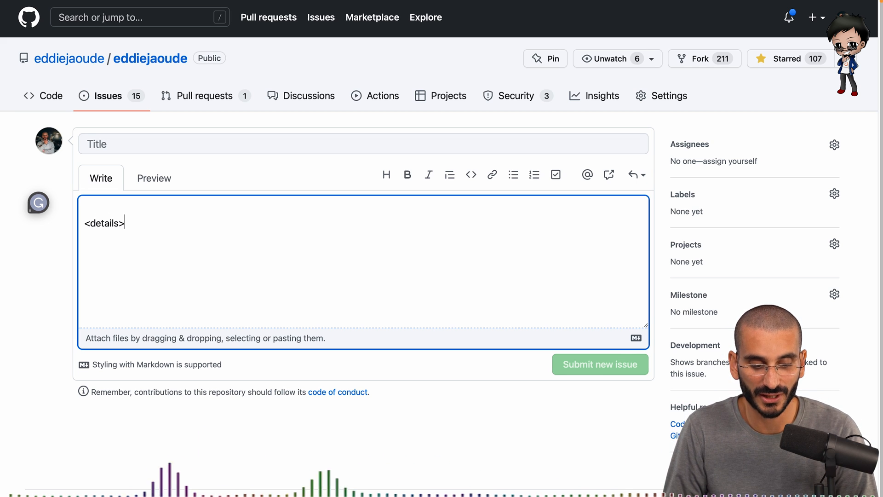
type("</detai")
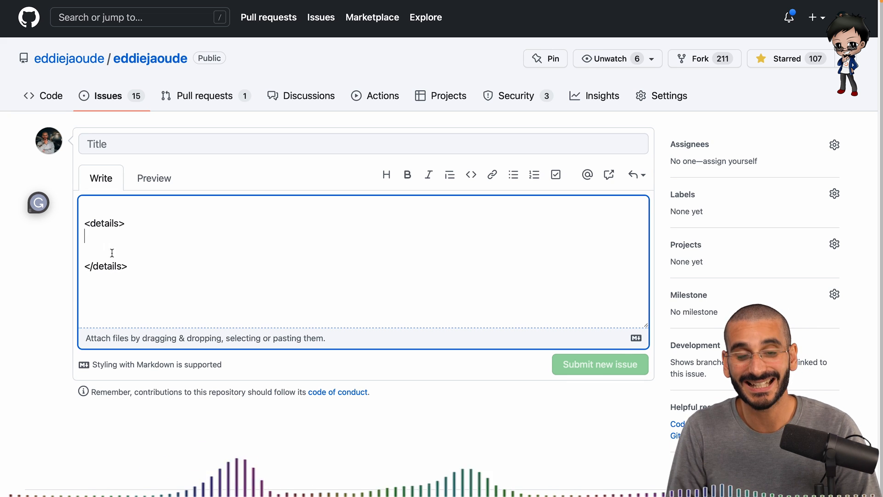
type("<summary>this is the titleZ")
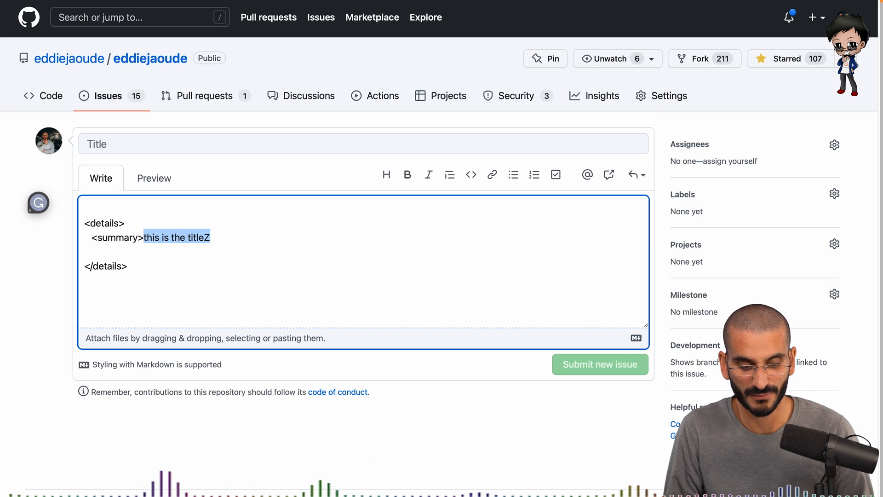
type("show more info</")
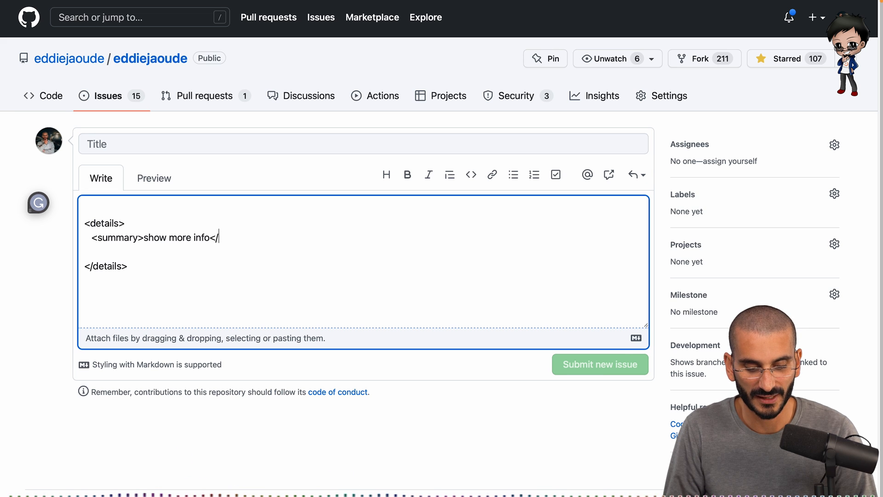
type("summary>")
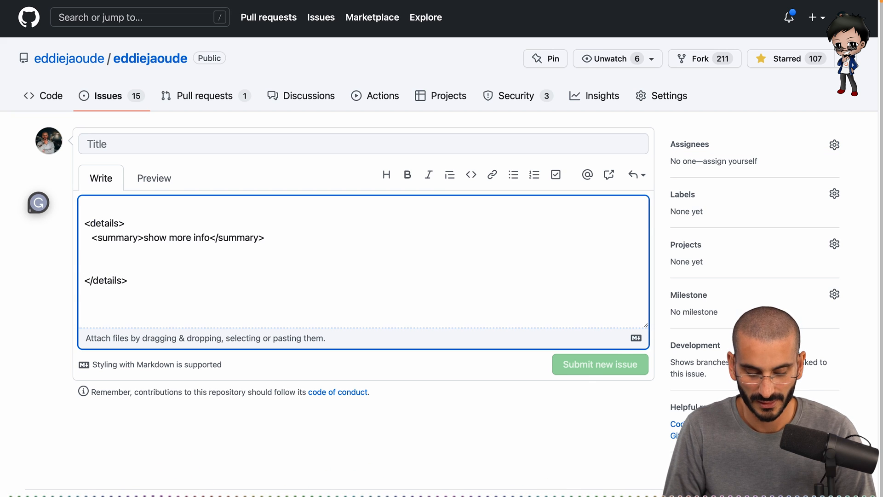
Step: Add the hidden body 'More info on this great stuff' and preview the collapsible section
type("More info")
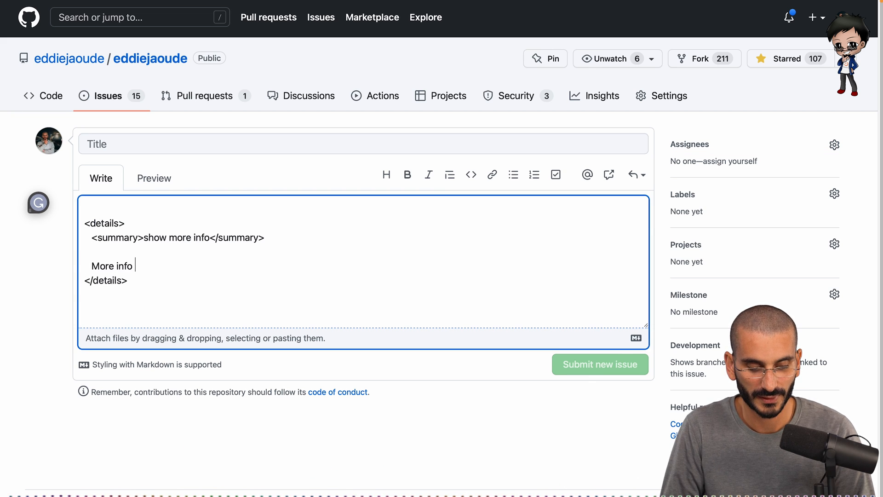
type("on this")
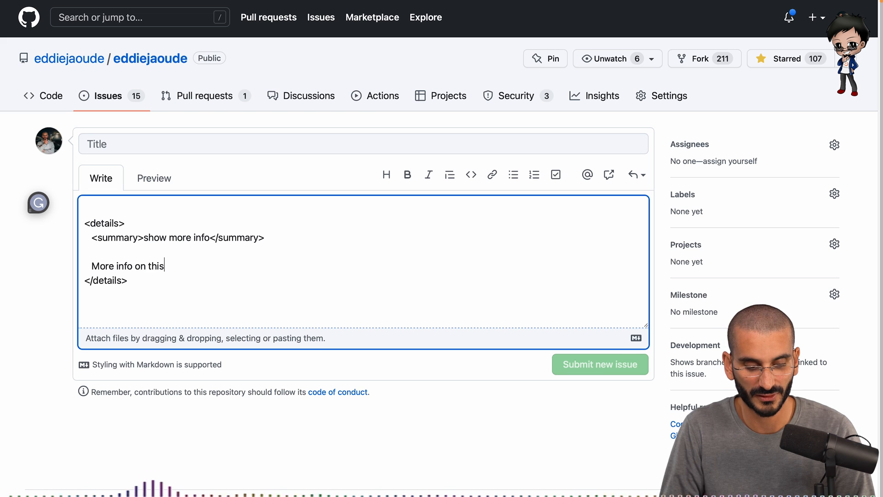
left_click(153, 177)
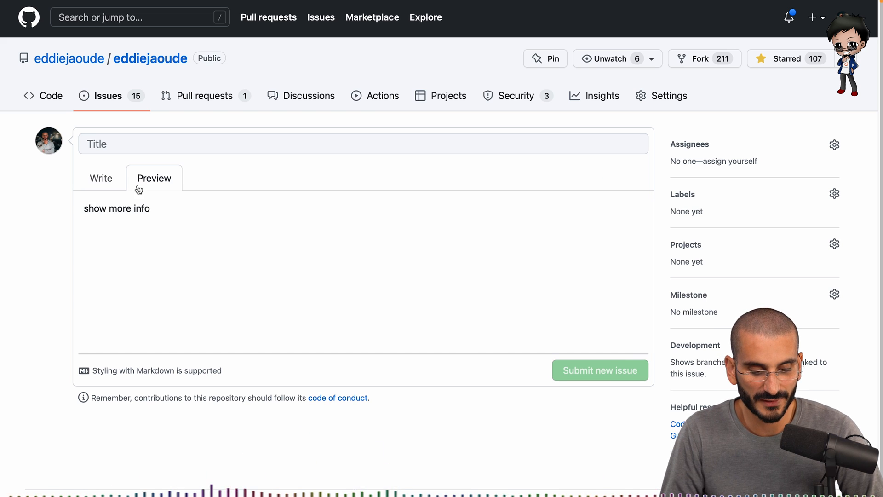
left_click(102, 177)
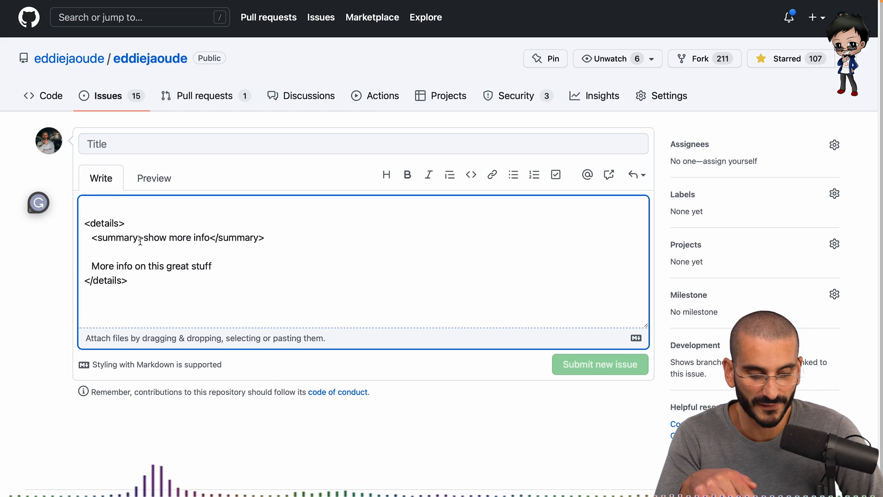
left_click(154, 178)
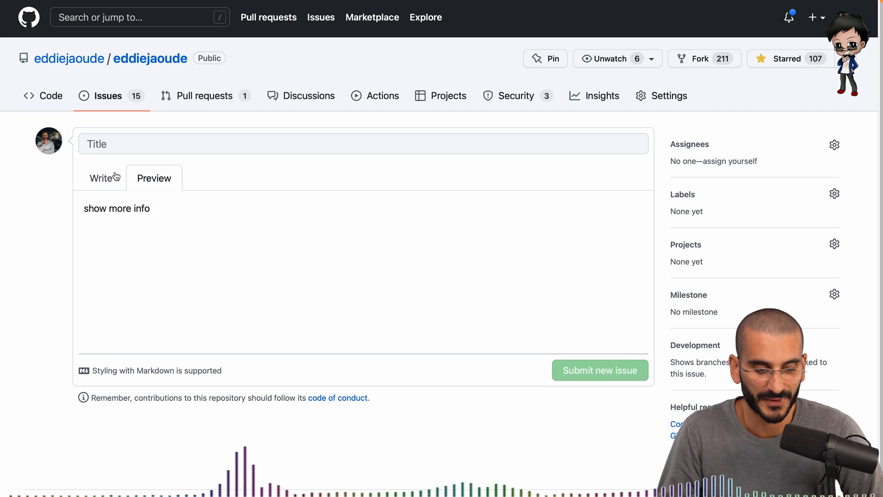
left_click(102, 178)
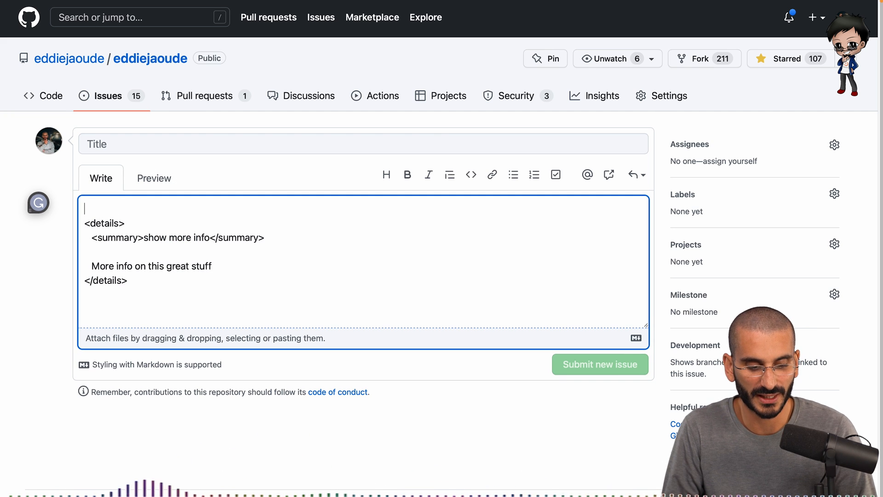
Step: Add '## Heading 2' and 'Great stuff!' above the details block, preview, and collapse the summary
type("## HE")
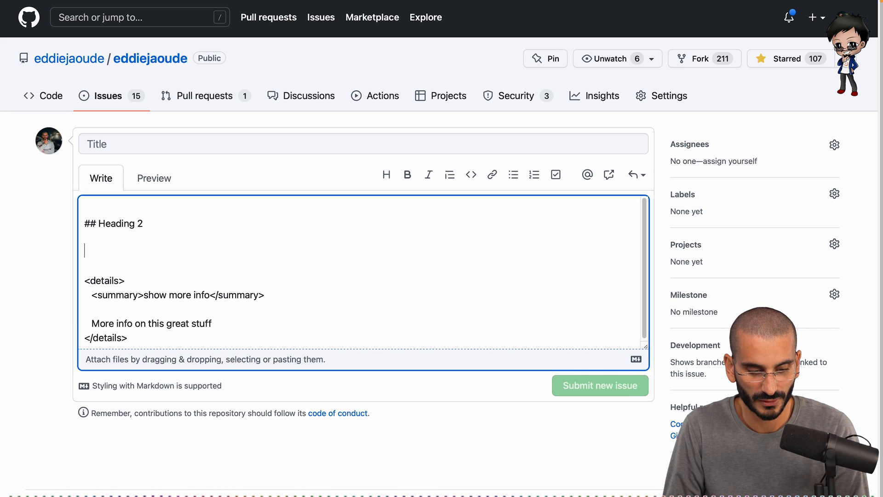
left_click(153, 178)
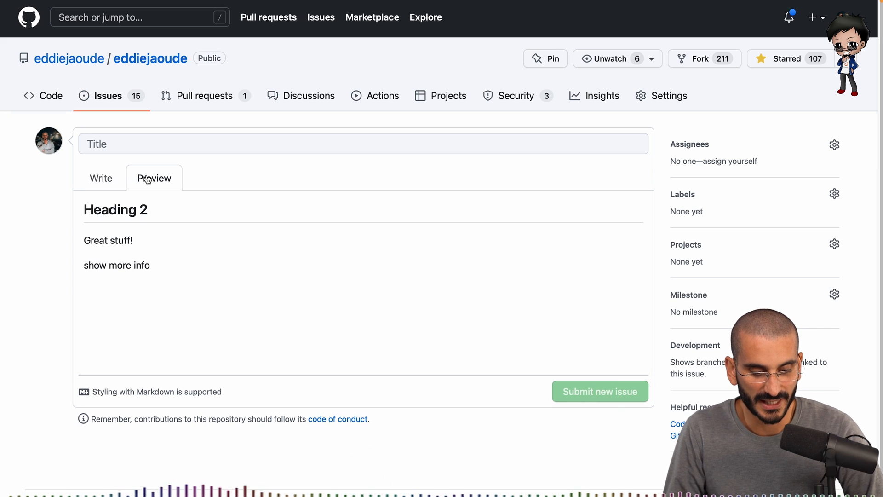
mouse_move(95, 176)
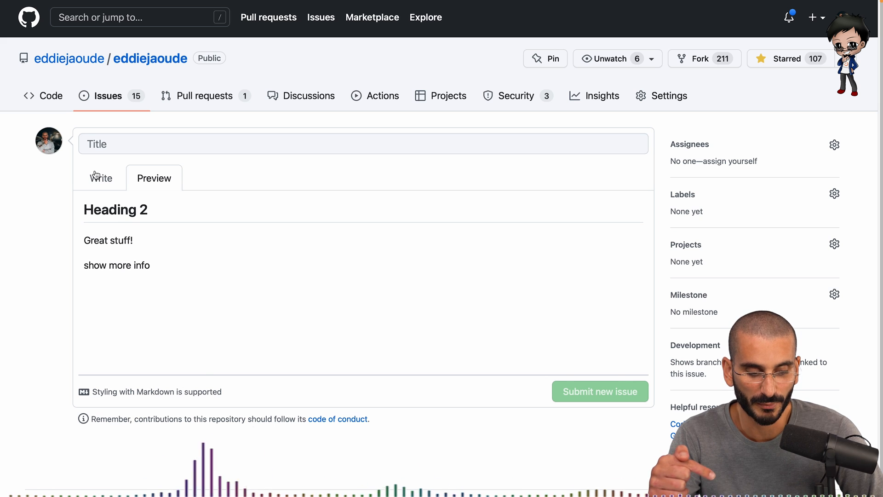
left_click(101, 178)
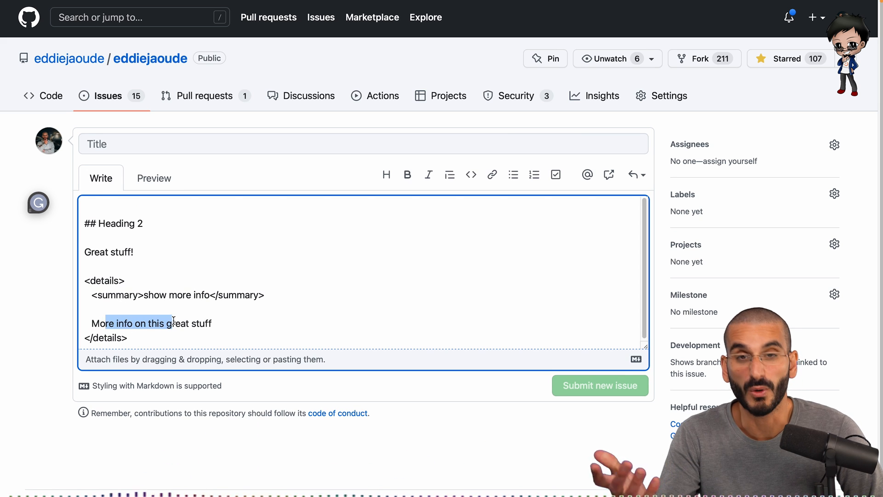
left_click(154, 177)
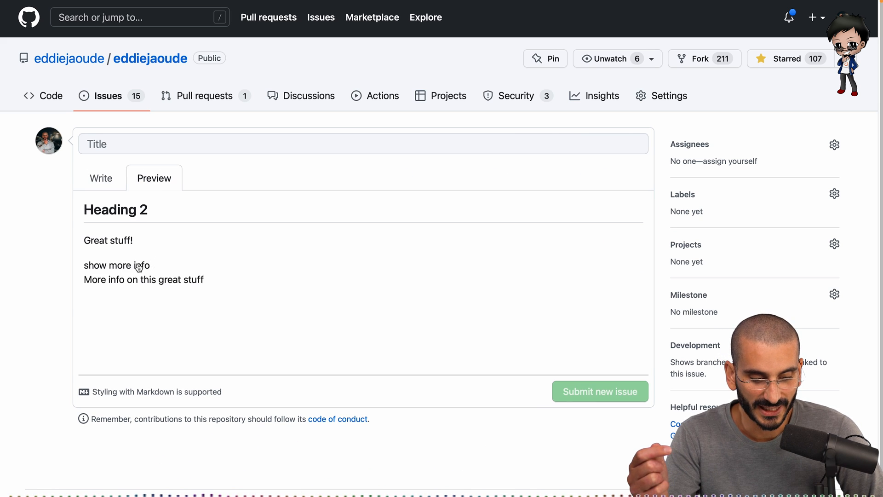
left_click(117, 265)
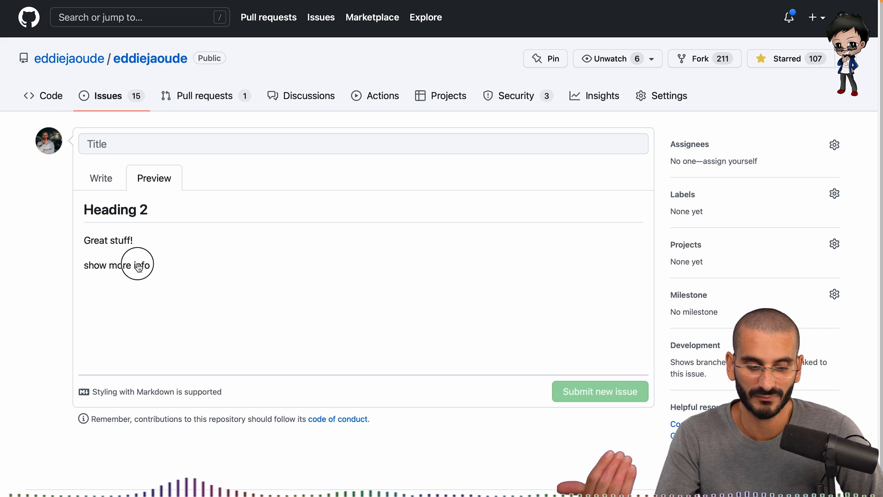
left_click(100, 178)
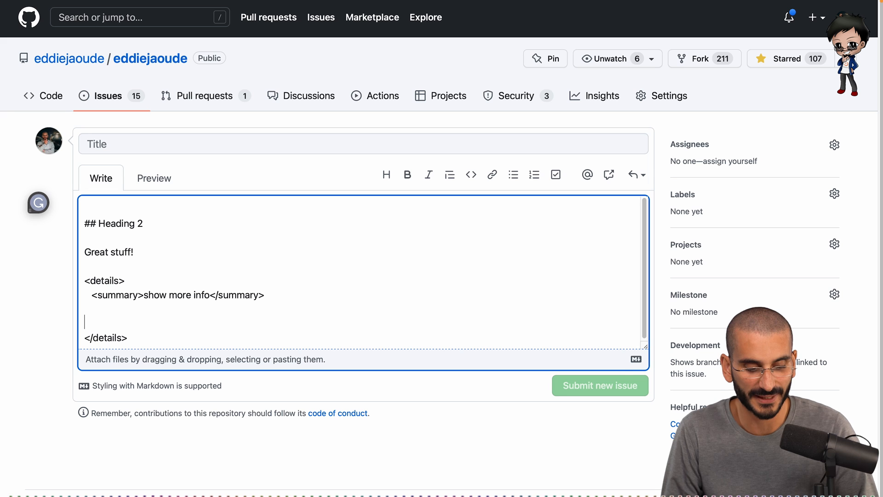
Step: Put a <ul> with <li>item 1</li> and <li>item 2</li> inside <details> and preview the hidden list
type("<ul>")
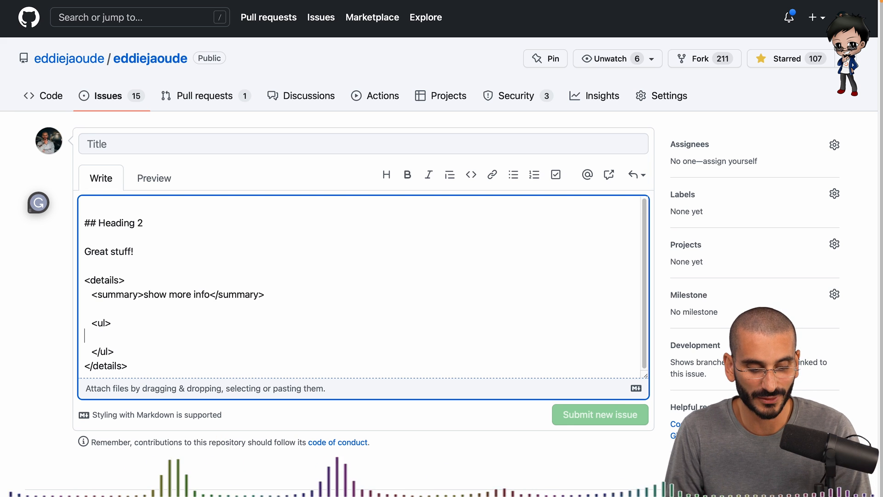
type("<li")
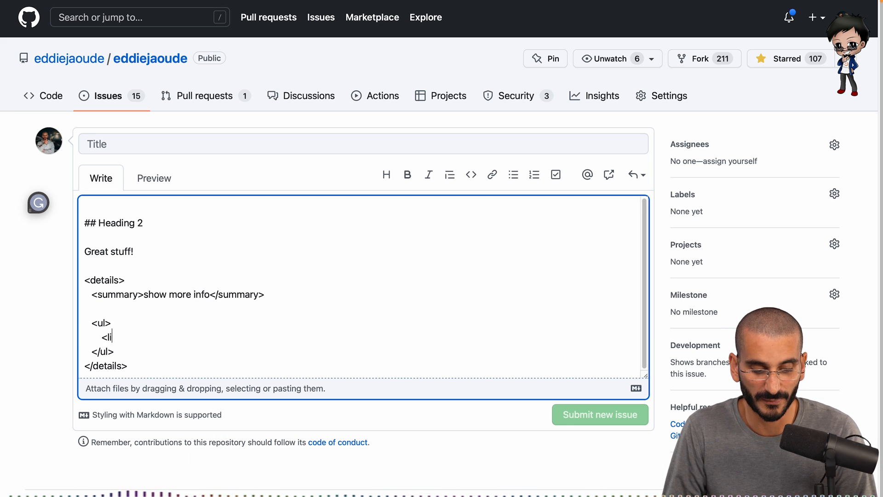
type(">item 1")
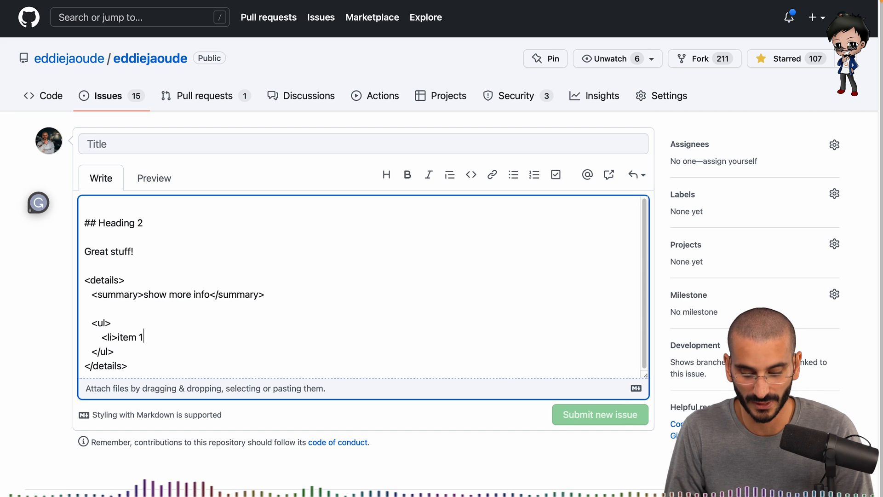
type("</li>")
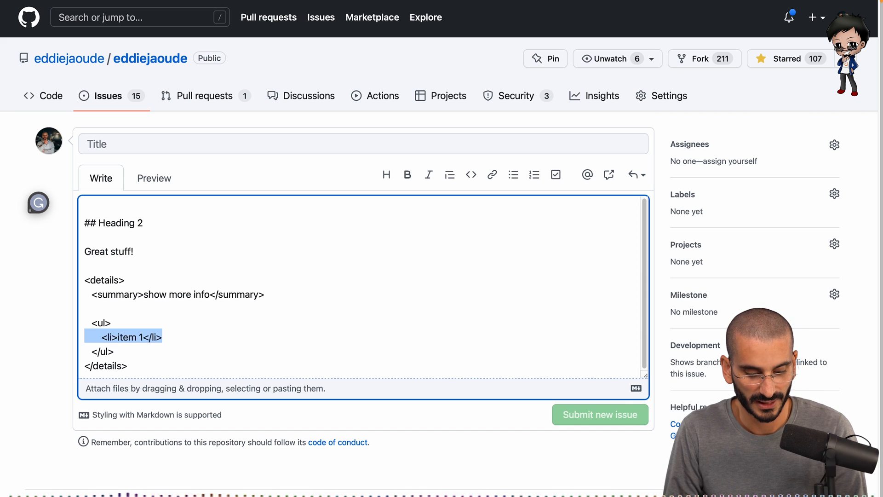
type("<li>item 1</li>")
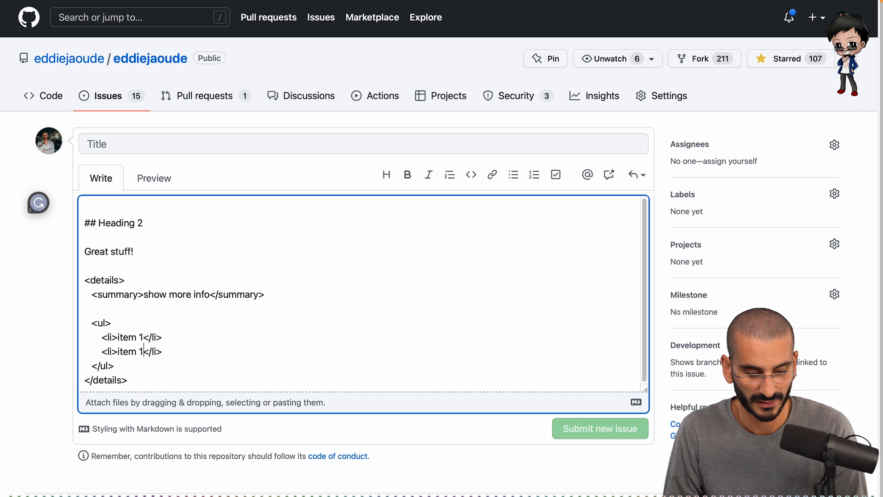
left_click(154, 178)
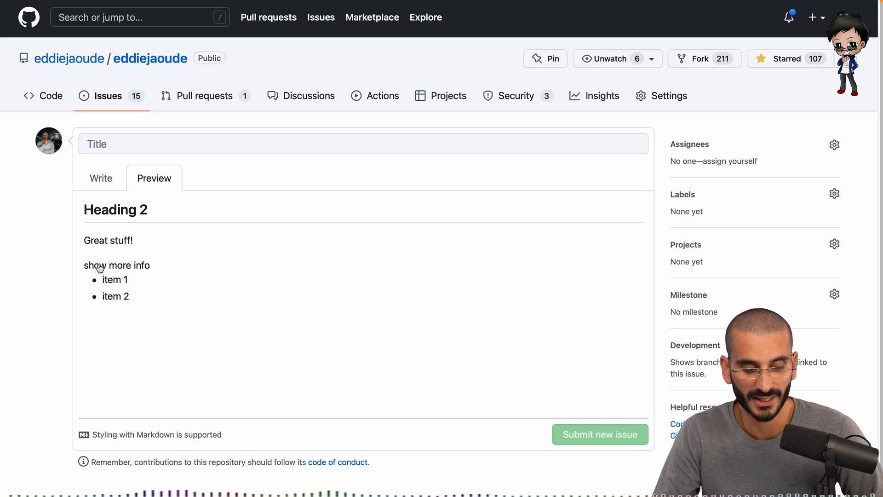
left_click(101, 178)
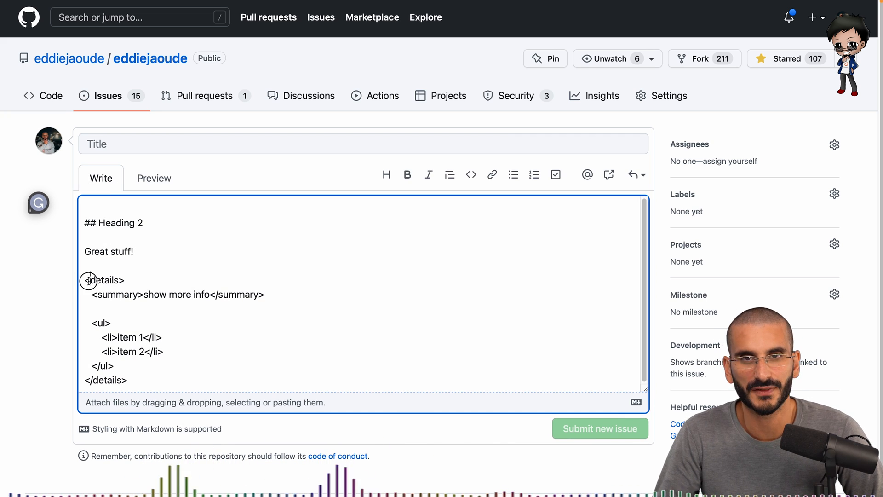
Step: Add 'Even more great stuff' below </details>, preview it, and toggle the show more info section
left_click(153, 177)
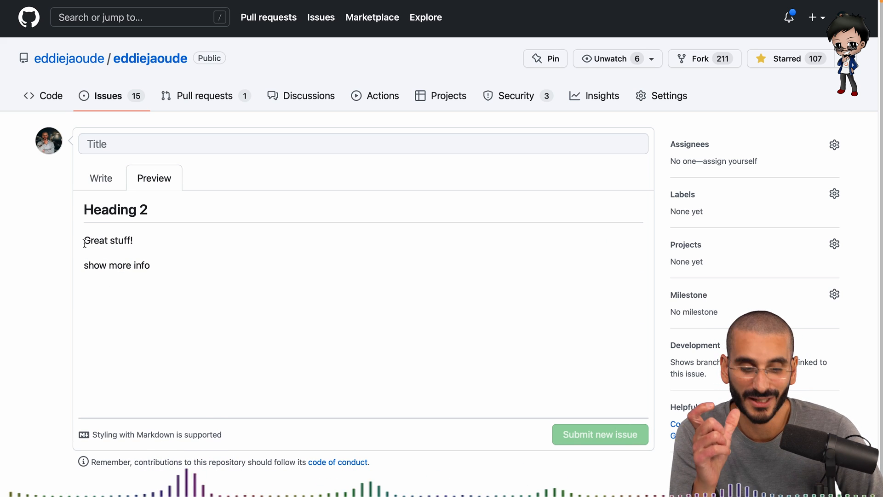
left_click(101, 178)
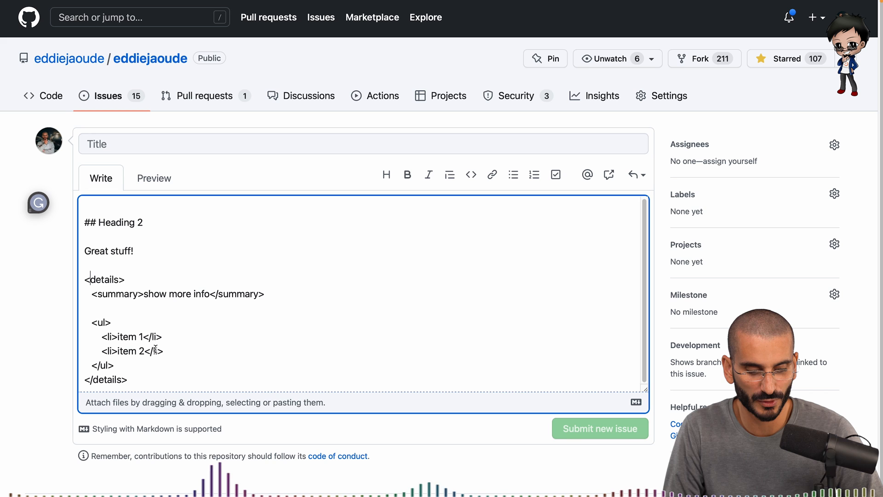
type("Even more great stuff")
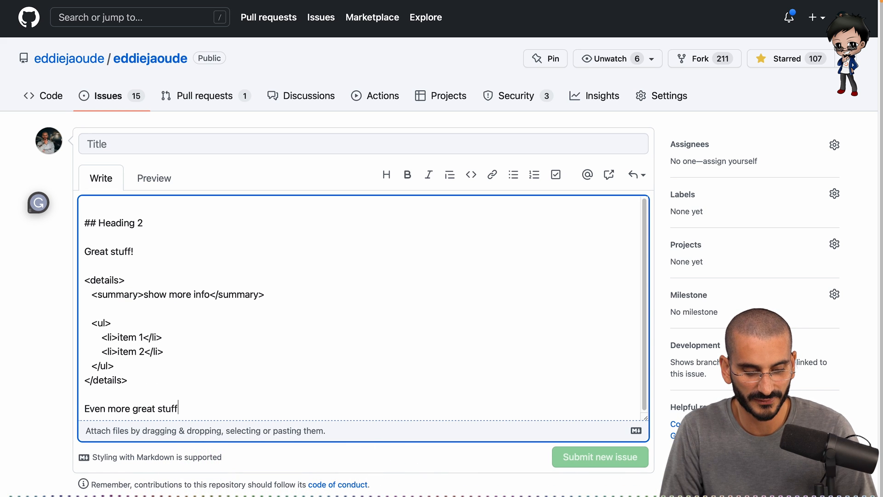
left_click(153, 177)
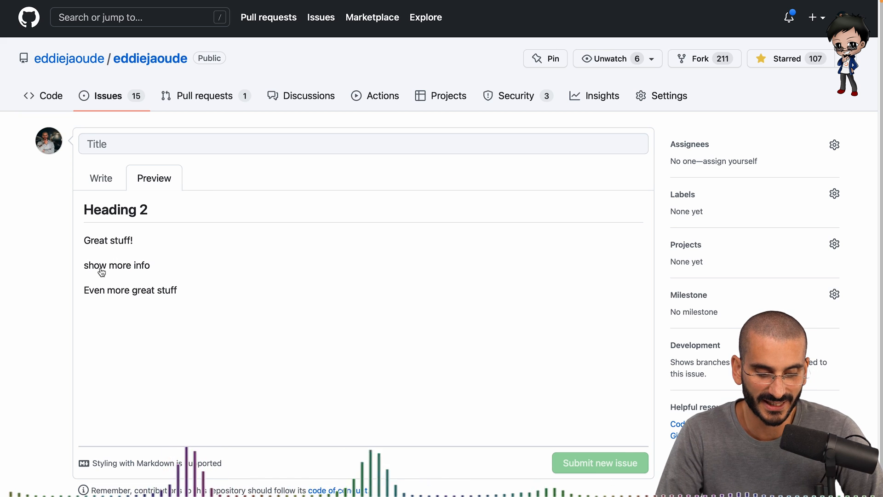
double_click(116, 265)
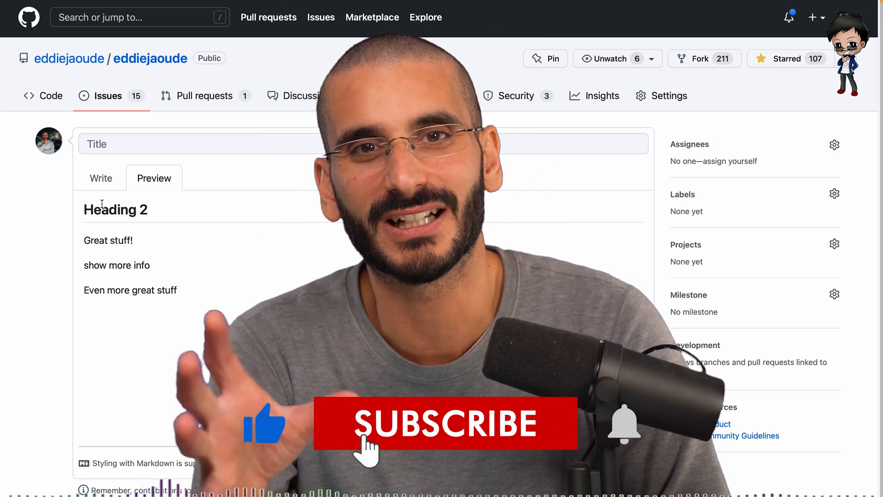
left_click(445, 423)
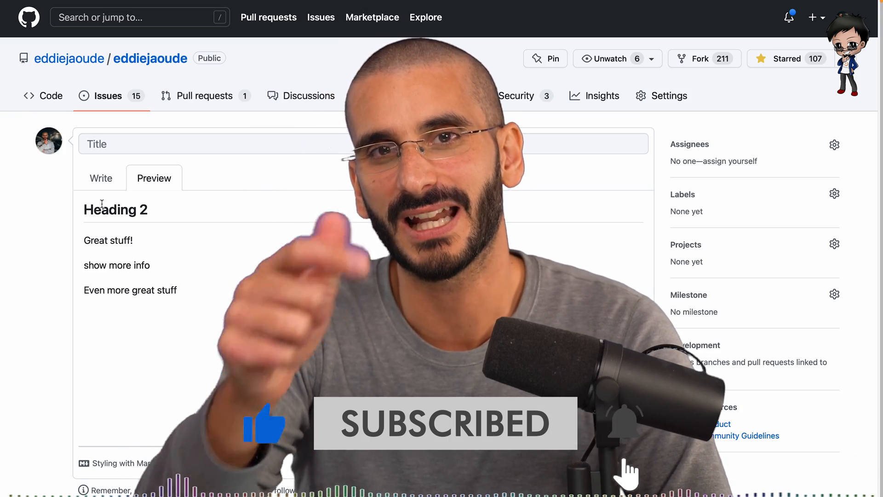